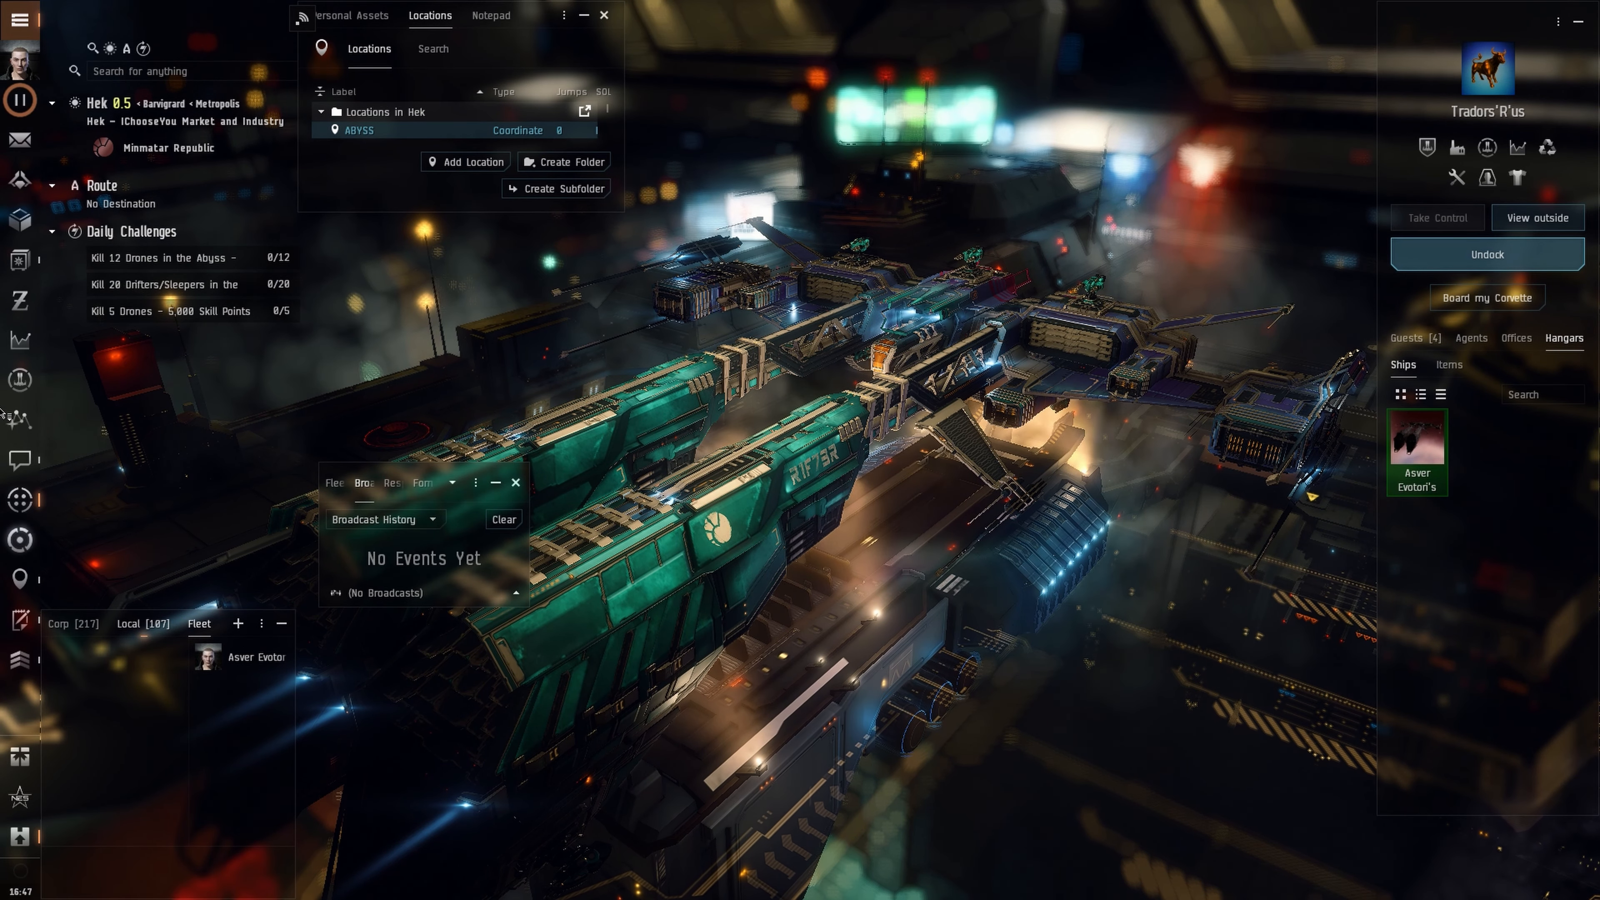
mouse_move(19, 380)
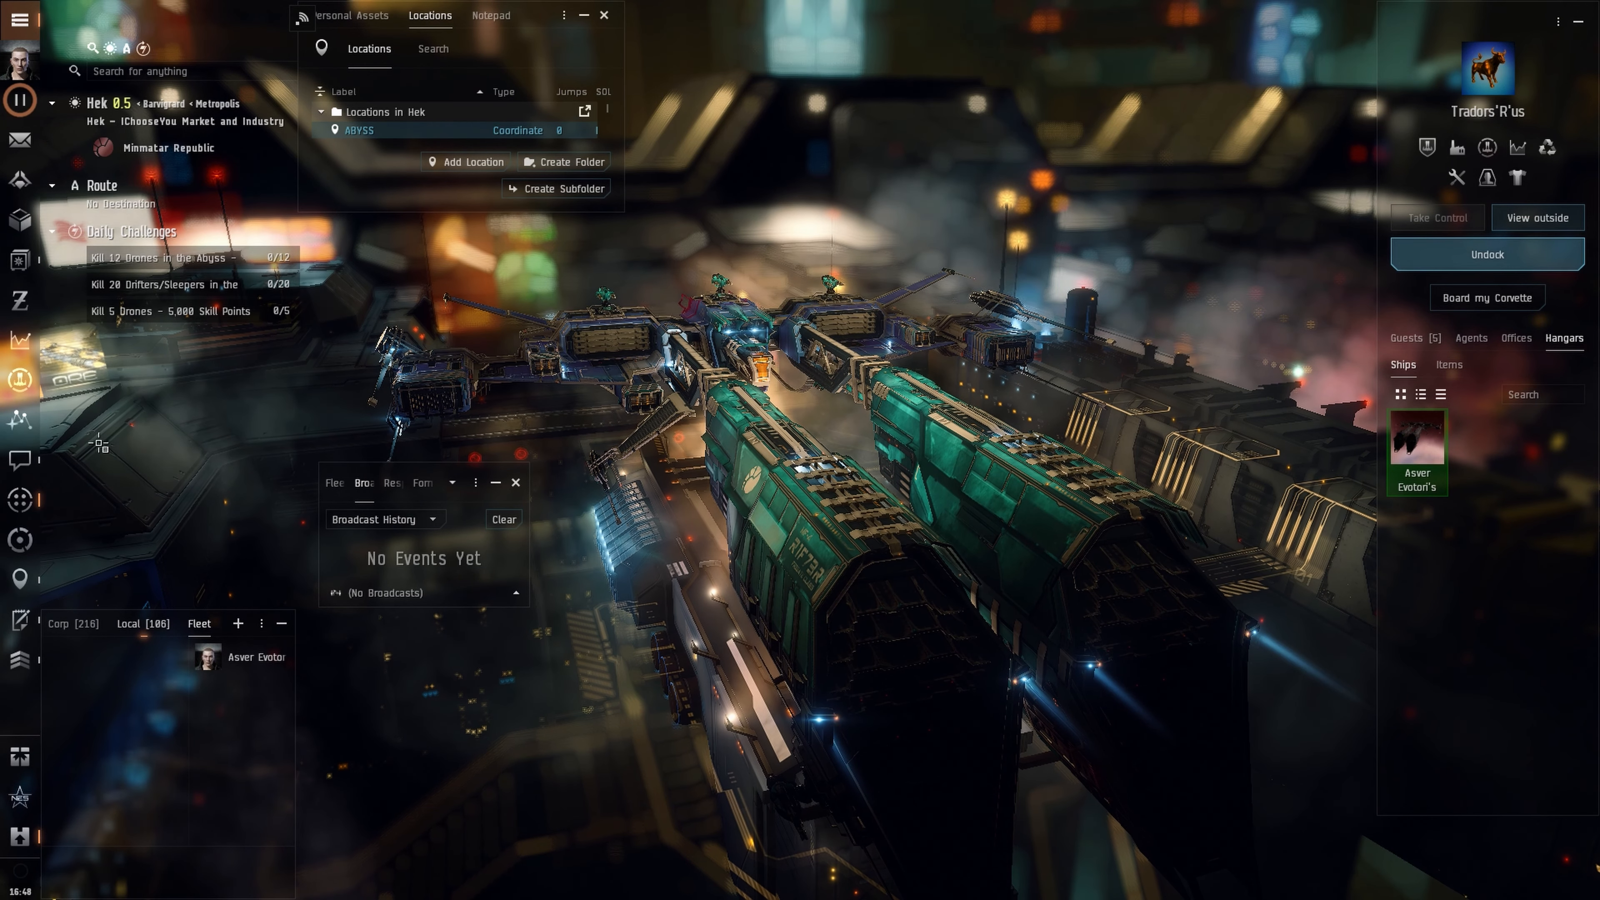
mouse_move(19, 379)
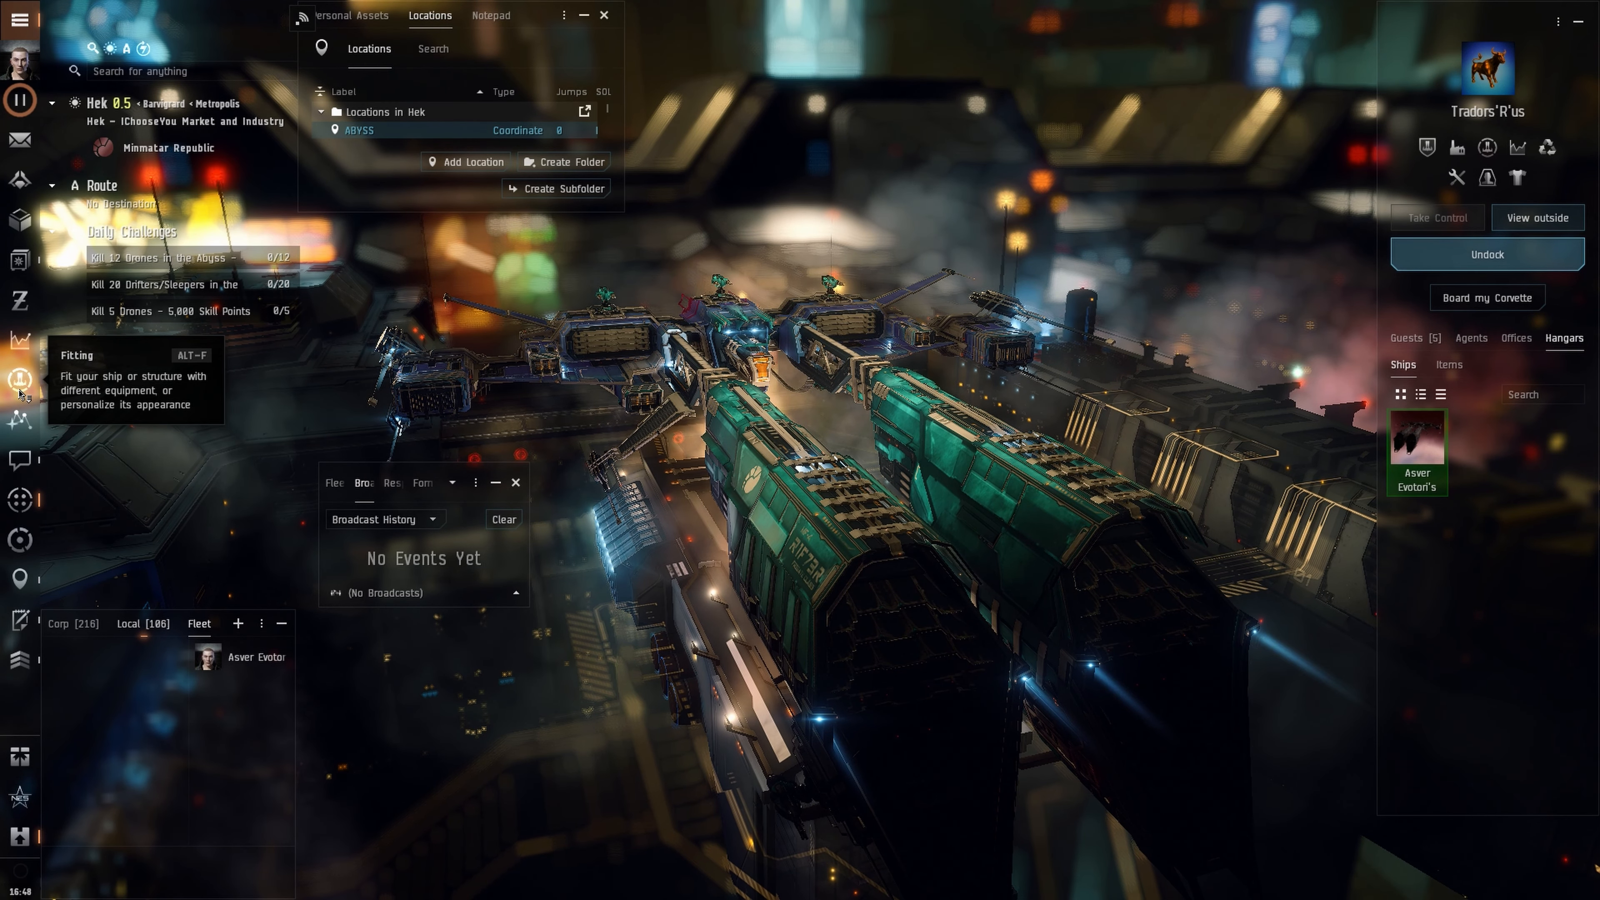
Step: Bring up the Rifter's fitting window from the station sidebar
click(18, 378)
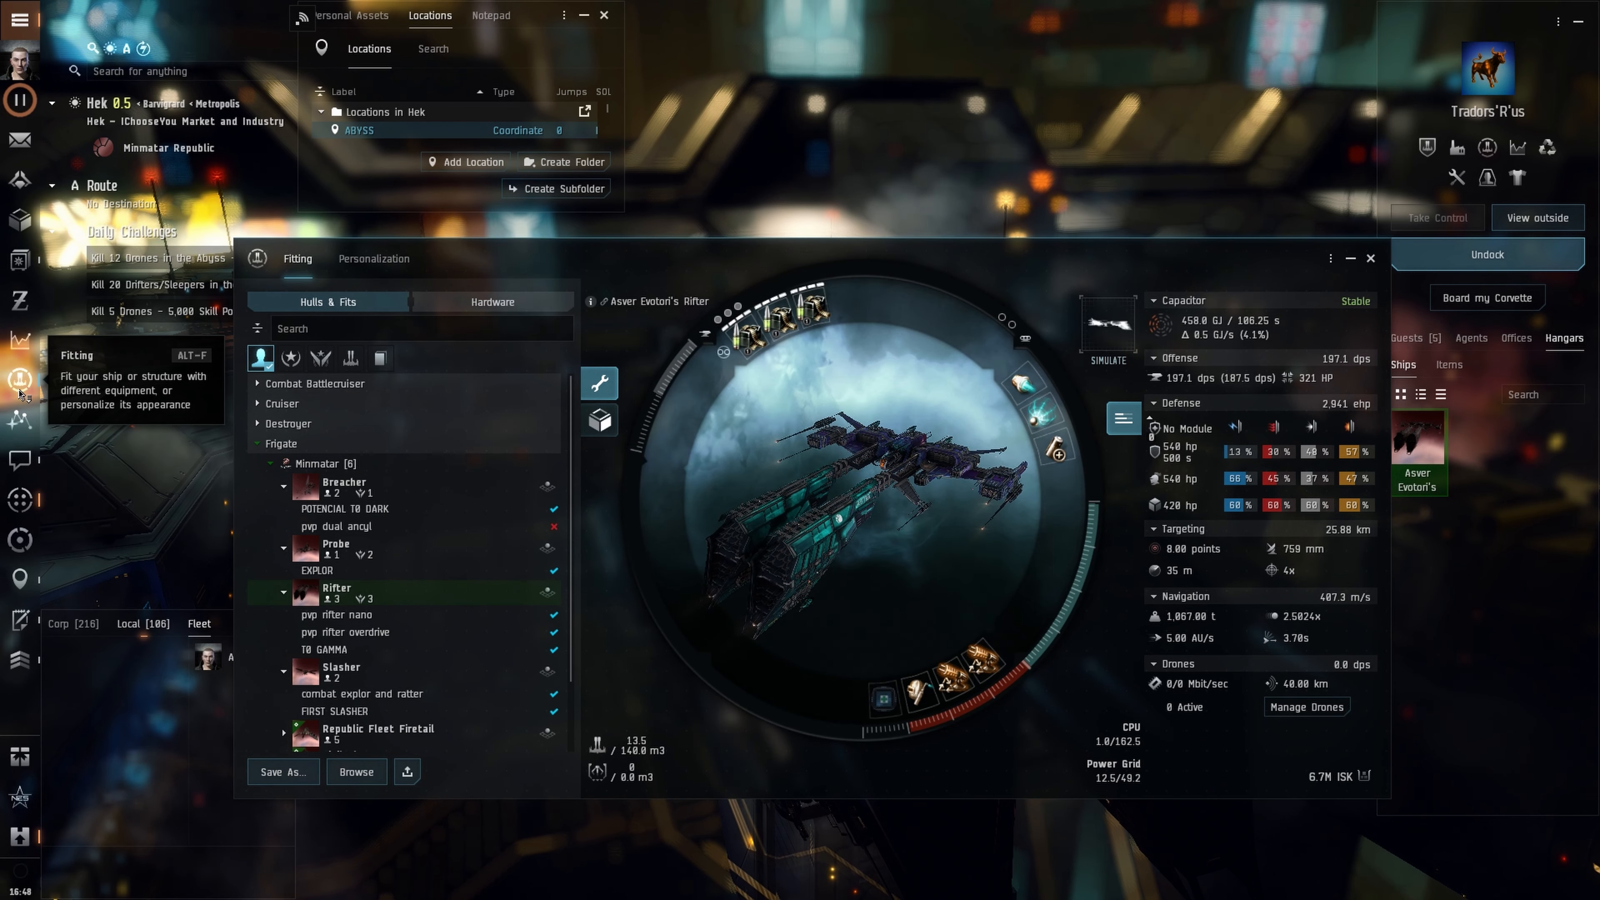
mouse_move(283, 770)
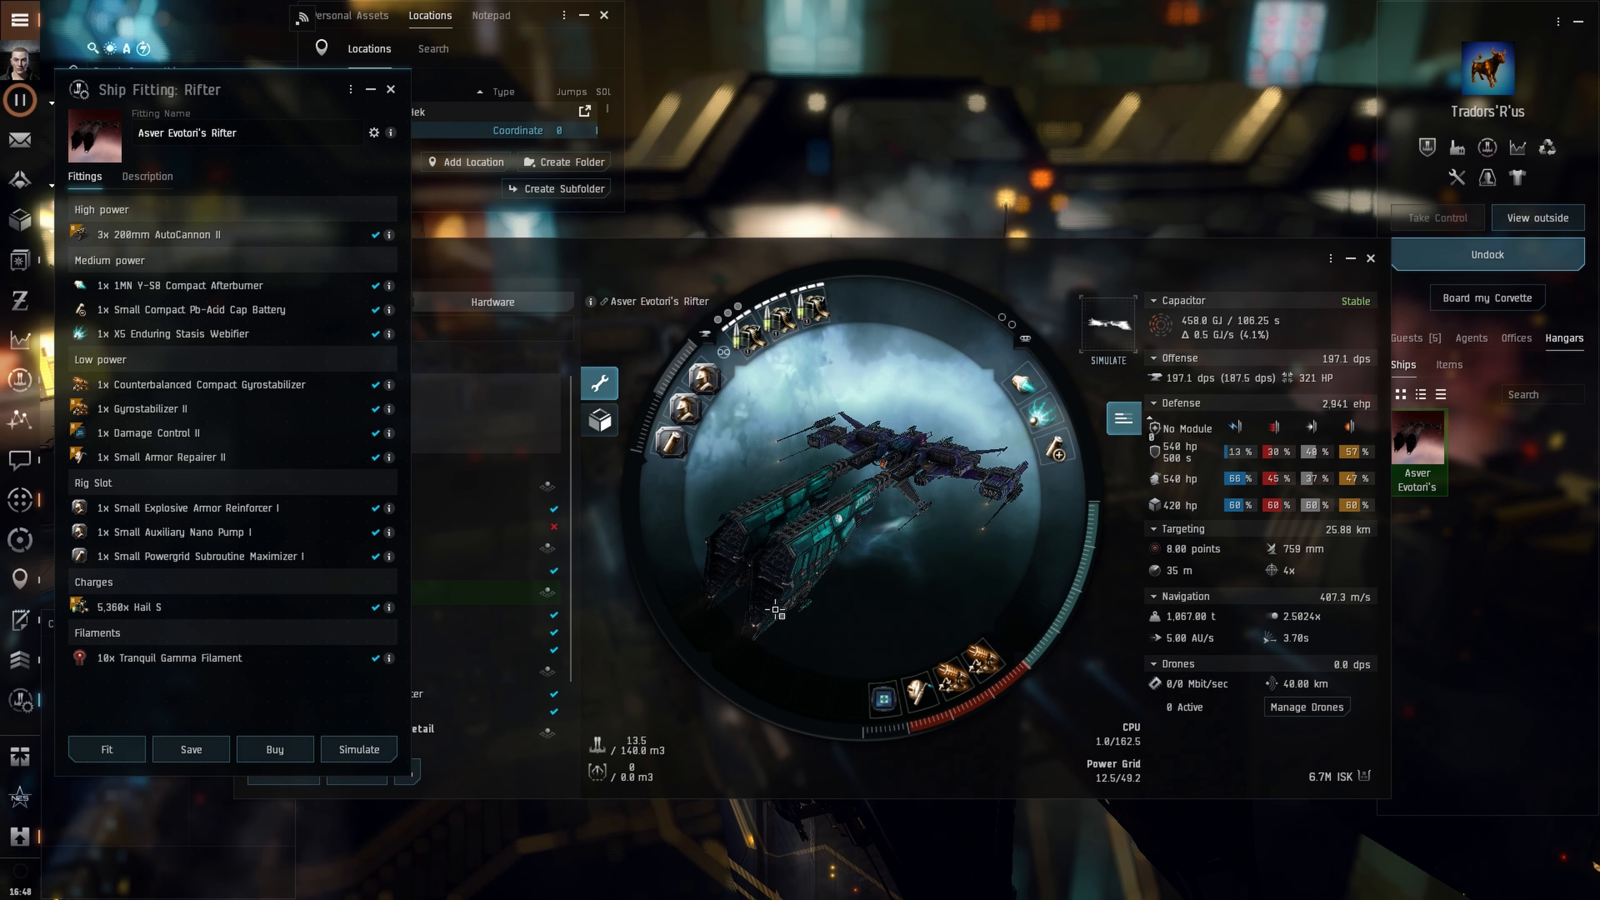
mouse_move(768, 452)
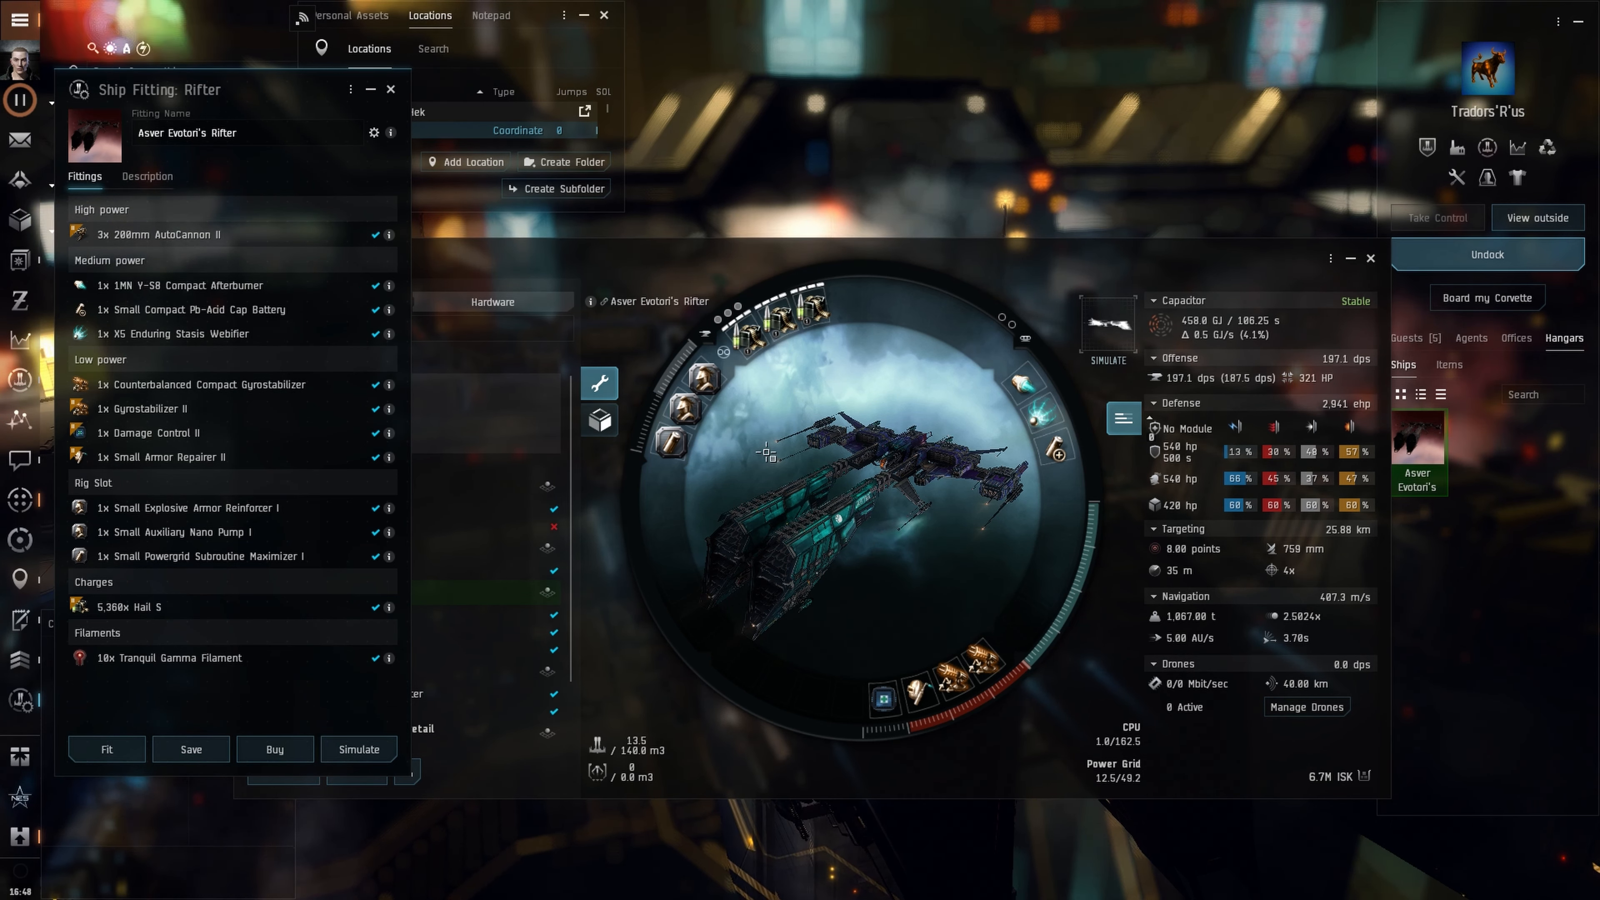
mouse_move(764, 332)
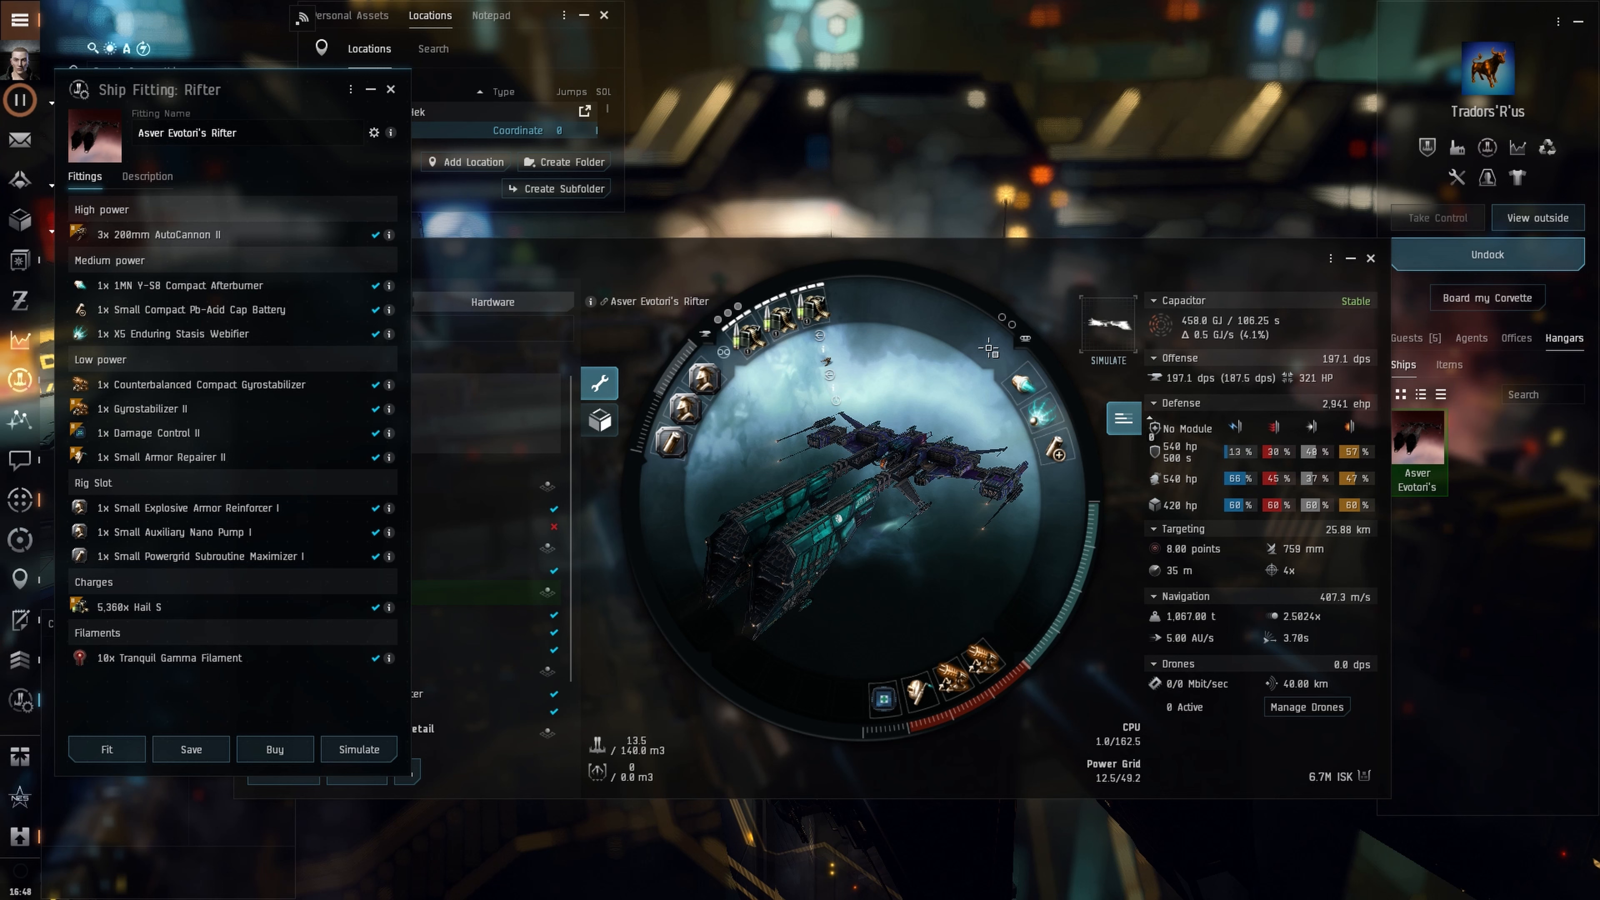
mouse_move(1022, 381)
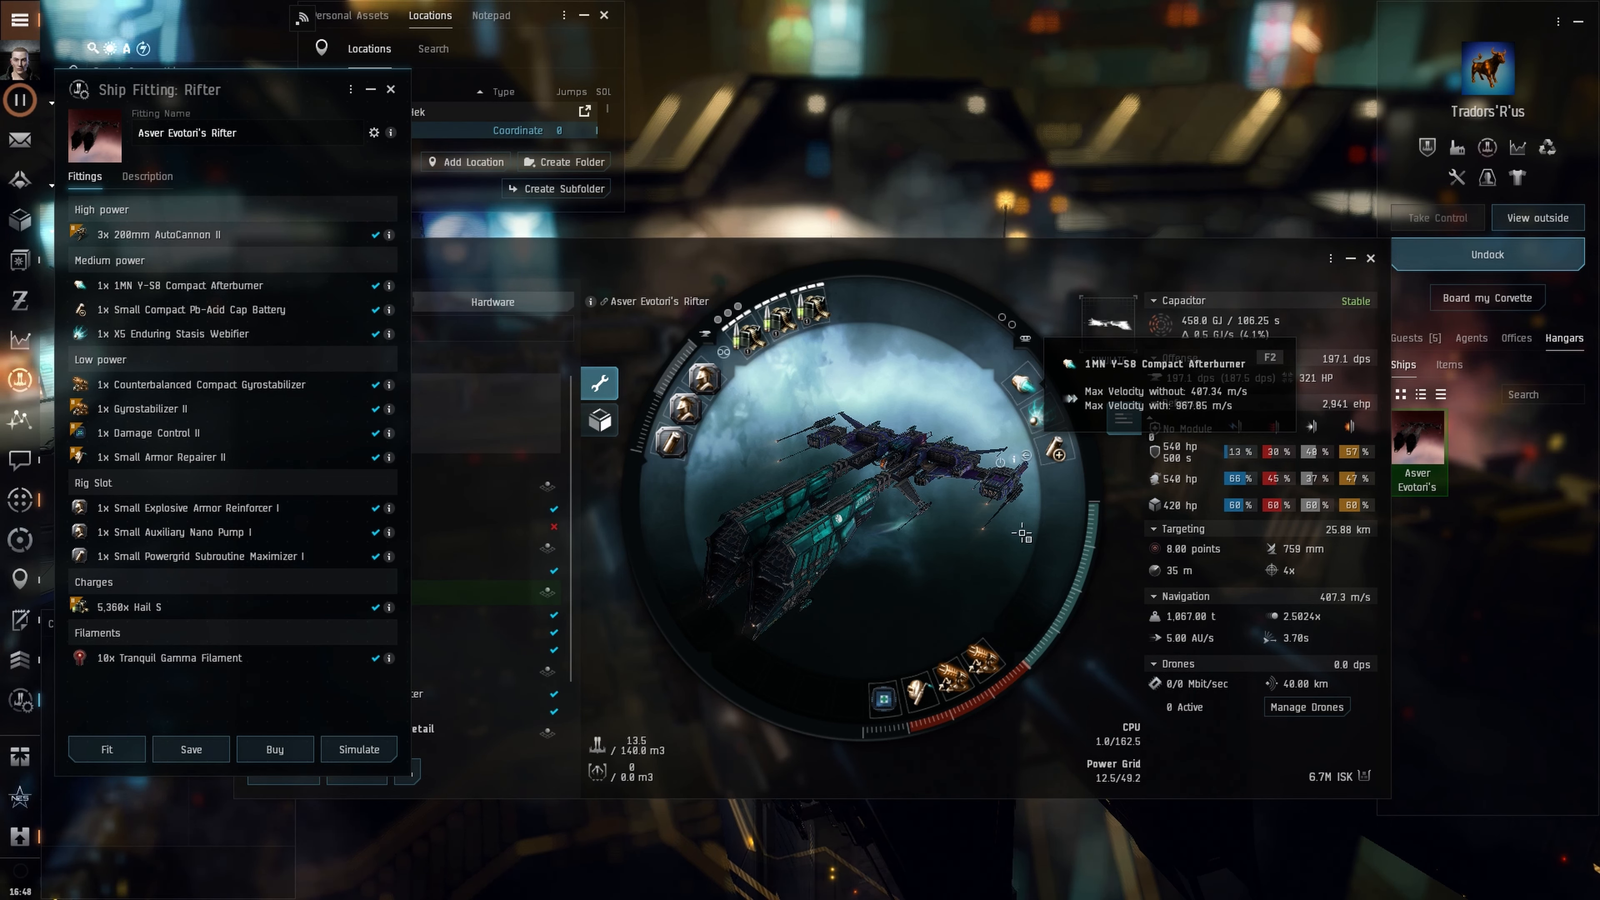
mouse_move(1083, 582)
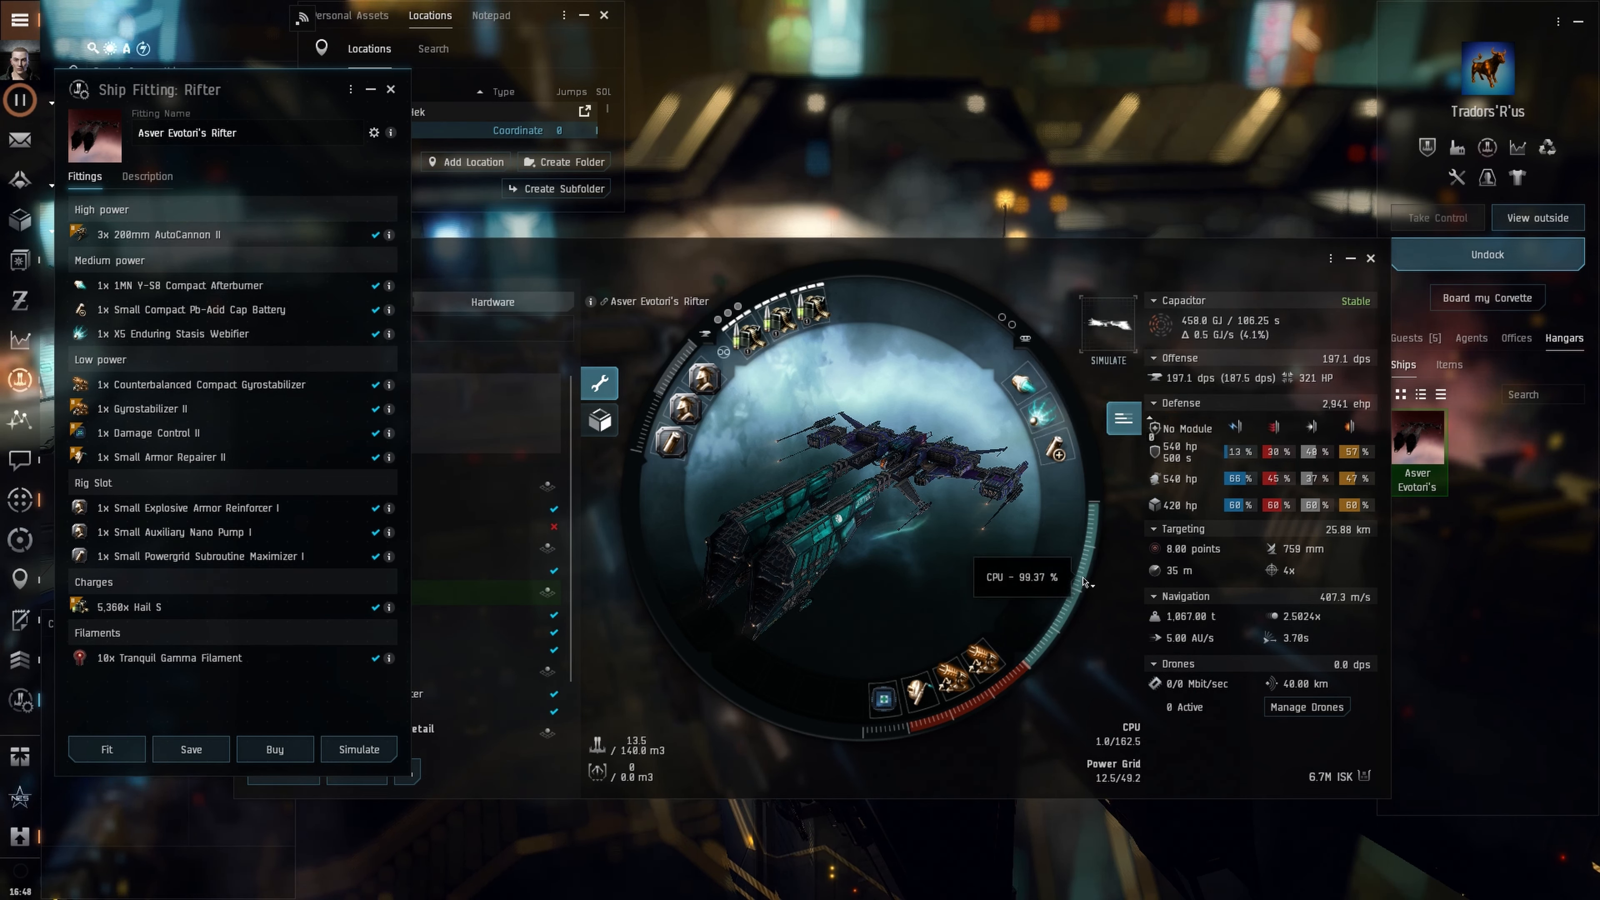
mouse_move(1024, 383)
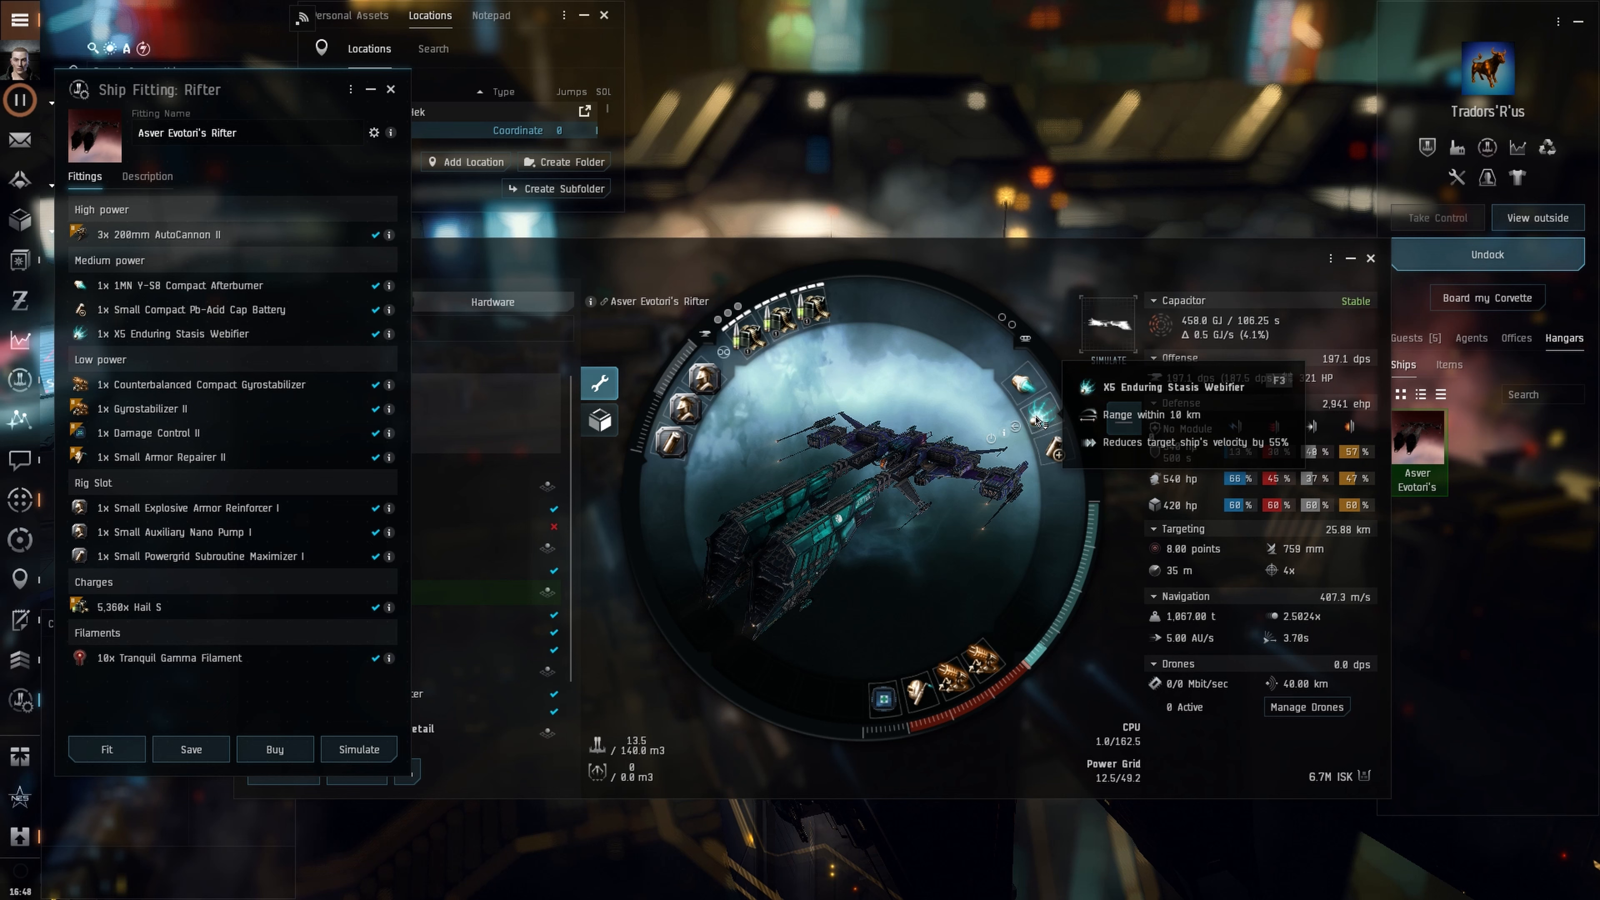
mouse_move(1174, 335)
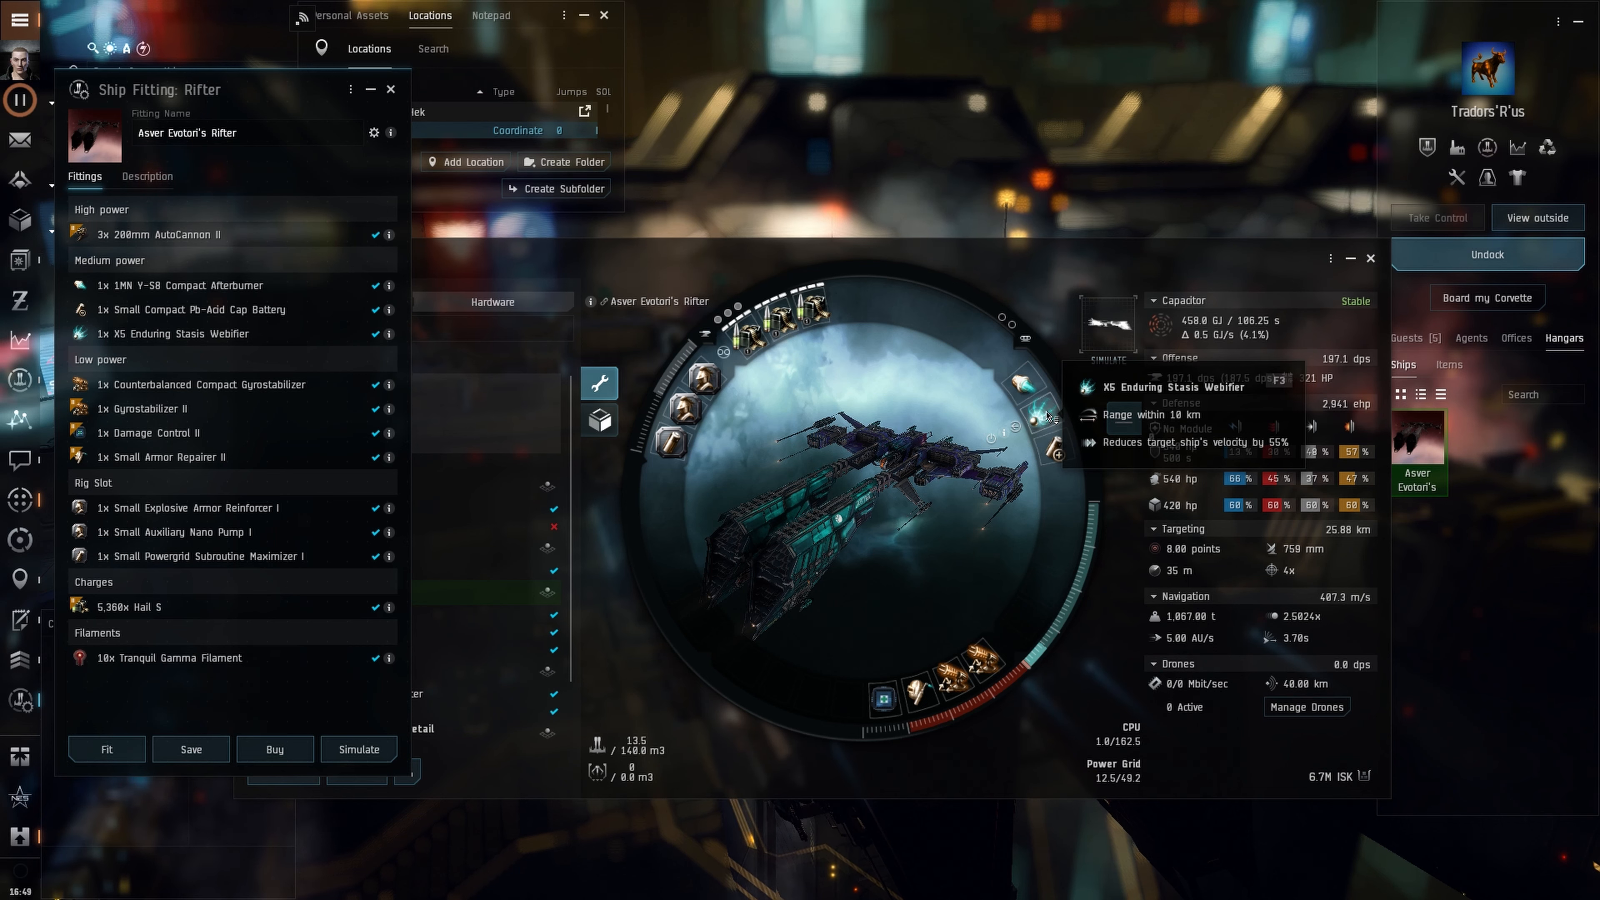
mouse_move(1060, 455)
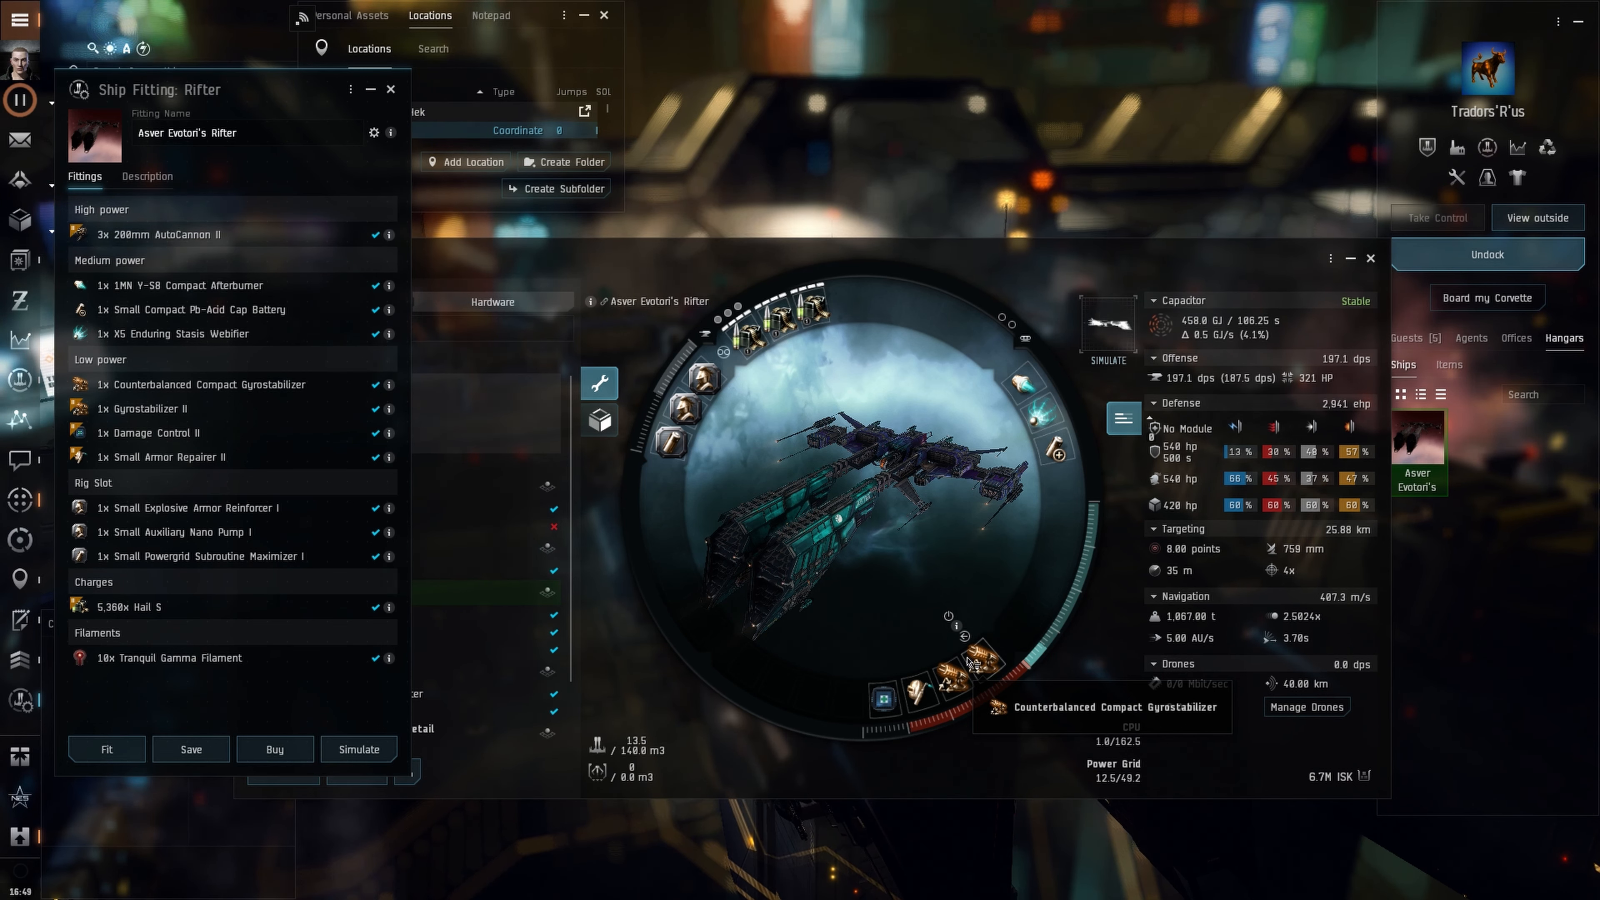
mouse_move(931, 673)
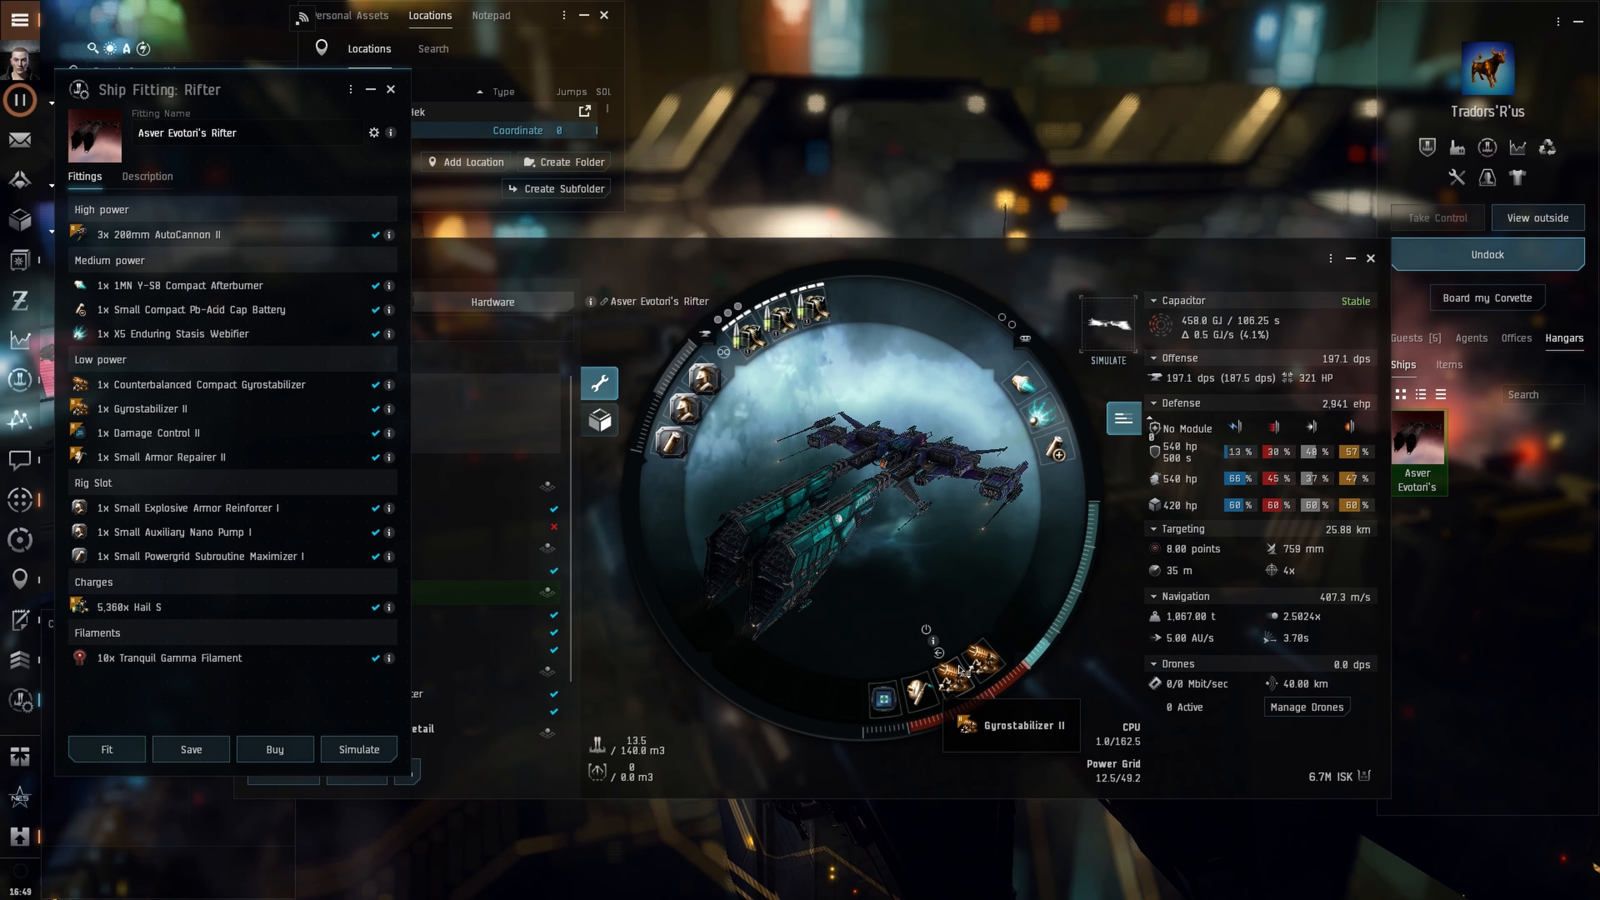
mouse_move(968, 668)
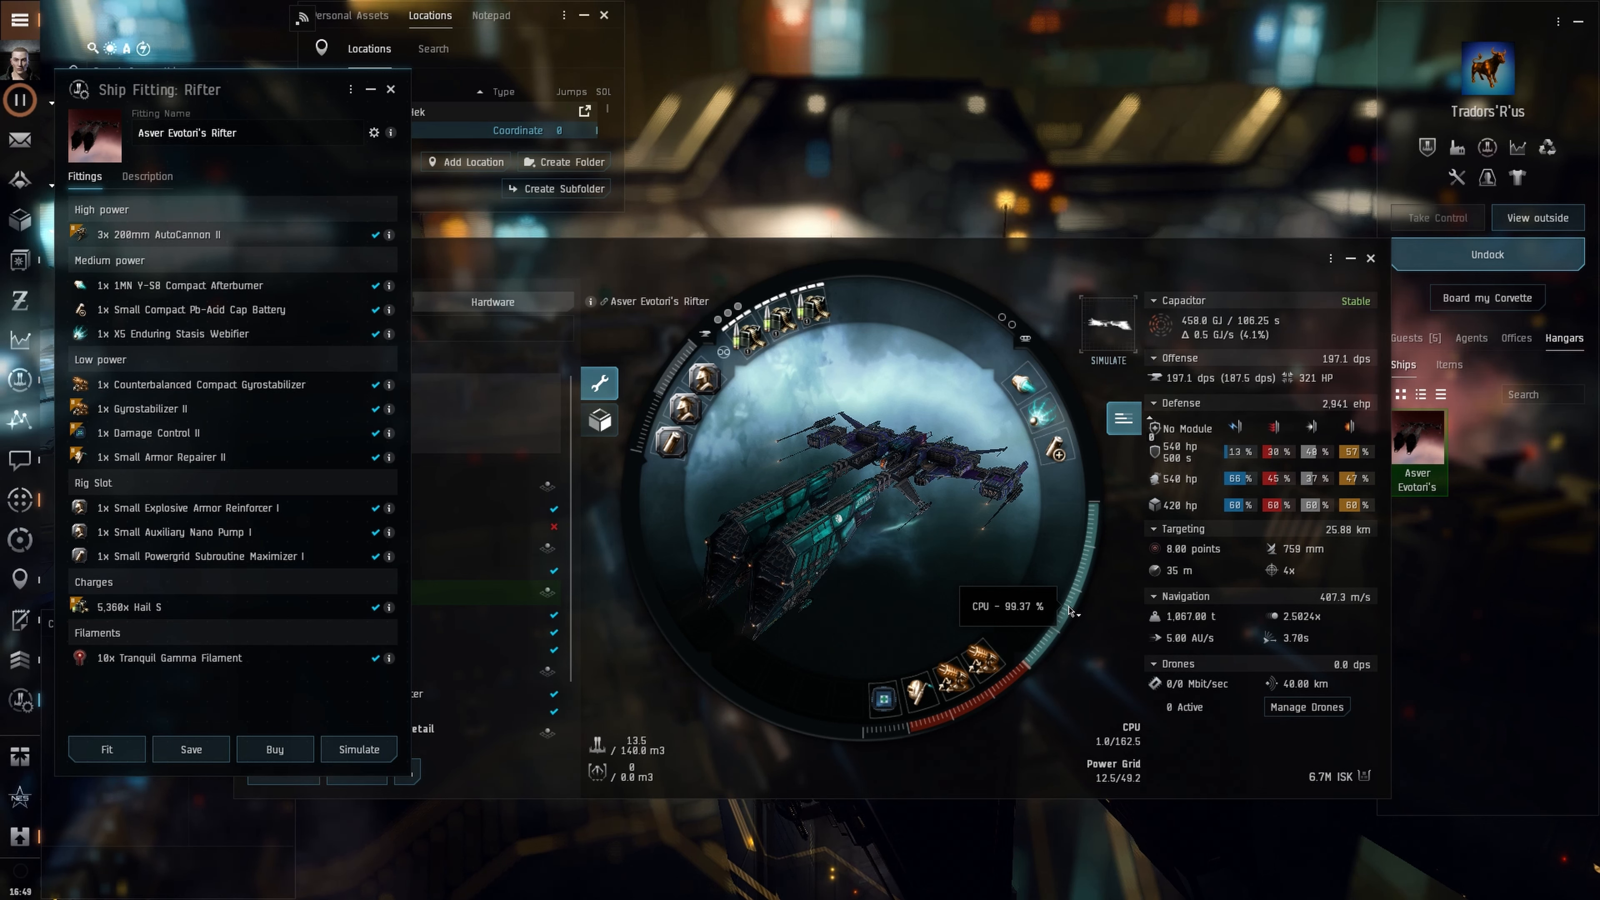
mouse_move(1038, 620)
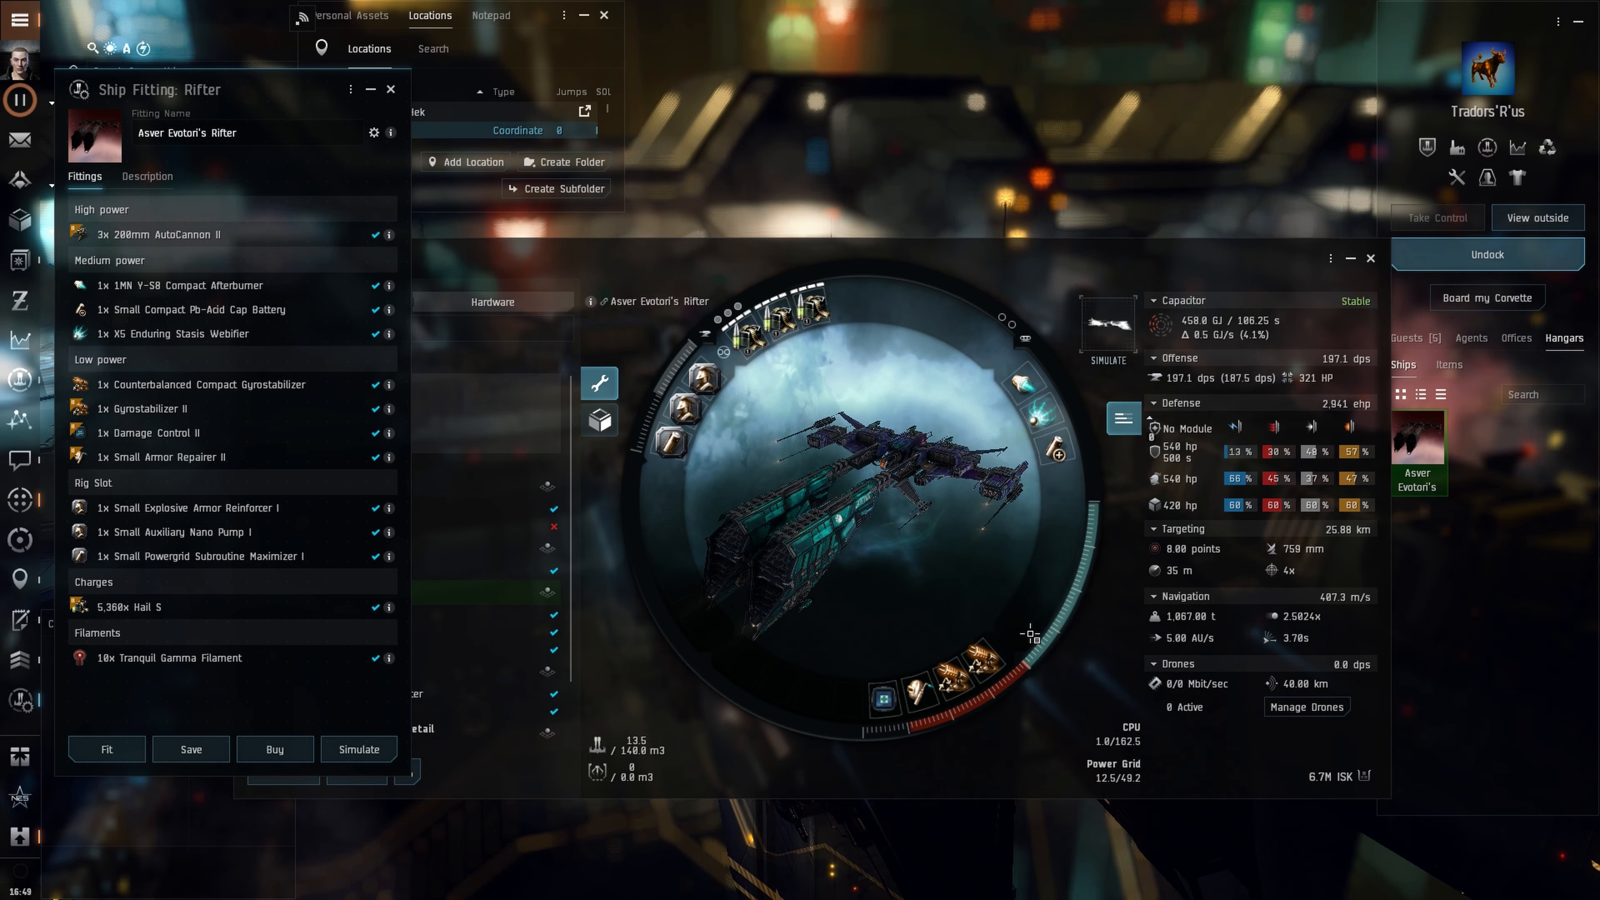
mouse_move(918, 700)
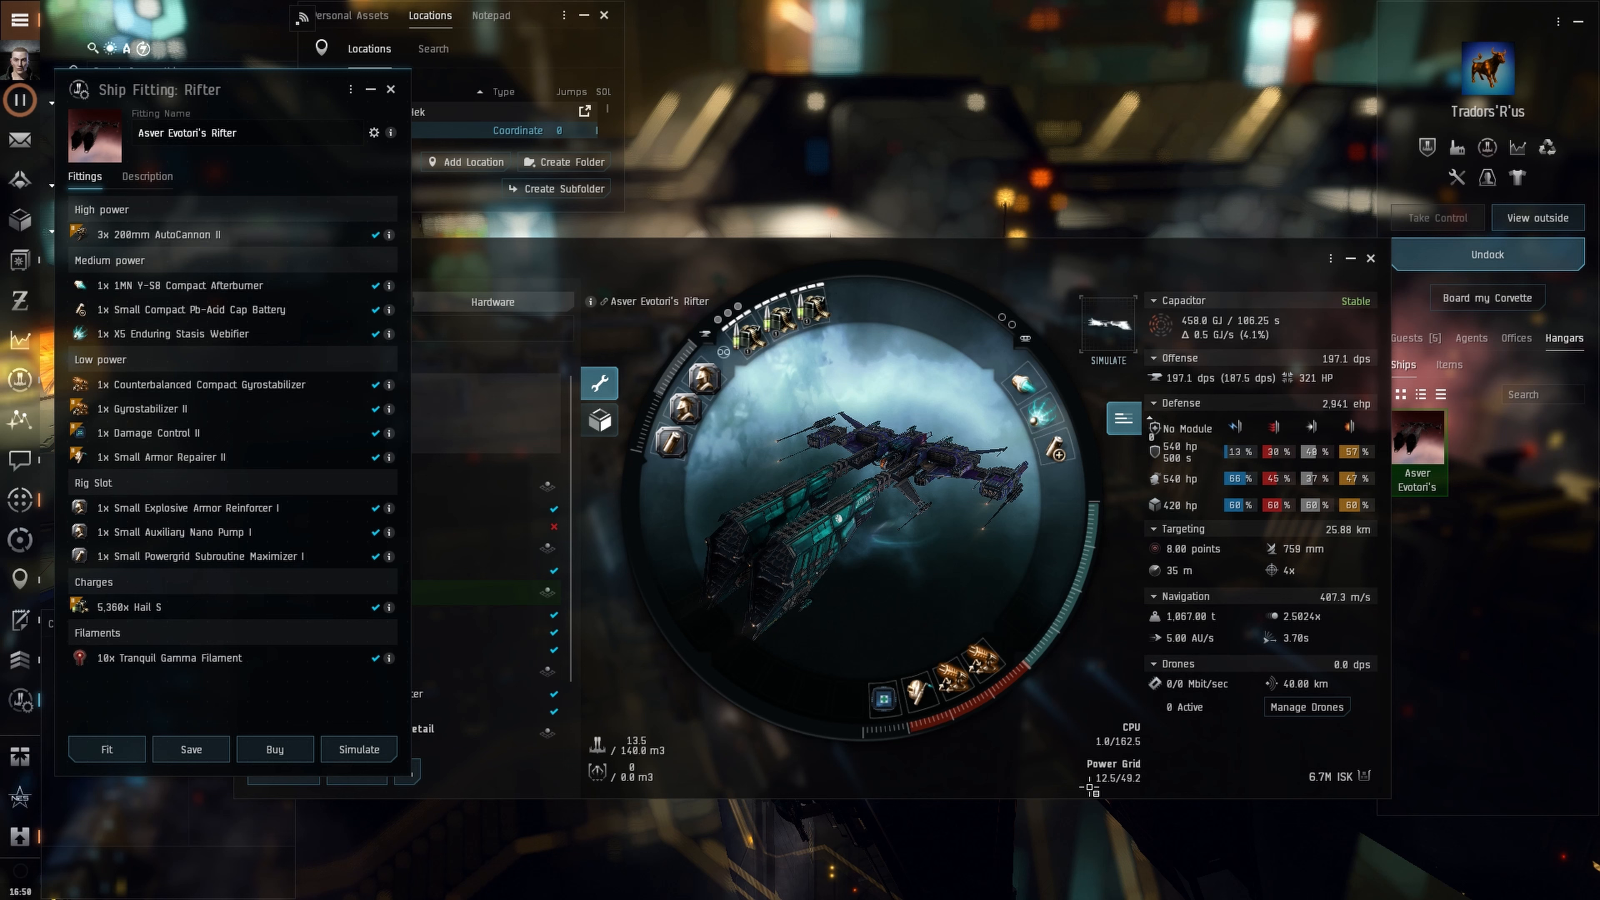
mouse_move(882, 699)
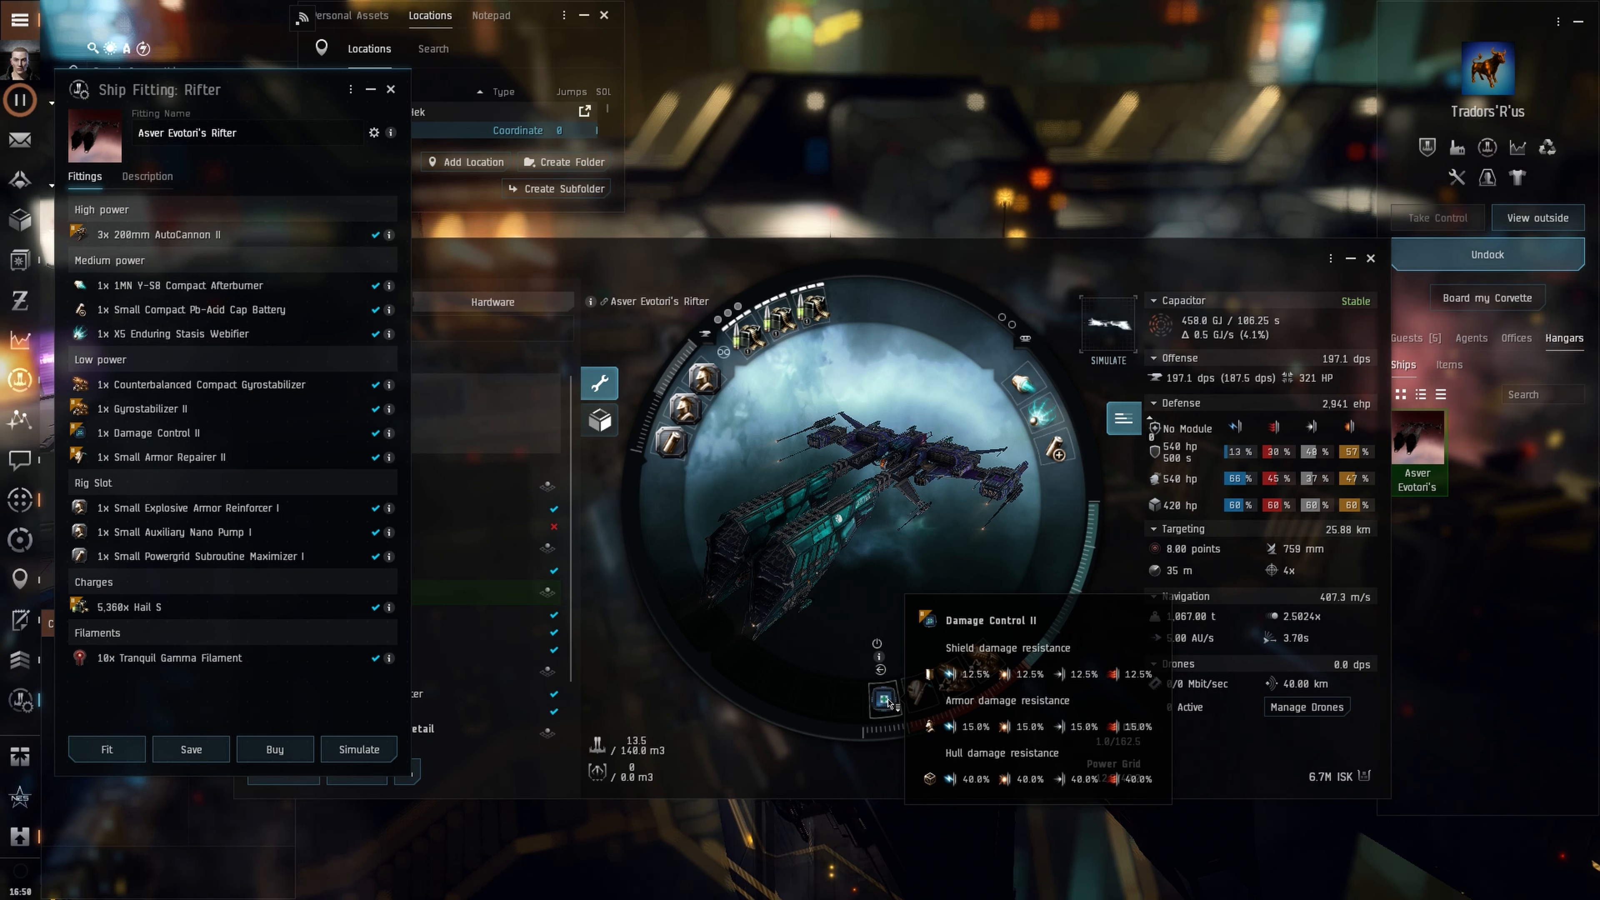
mouse_move(704, 386)
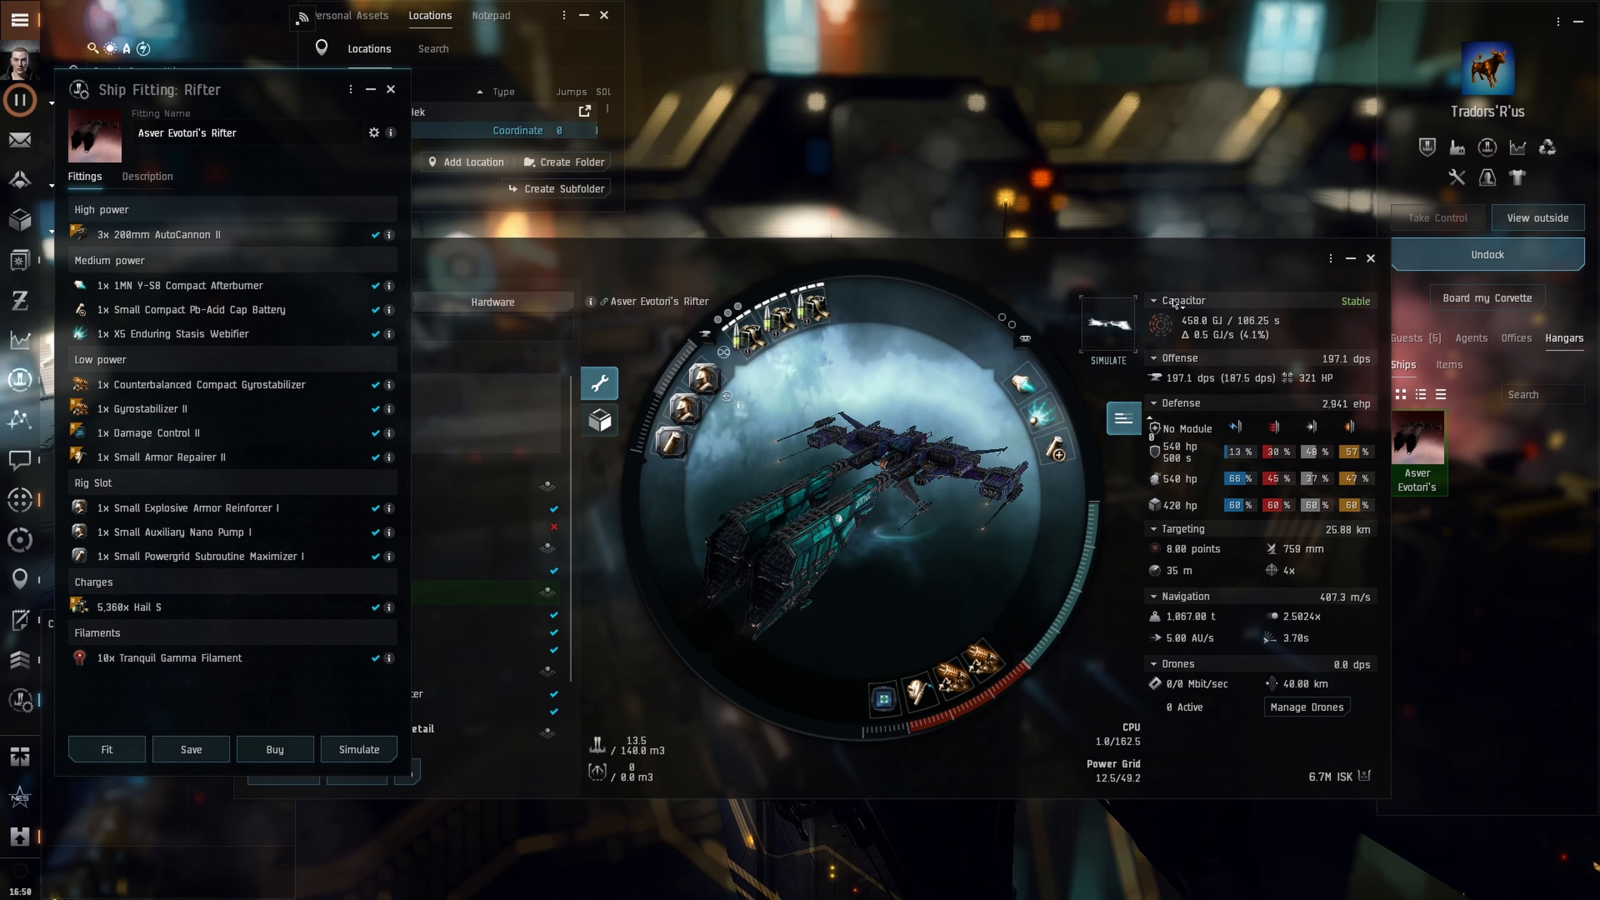
Step: Tweak a module on the simulated Rifter fit before inspecting the stasis webifier
click(358, 749)
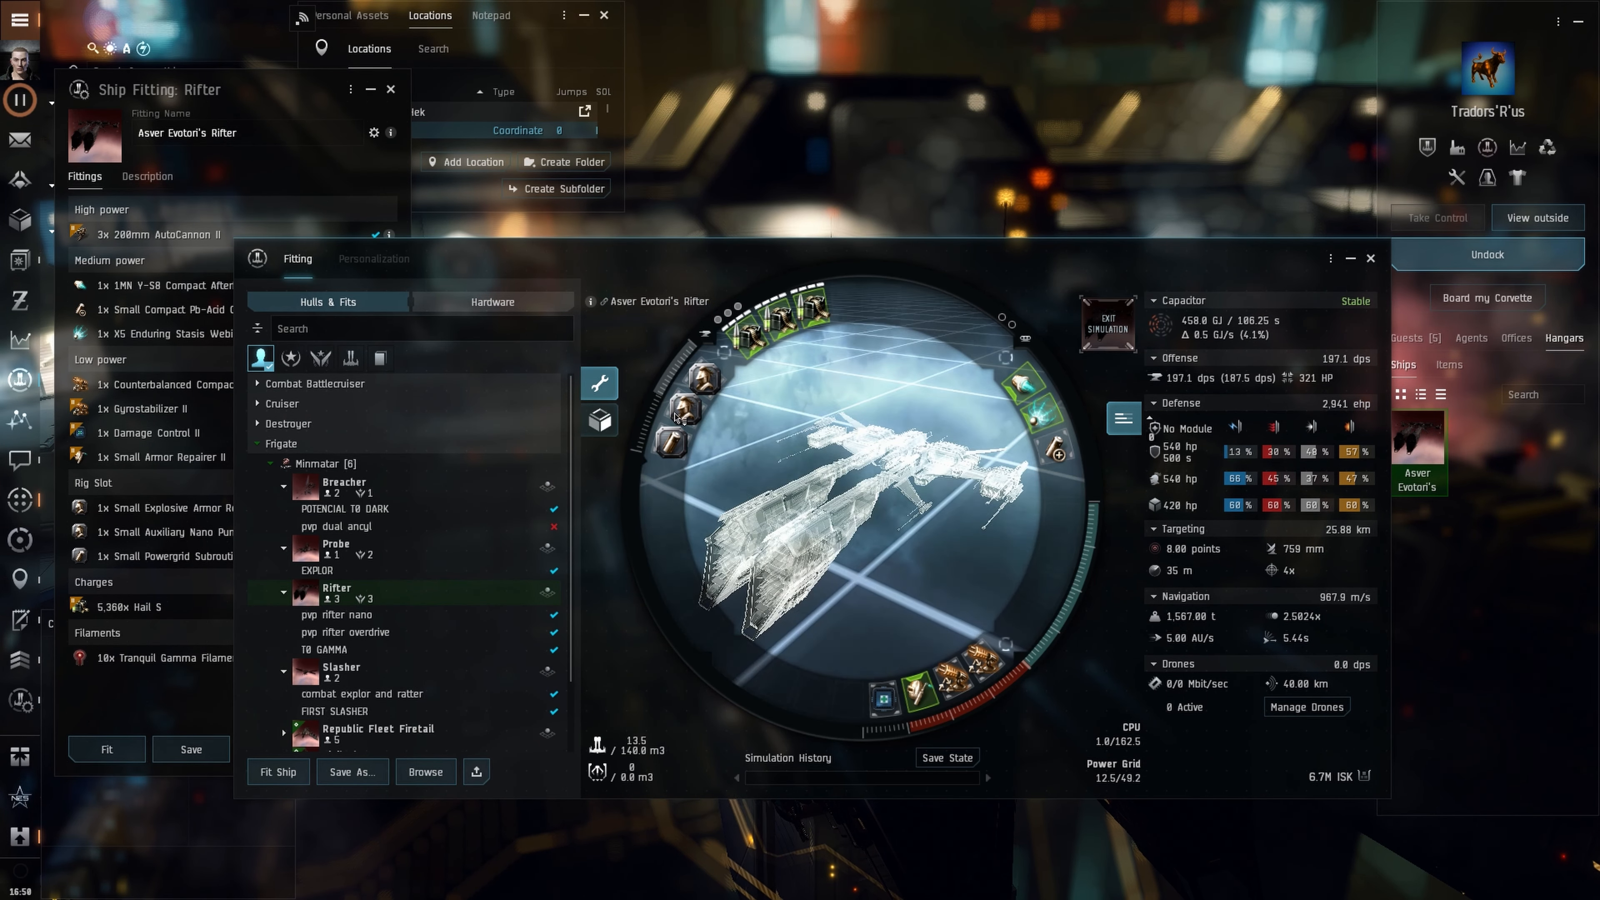
mouse_move(1343, 478)
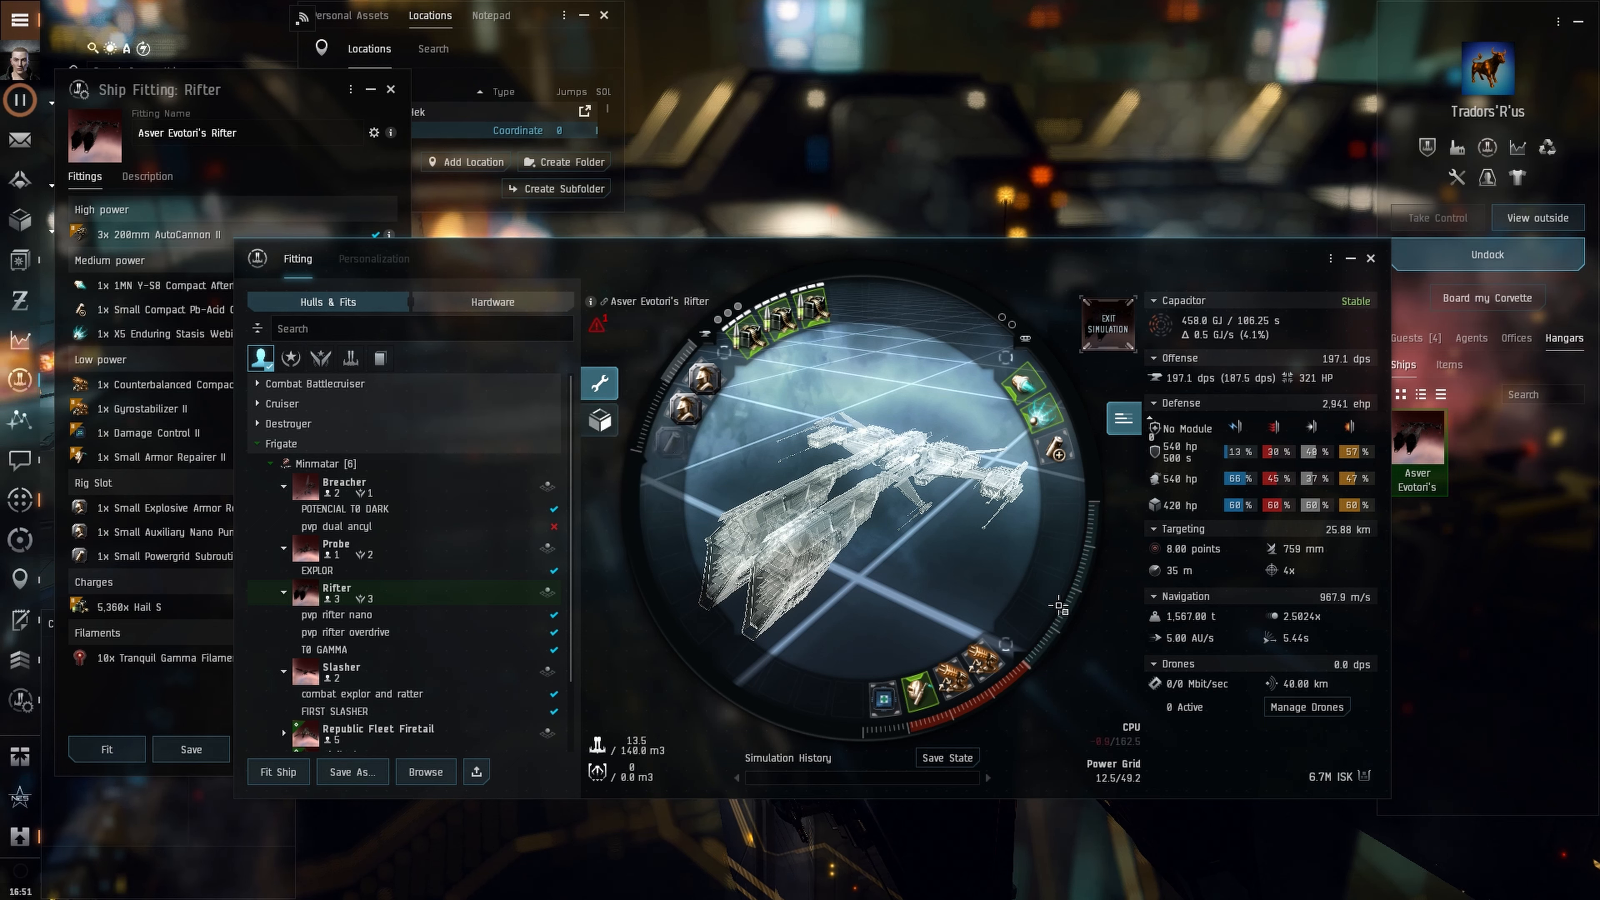
mouse_move(1067, 615)
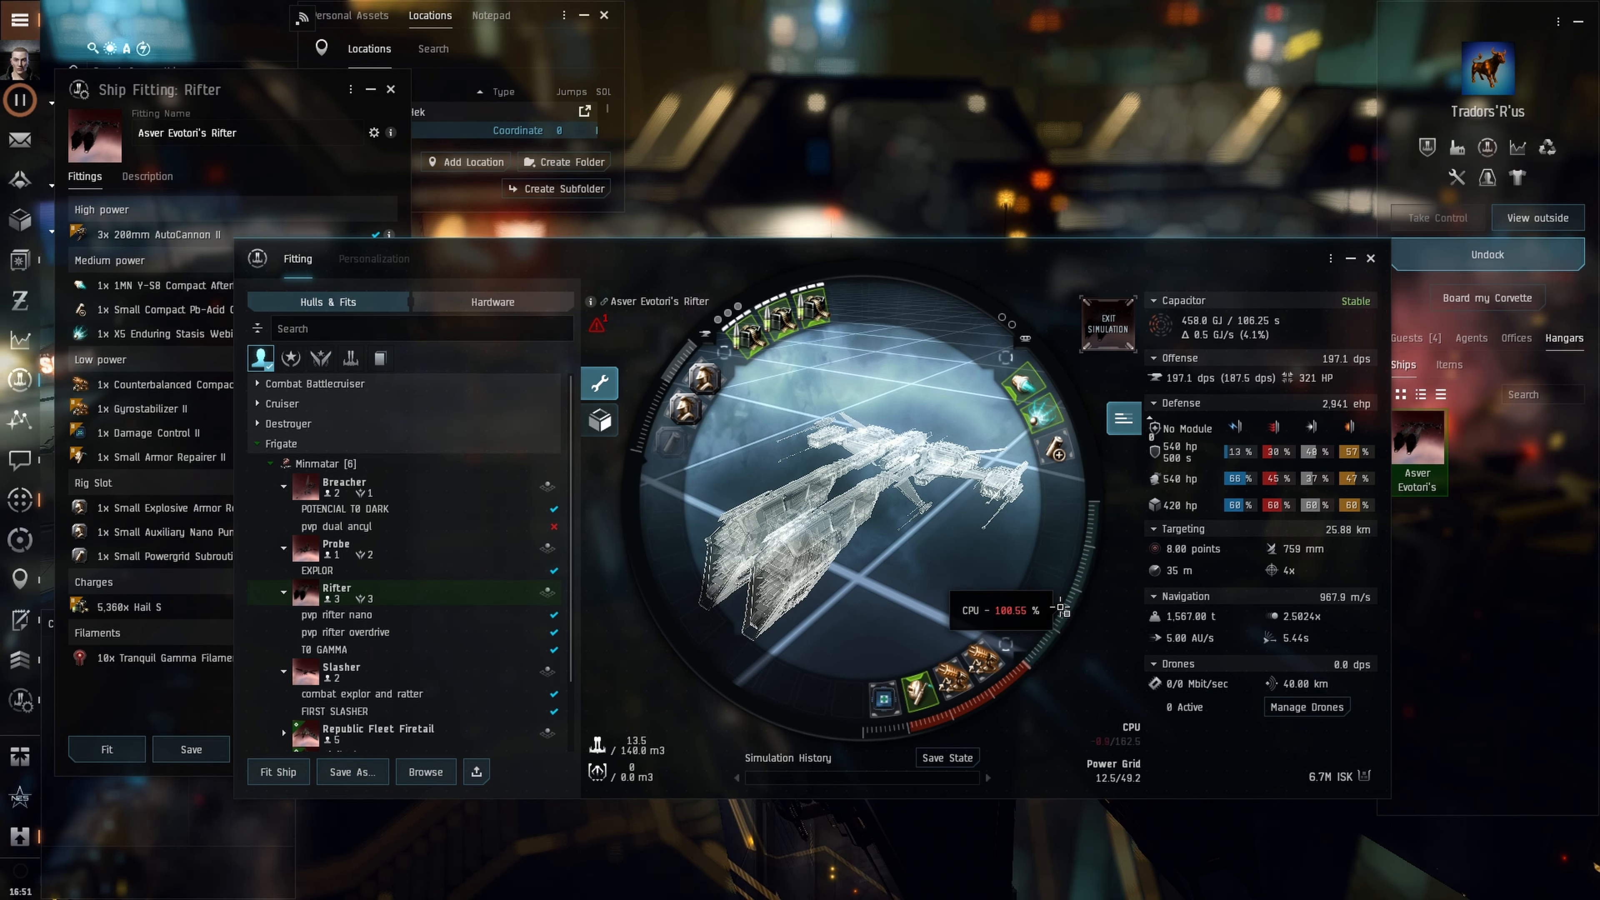
mouse_move(599, 420)
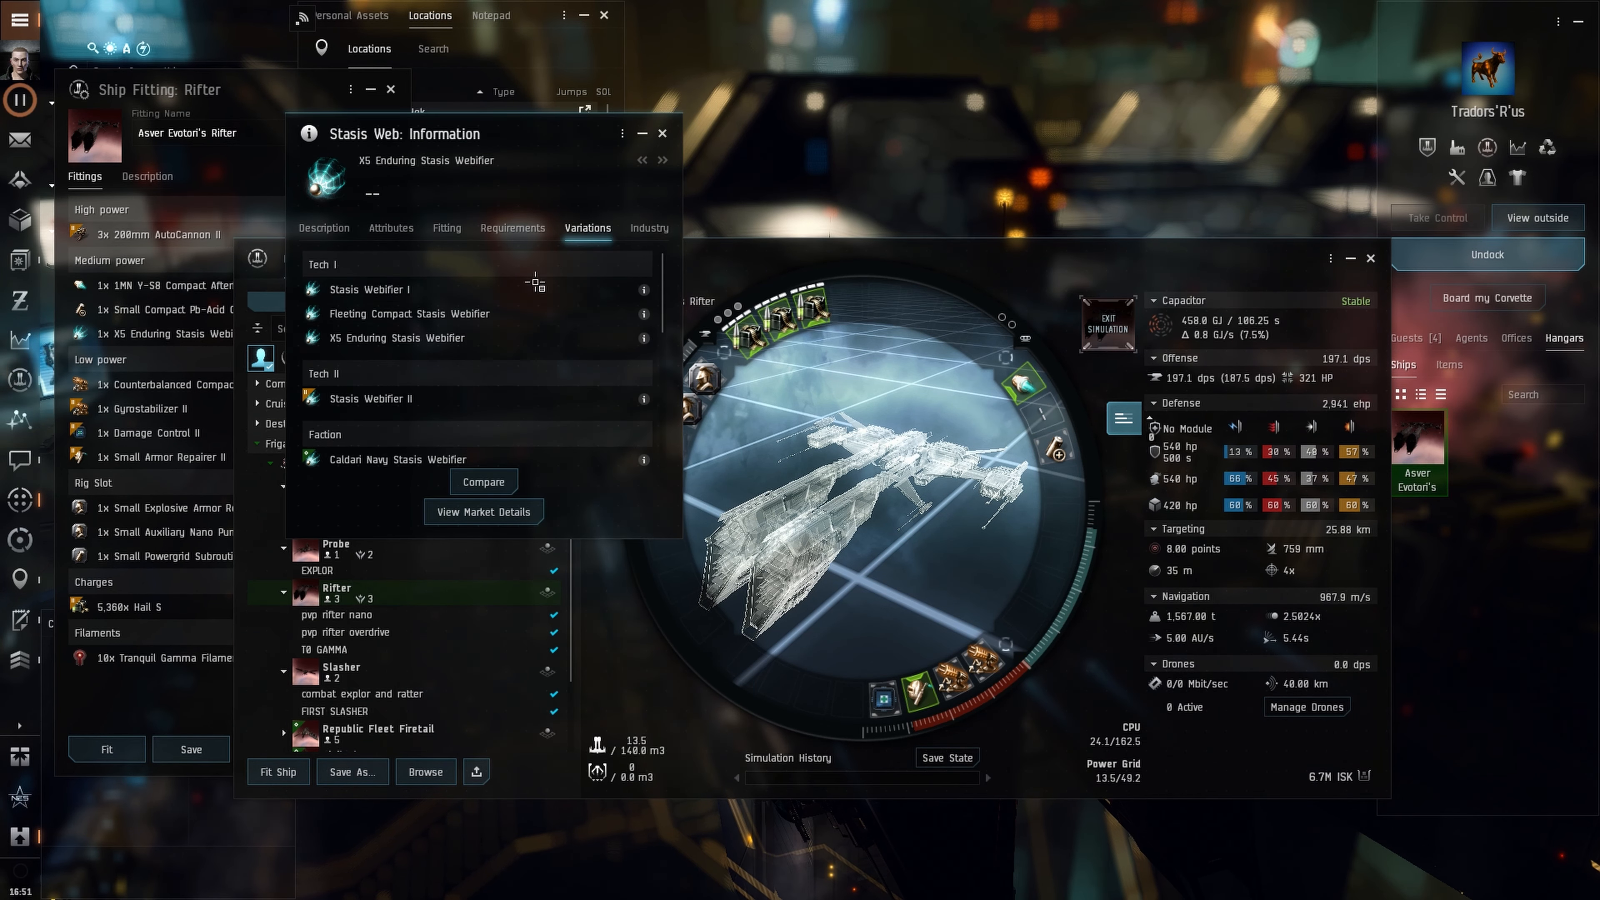
Step: Close the Stasis Webifier information window, returning to the simulated Rifter fit
click(408, 313)
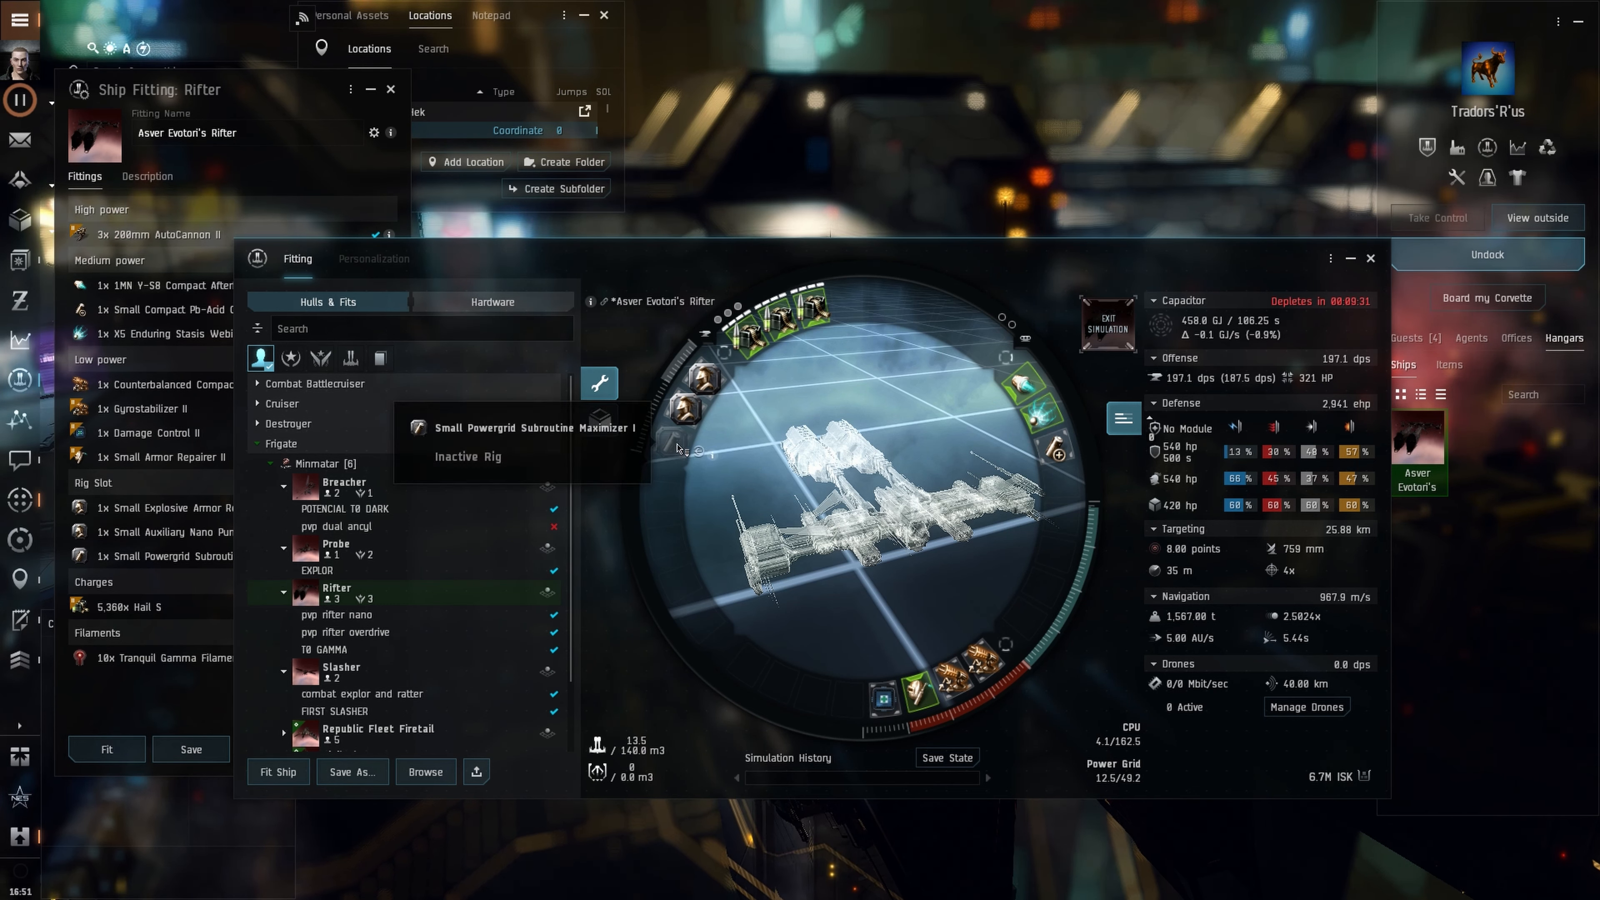
Step: Leave the fitting simulation, confirm with Yes, and close the Ship Fitting: Rifter window
click(1108, 324)
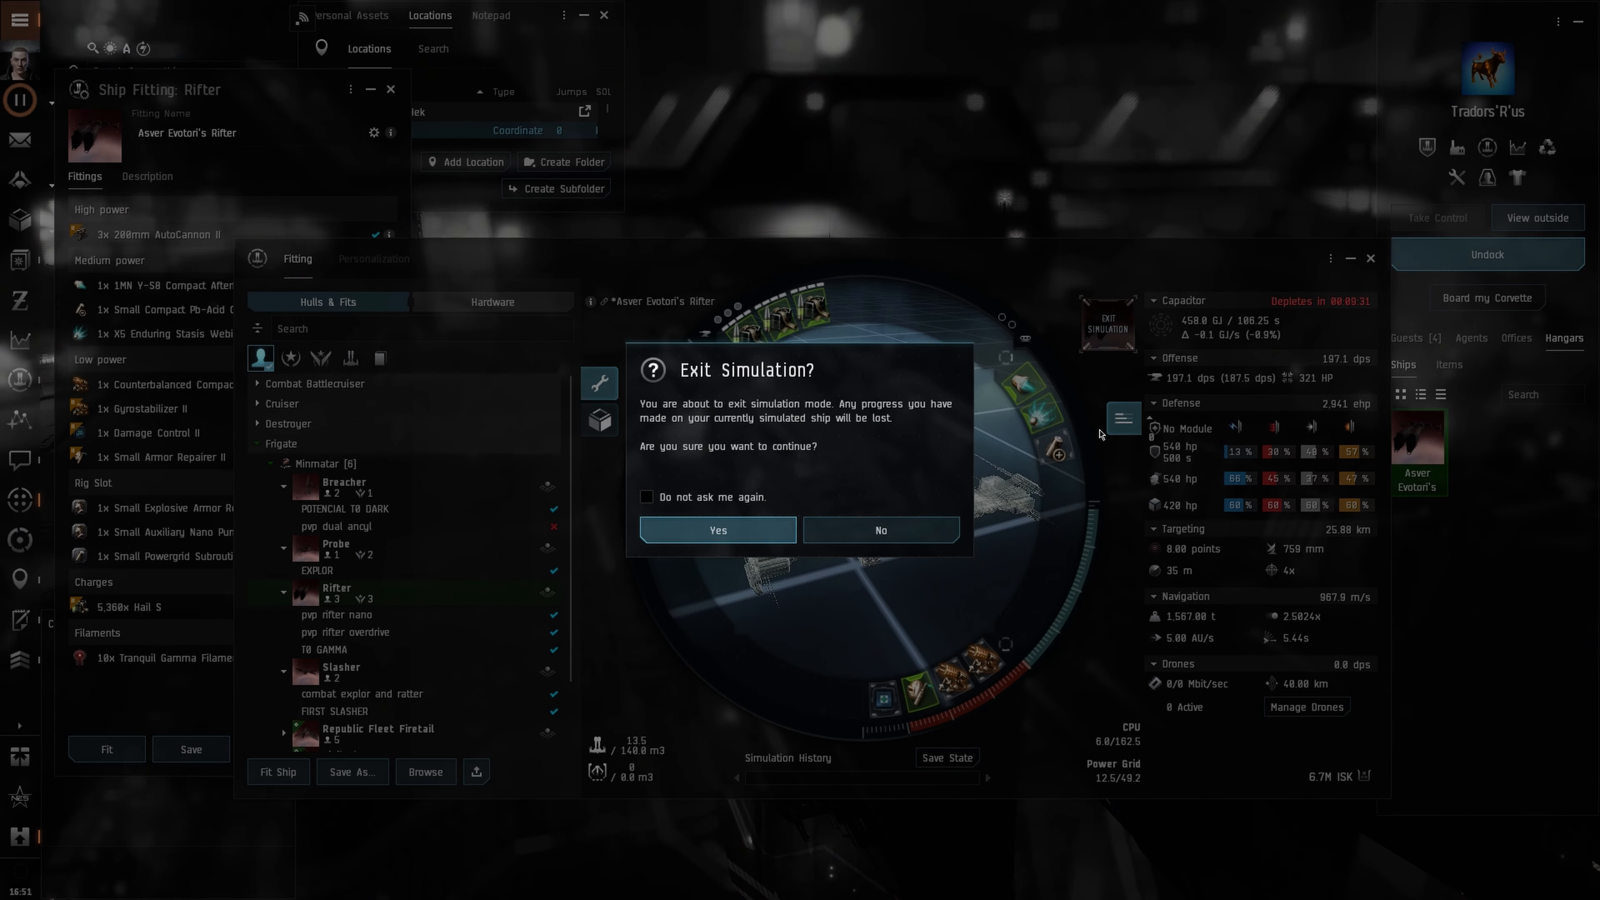
click(717, 530)
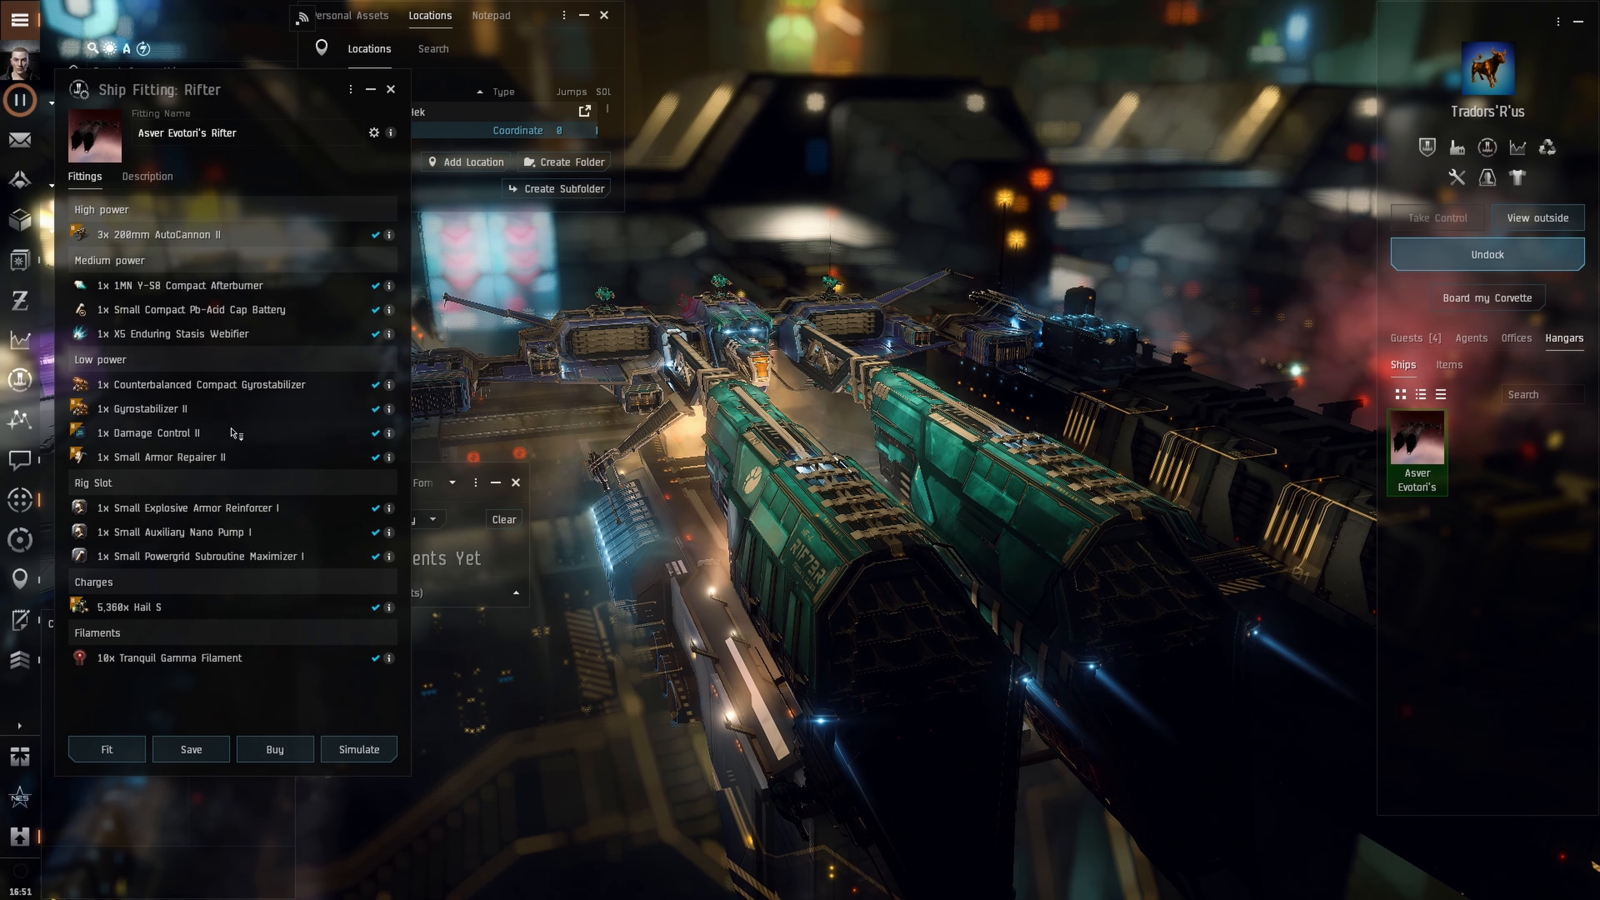
mouse_move(391, 99)
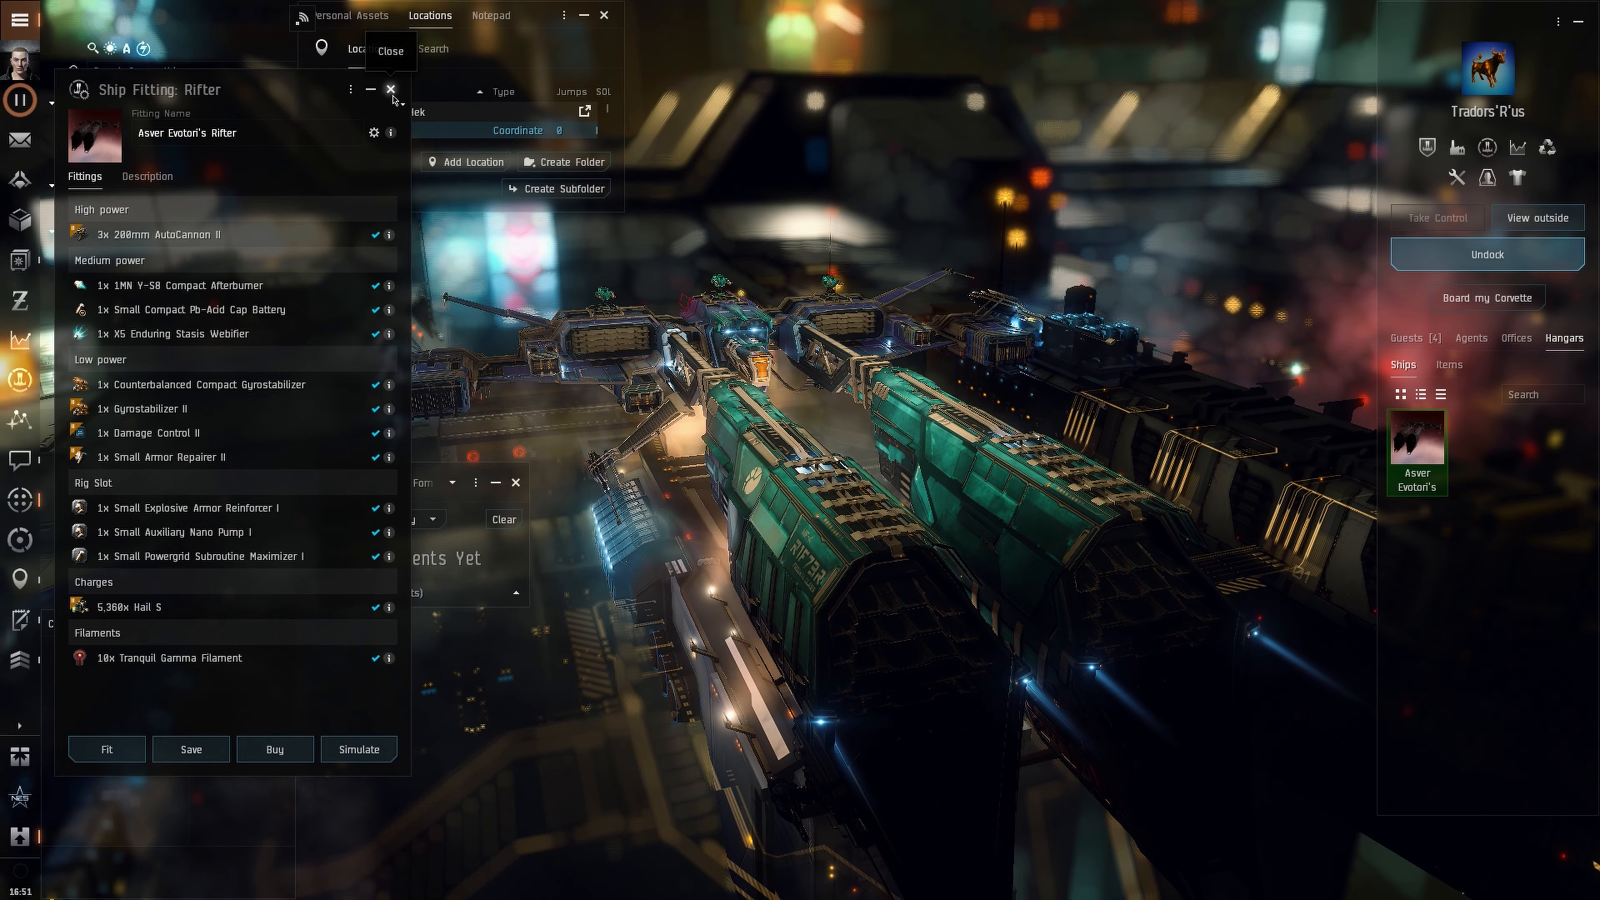
click(390, 90)
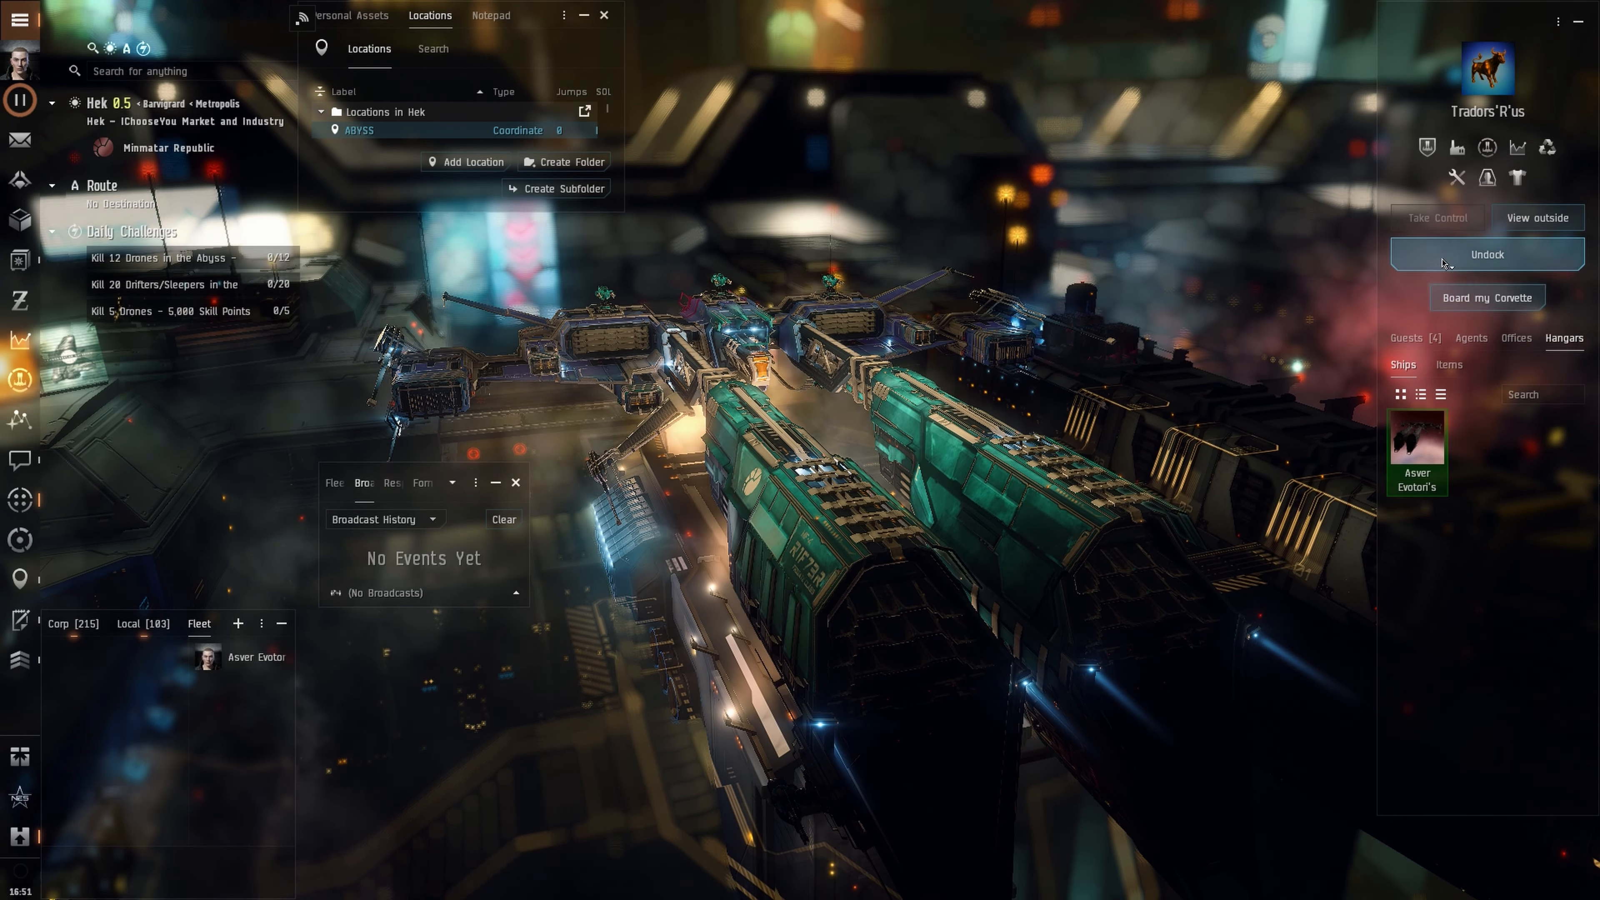
Step: Undock the Rifter from the Hek station into space
click(1486, 255)
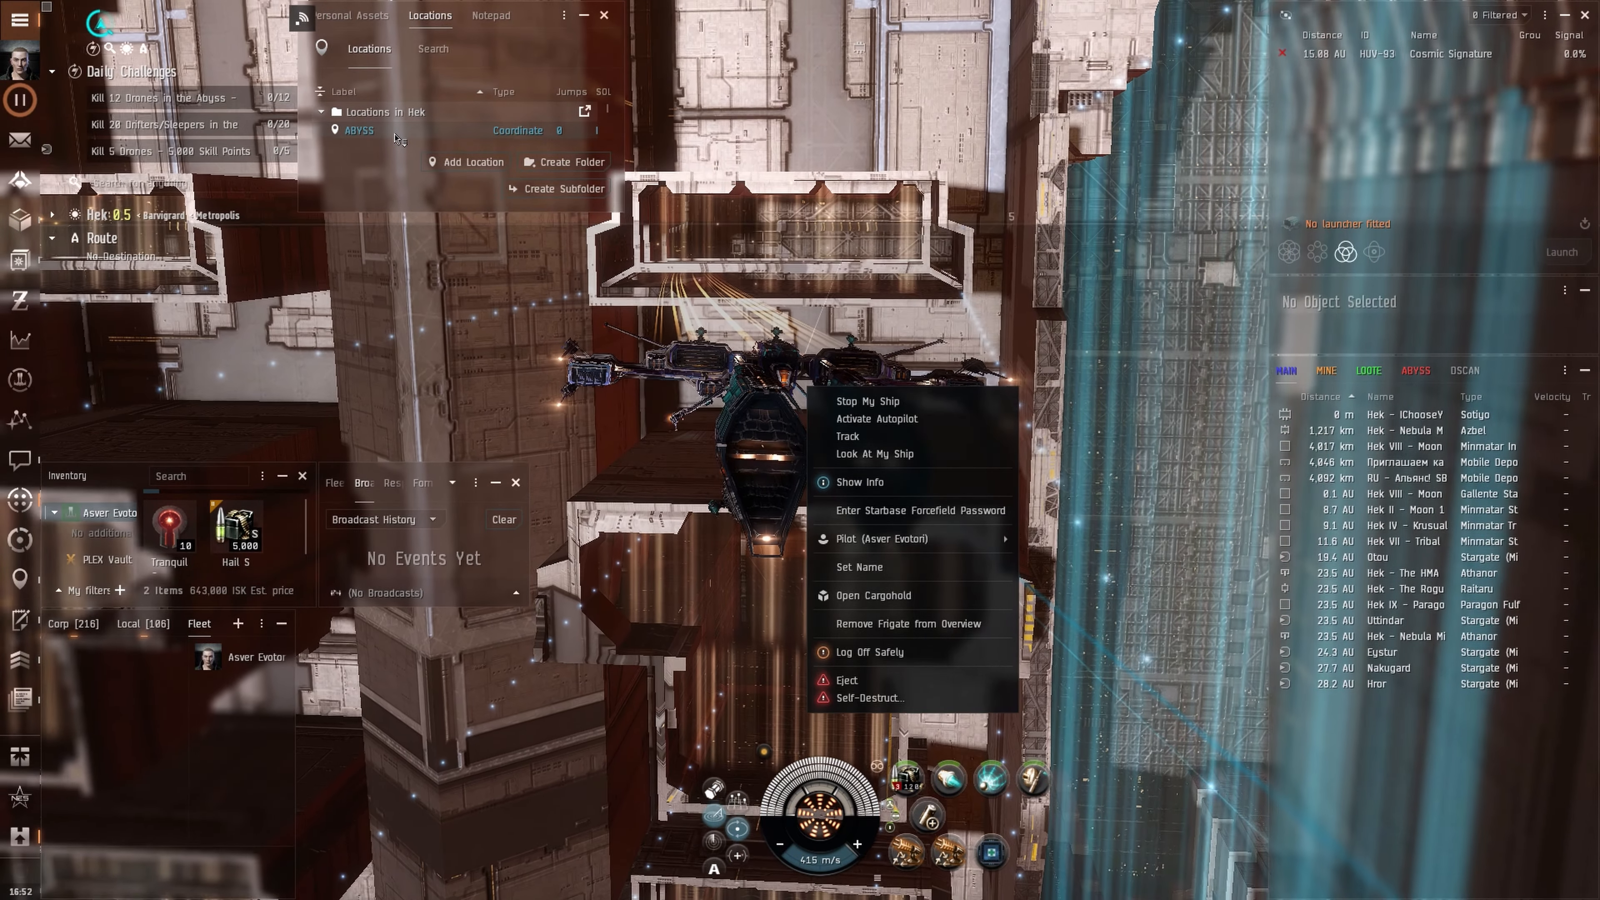
Step: Warp the Rifter to the saved ABYSS bookmark via its People & Places menu
right_click(358, 130)
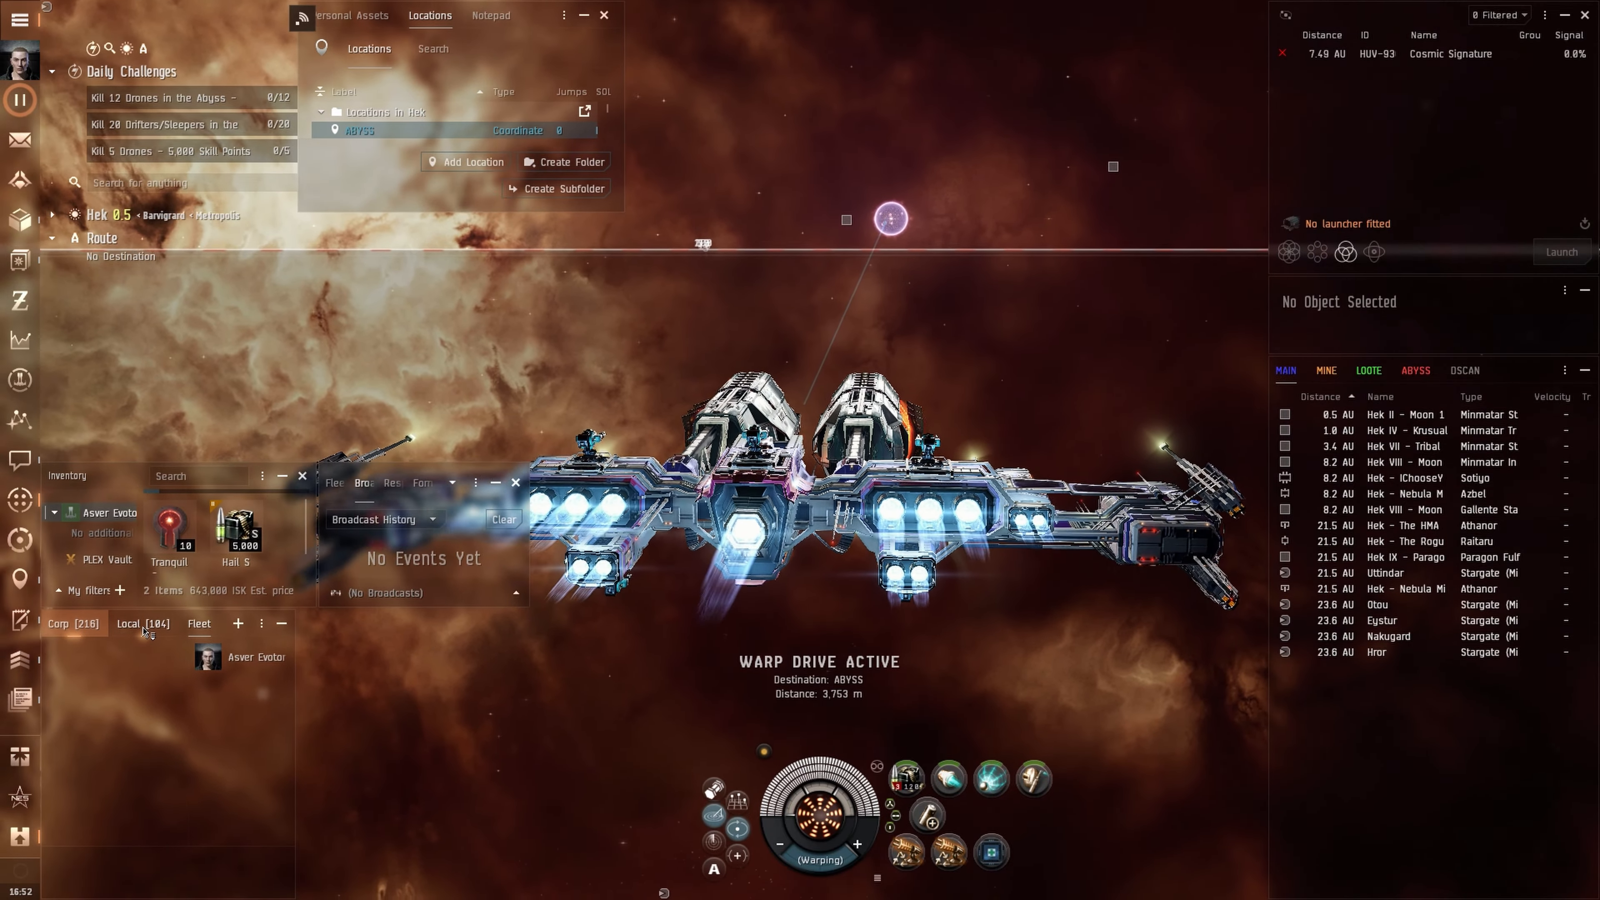
mouse_move(18, 220)
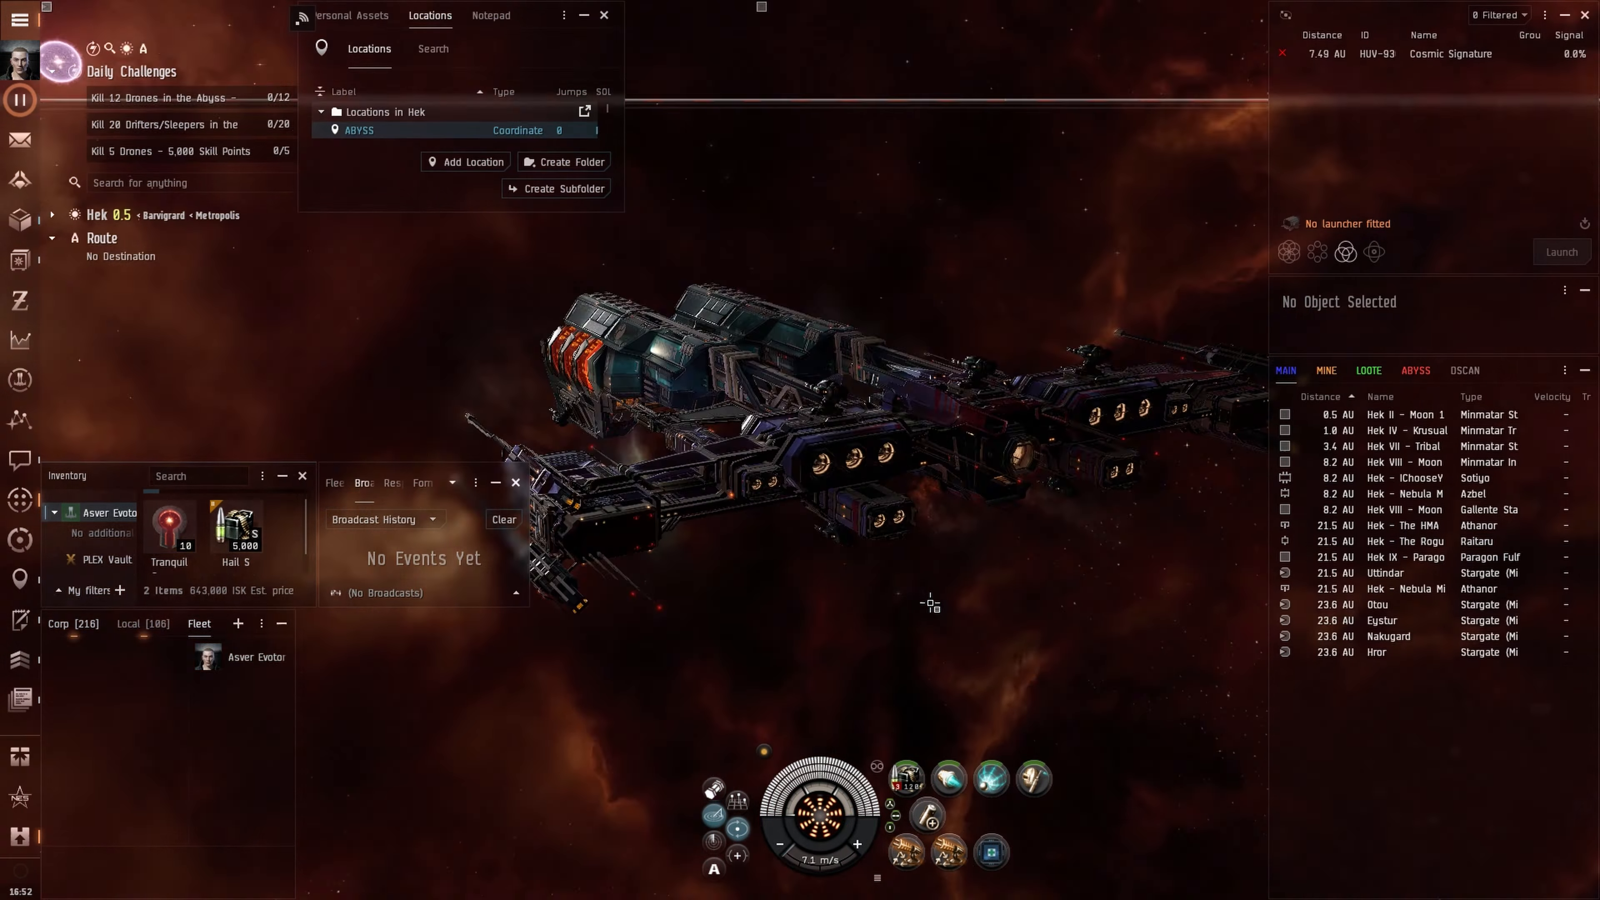
mouse_move(169, 524)
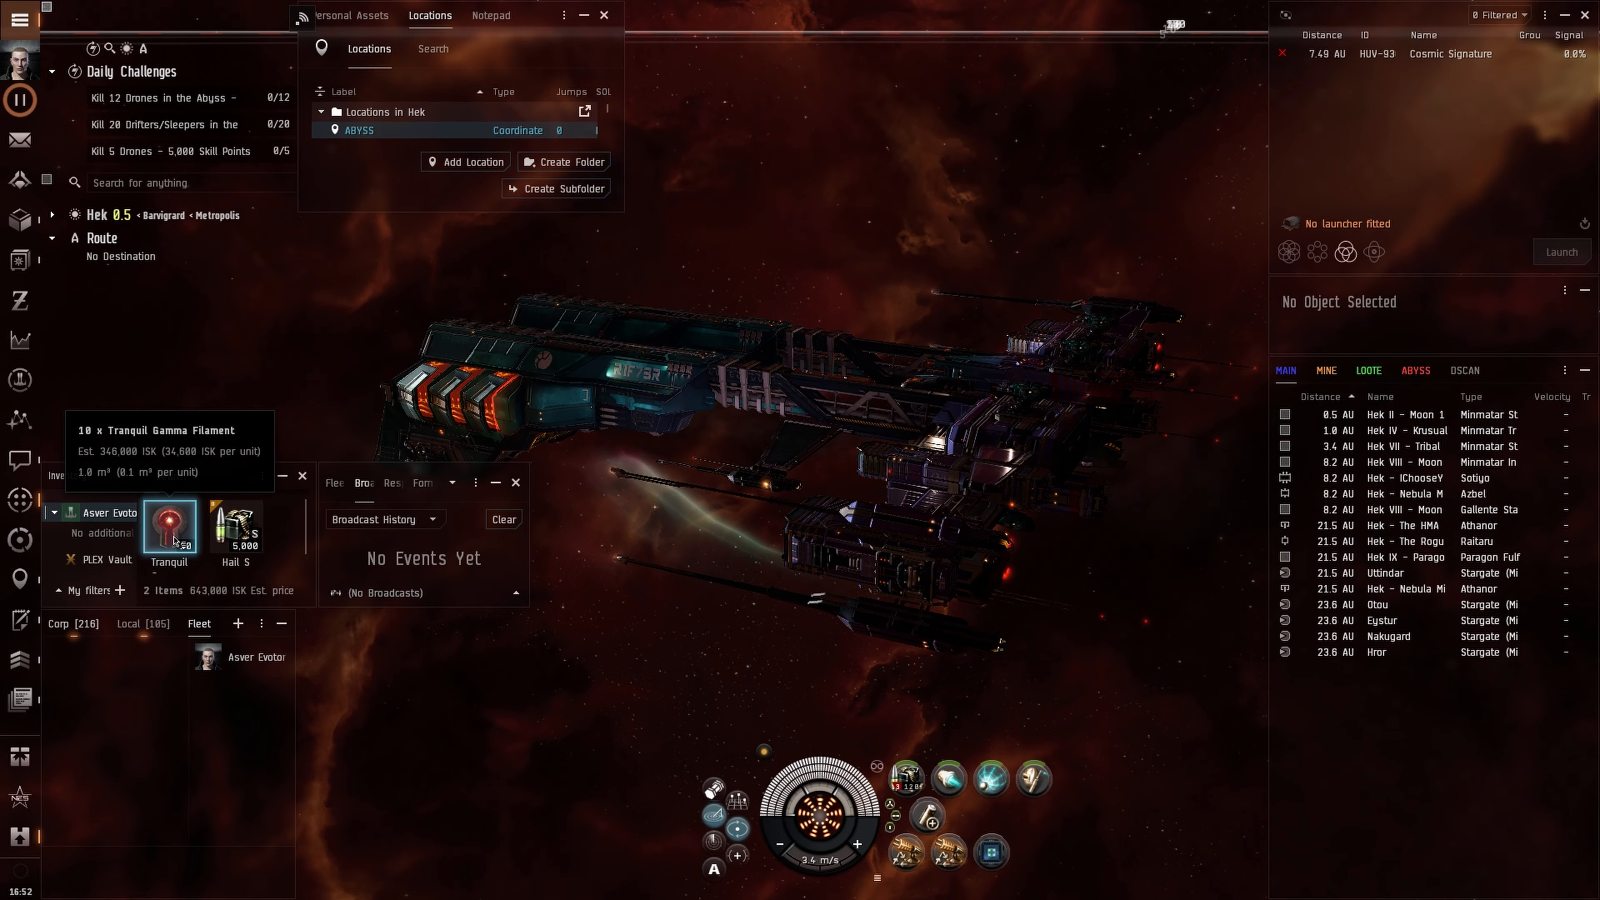
Step: Activate the Tranquil Gamma Filament for the fleet, spawning an Abyssal Trace beside the Rifter
double_click(170, 527)
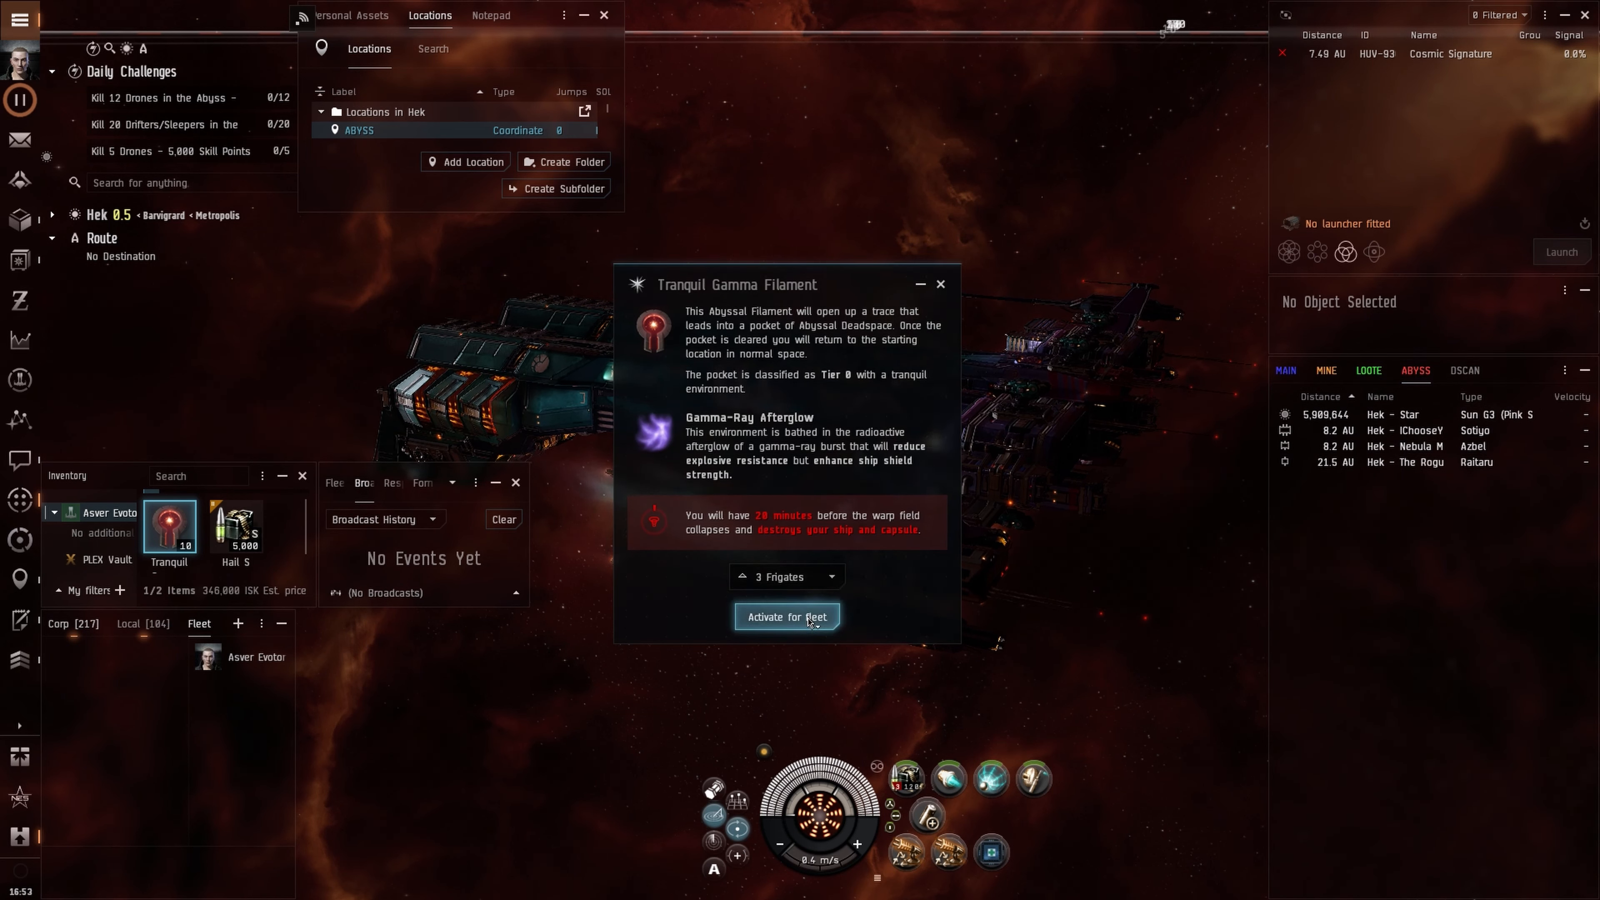
click(786, 617)
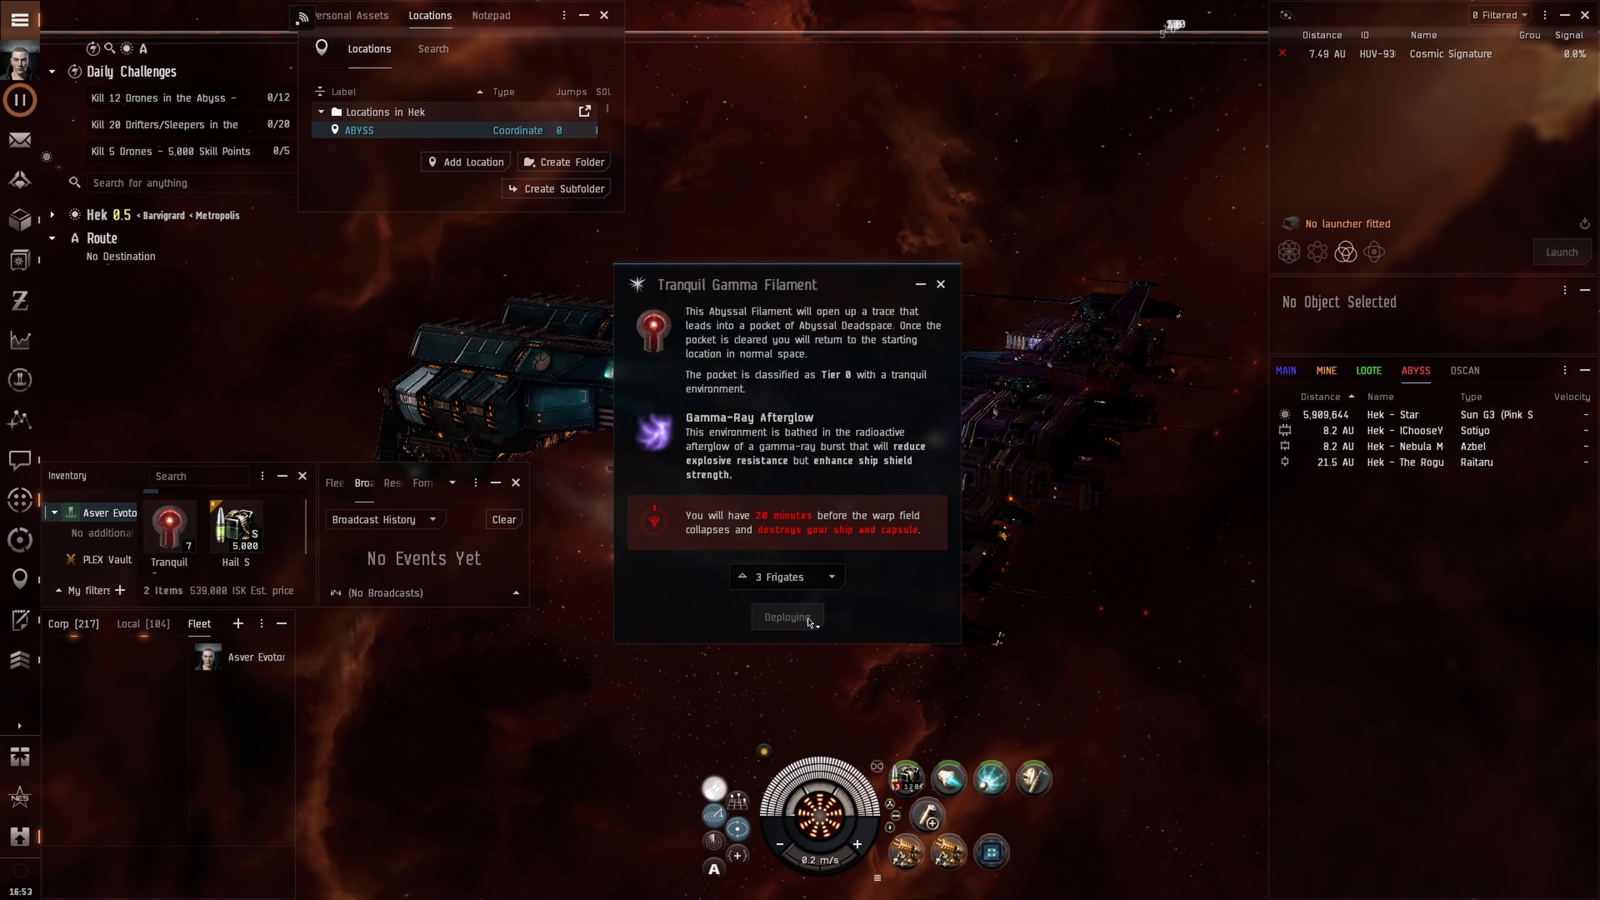
click(786, 617)
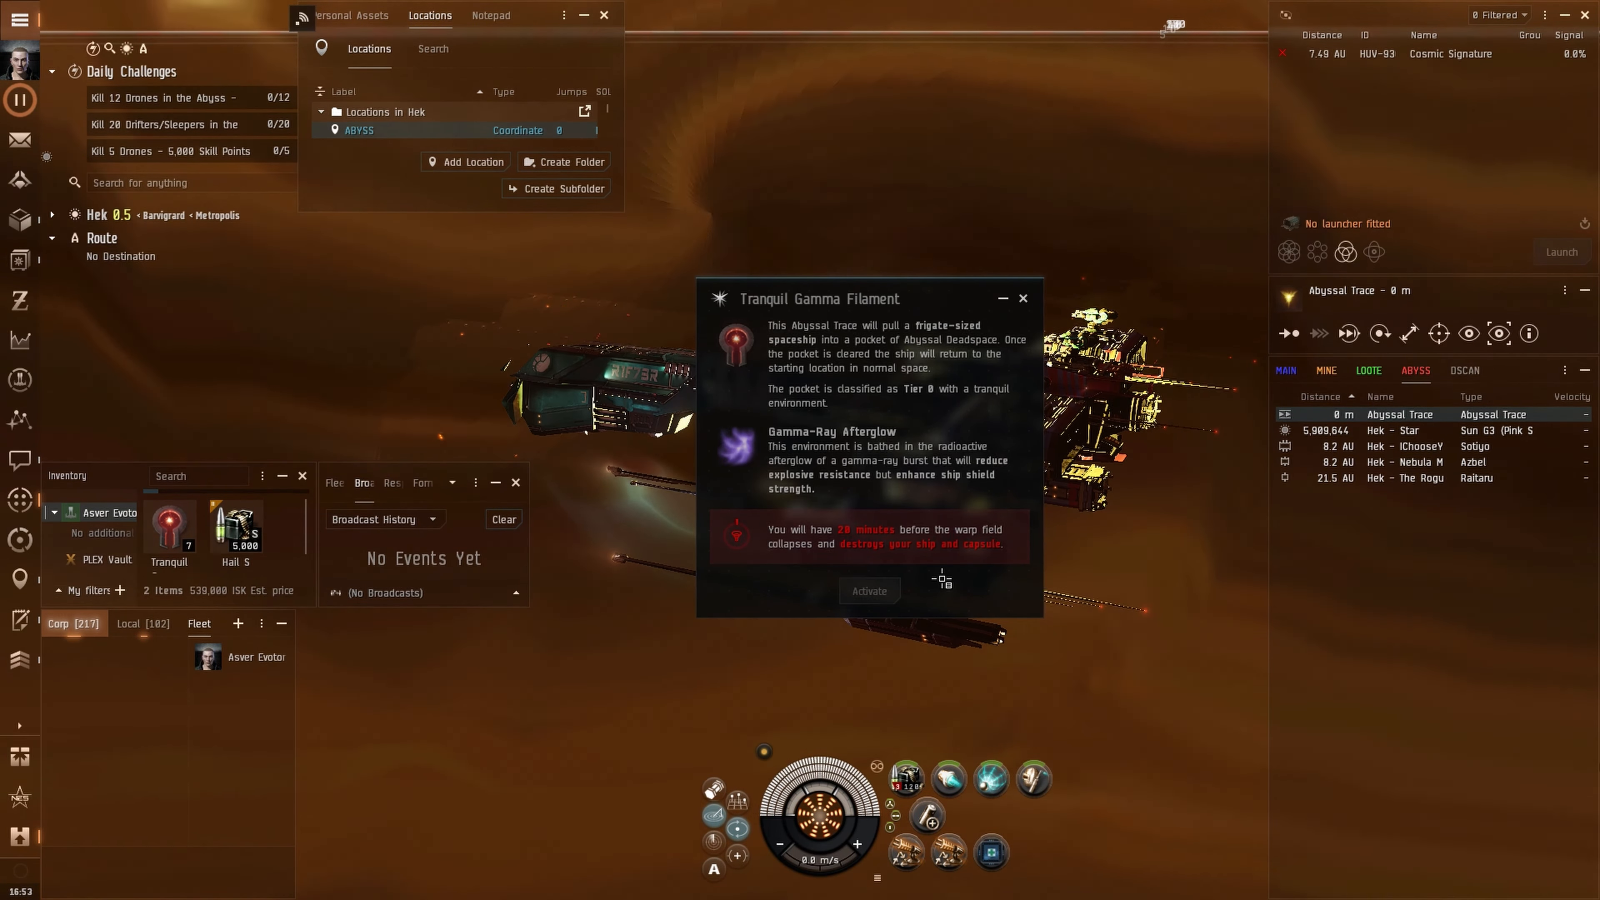
Step: Jump the Rifter through the Abyssal Trace into the first Tranquil Gamma pocket
click(868, 591)
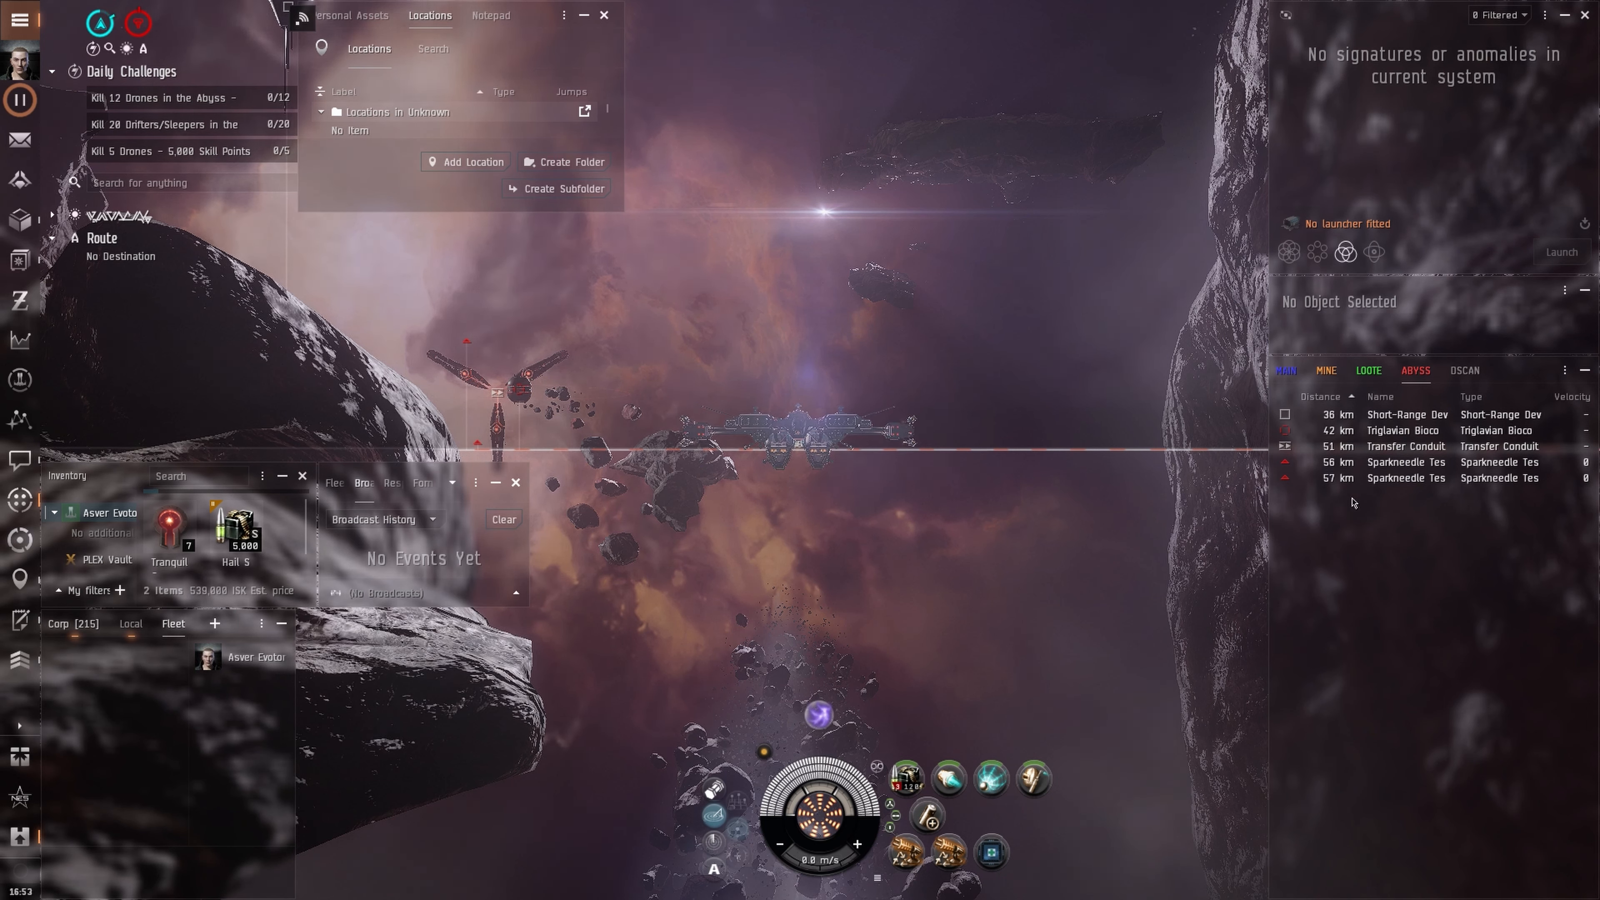
Step: Approach the Triglavian Biocombinative Cache while the autocannons destroy both Sparkneedle Tessella drones
click(1406, 461)
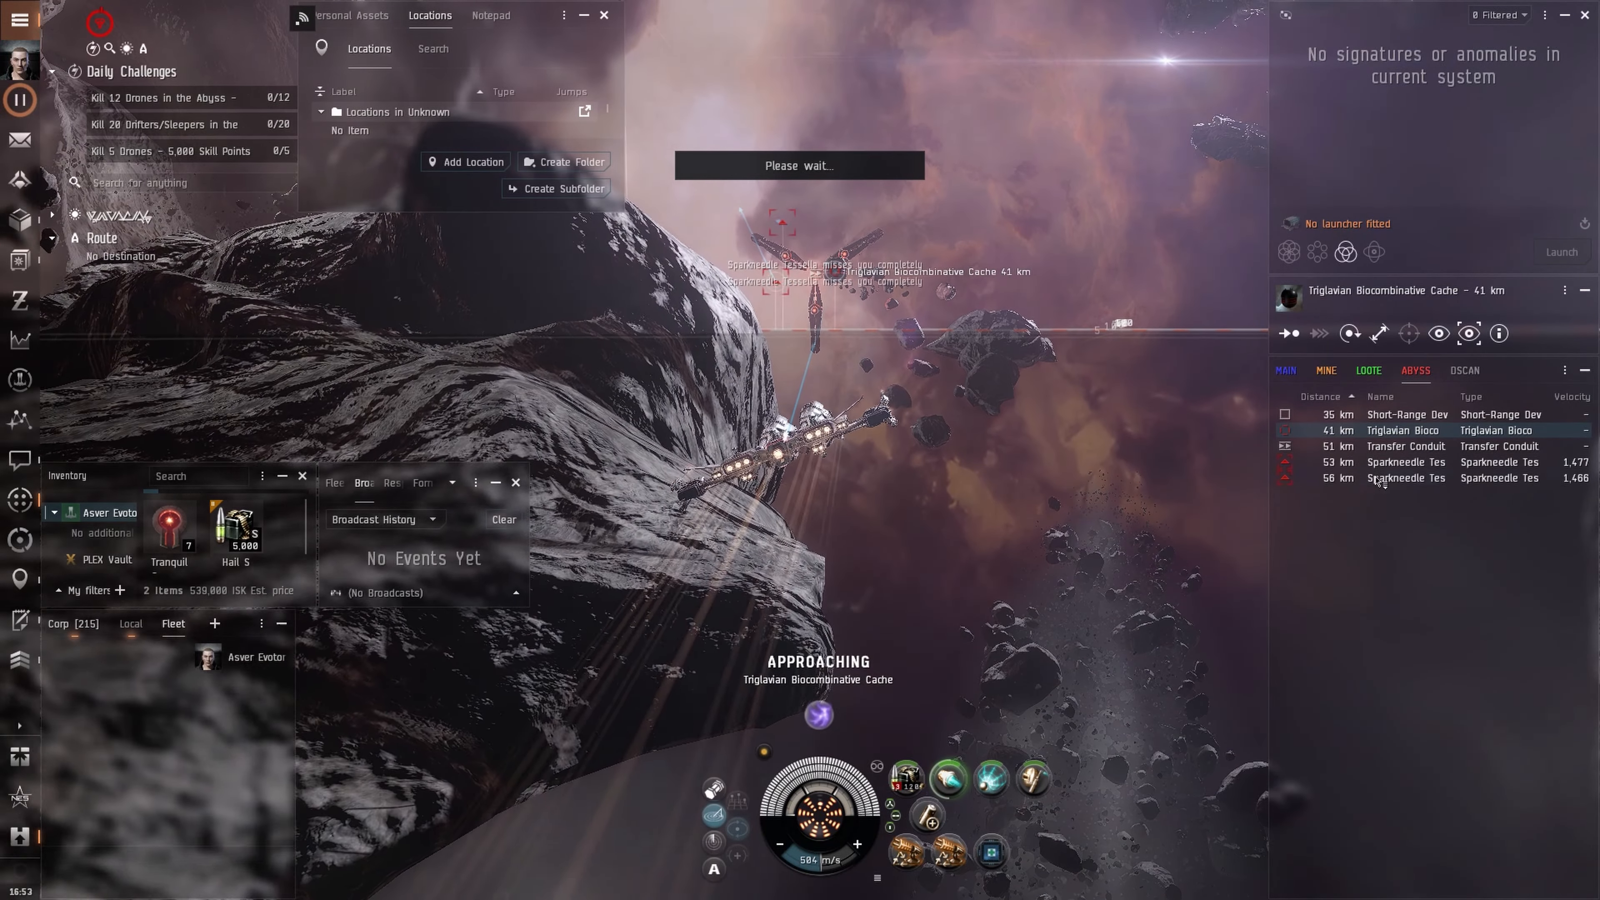
click(1406, 461)
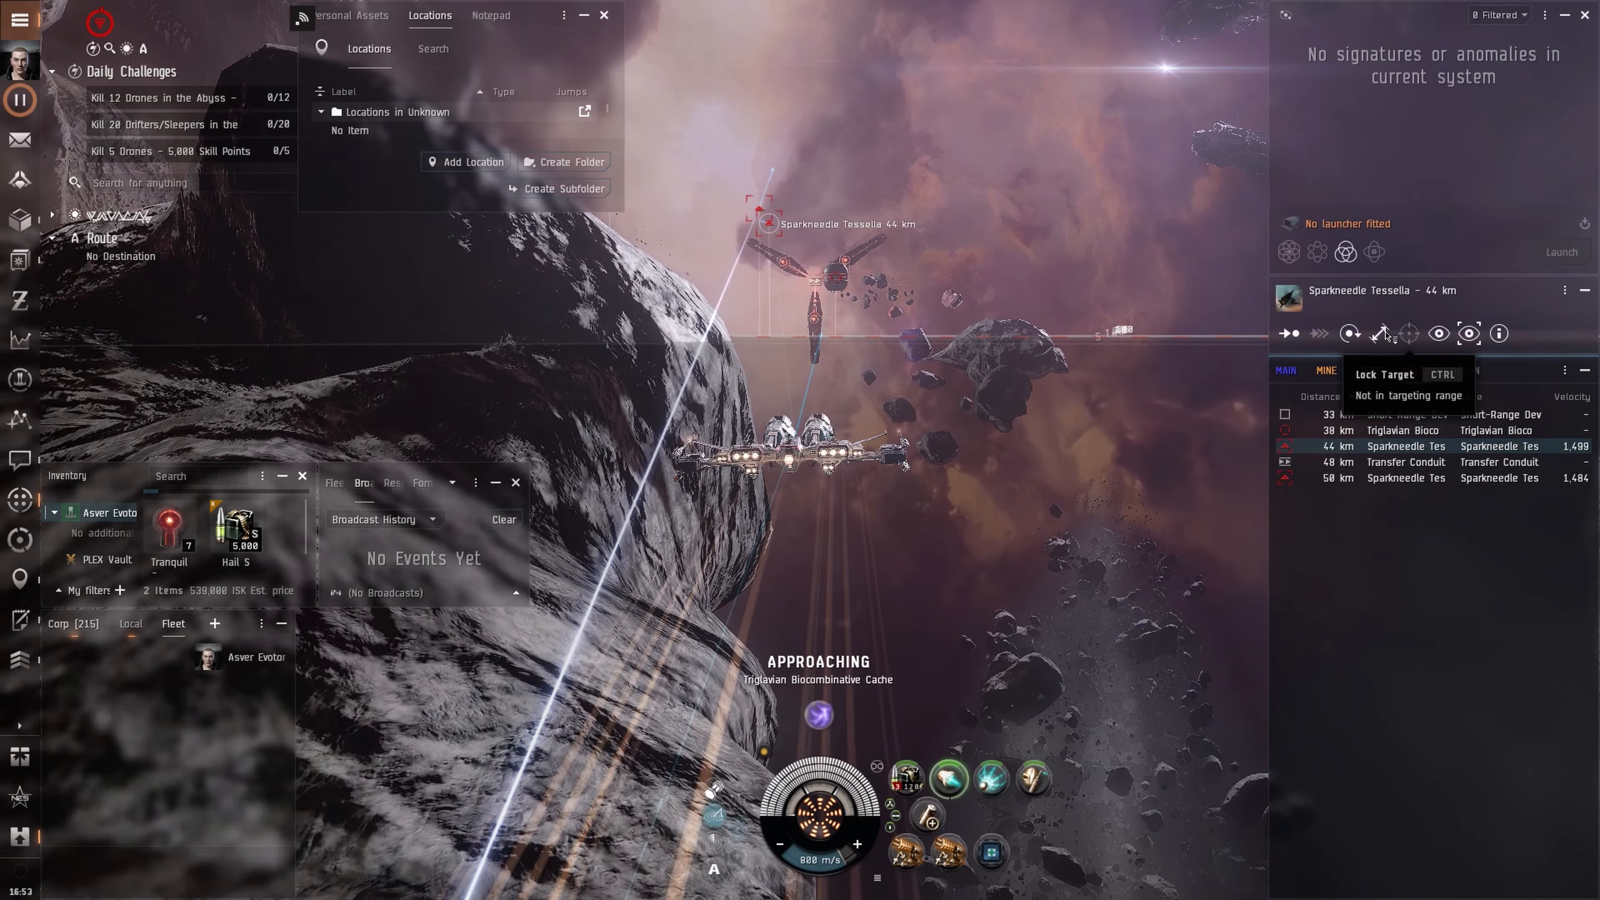
mouse_move(1386, 333)
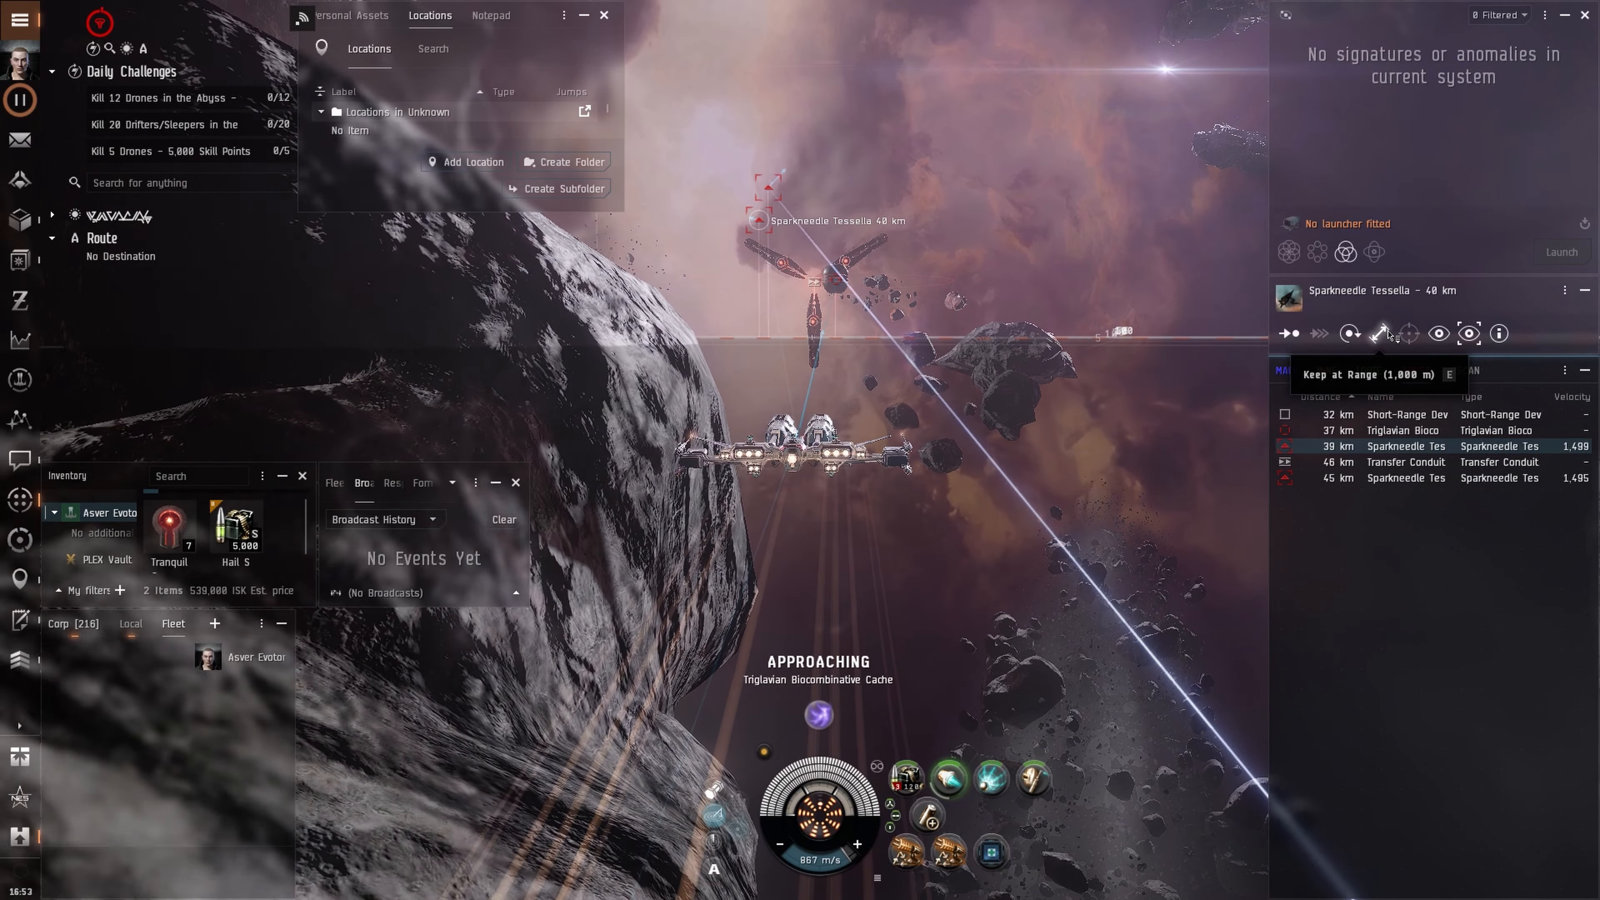
mouse_move(1409, 333)
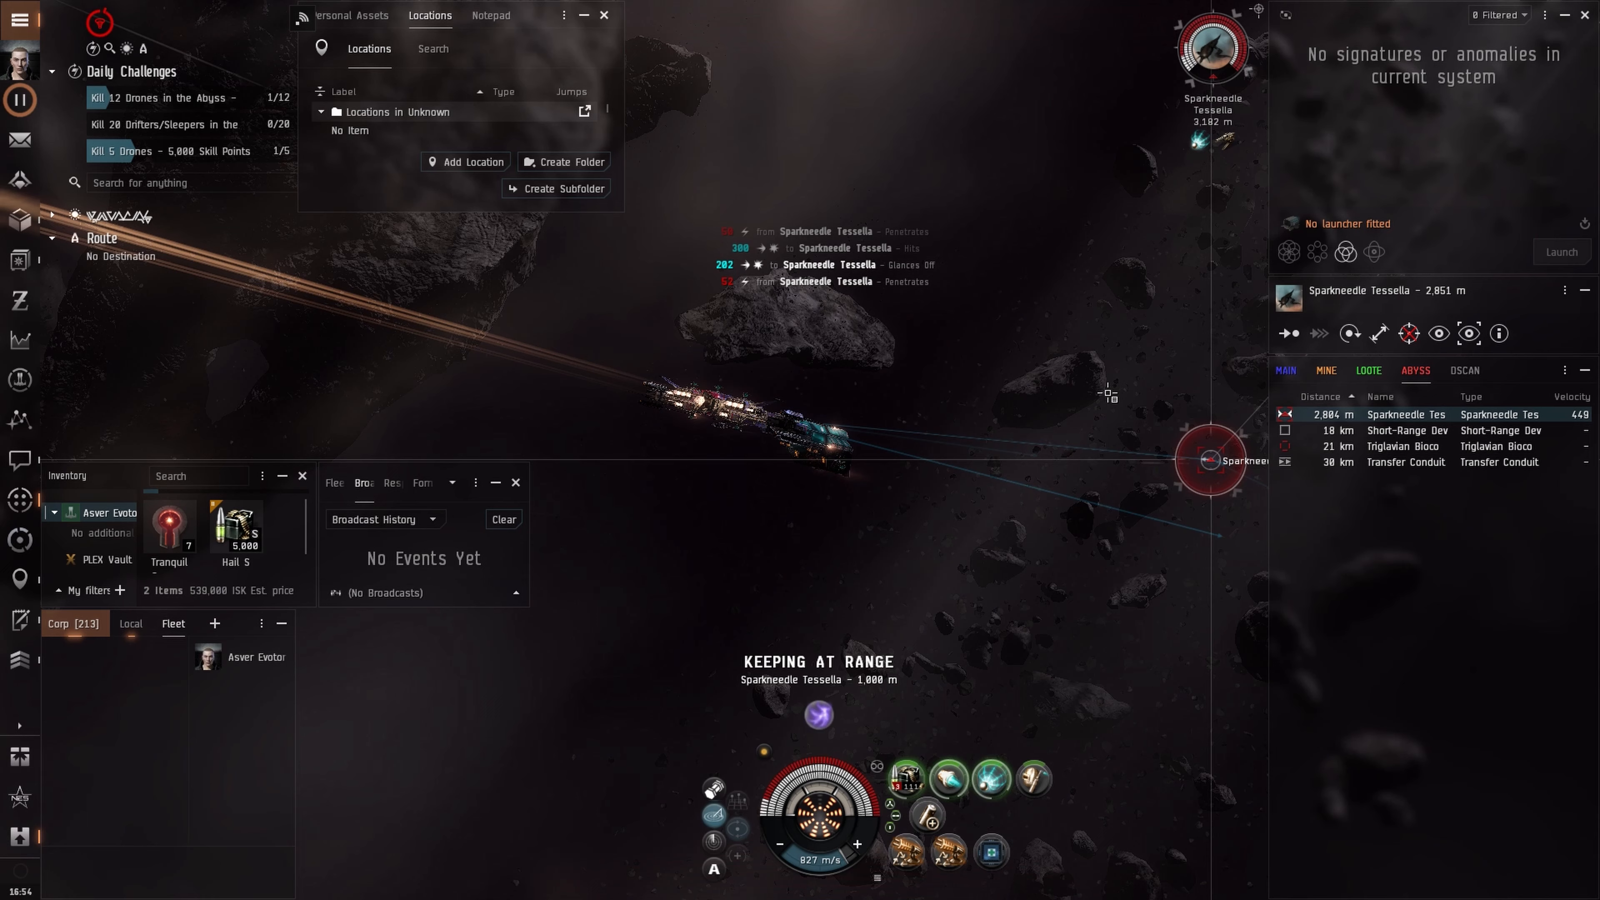
mouse_move(818, 714)
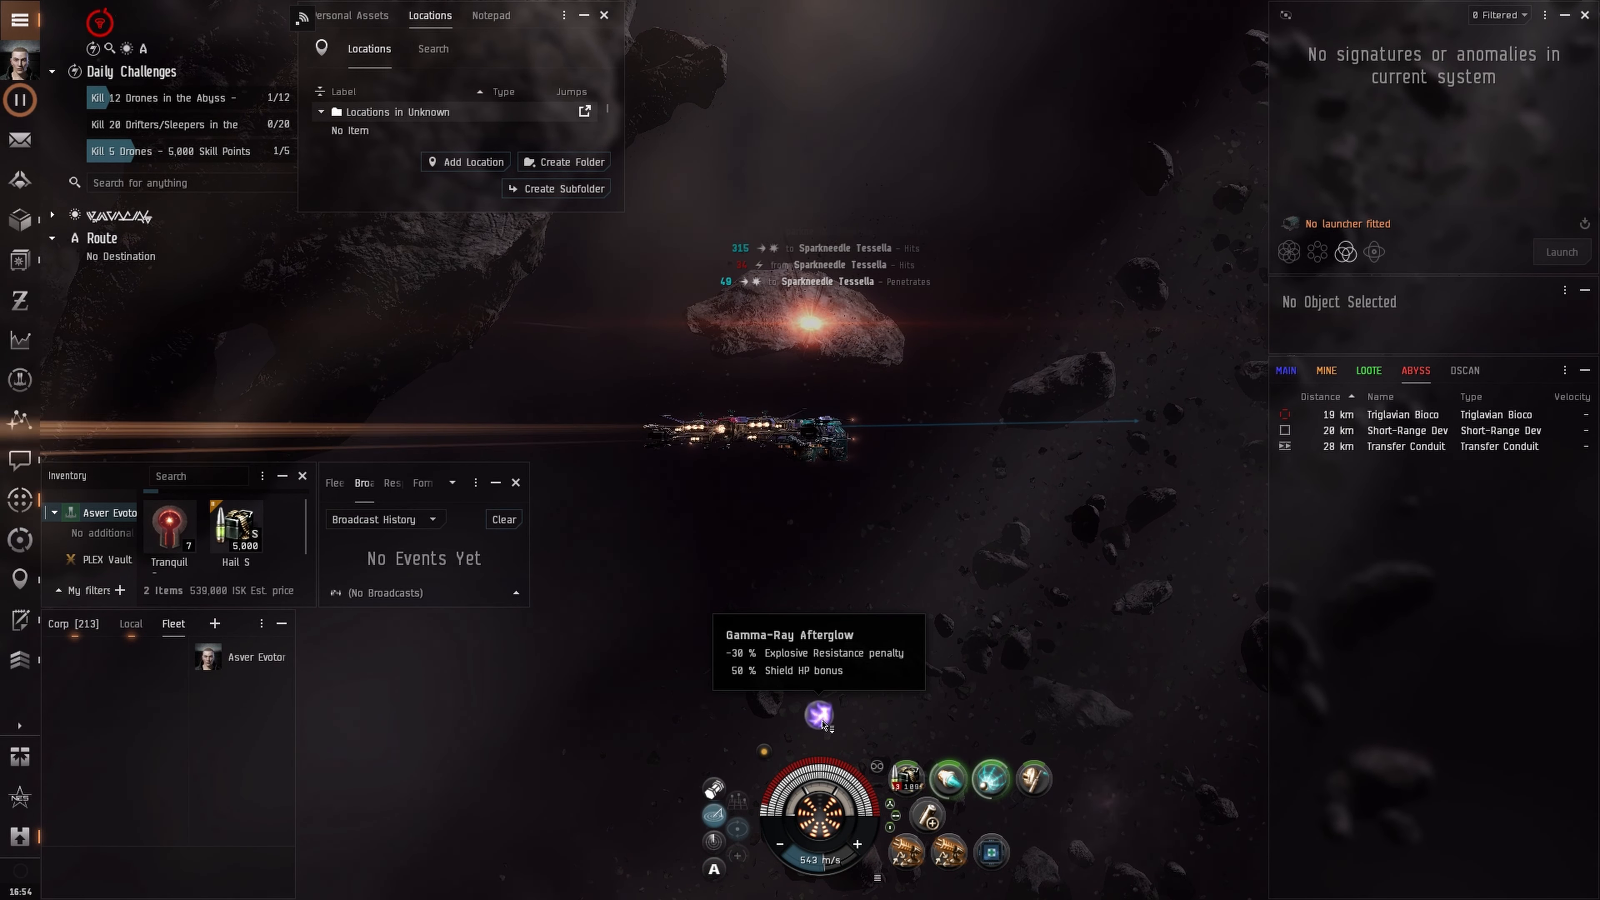
click(1404, 414)
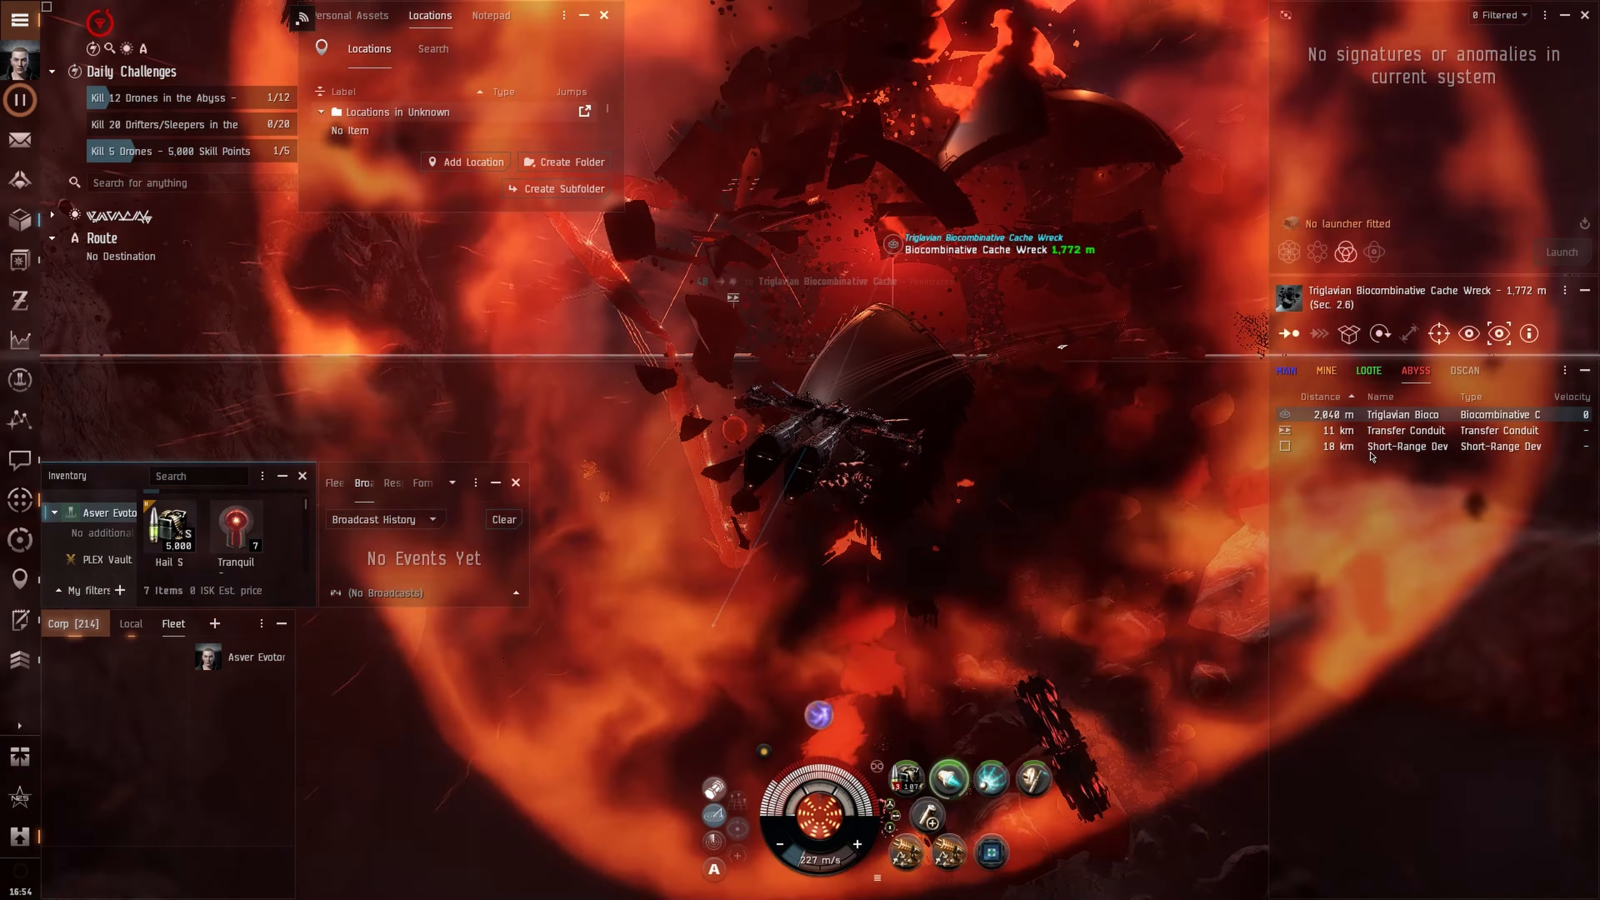
Step: Approach the Transfer Conduit with the cache loot aboard, then bring up the character sheet
click(1405, 431)
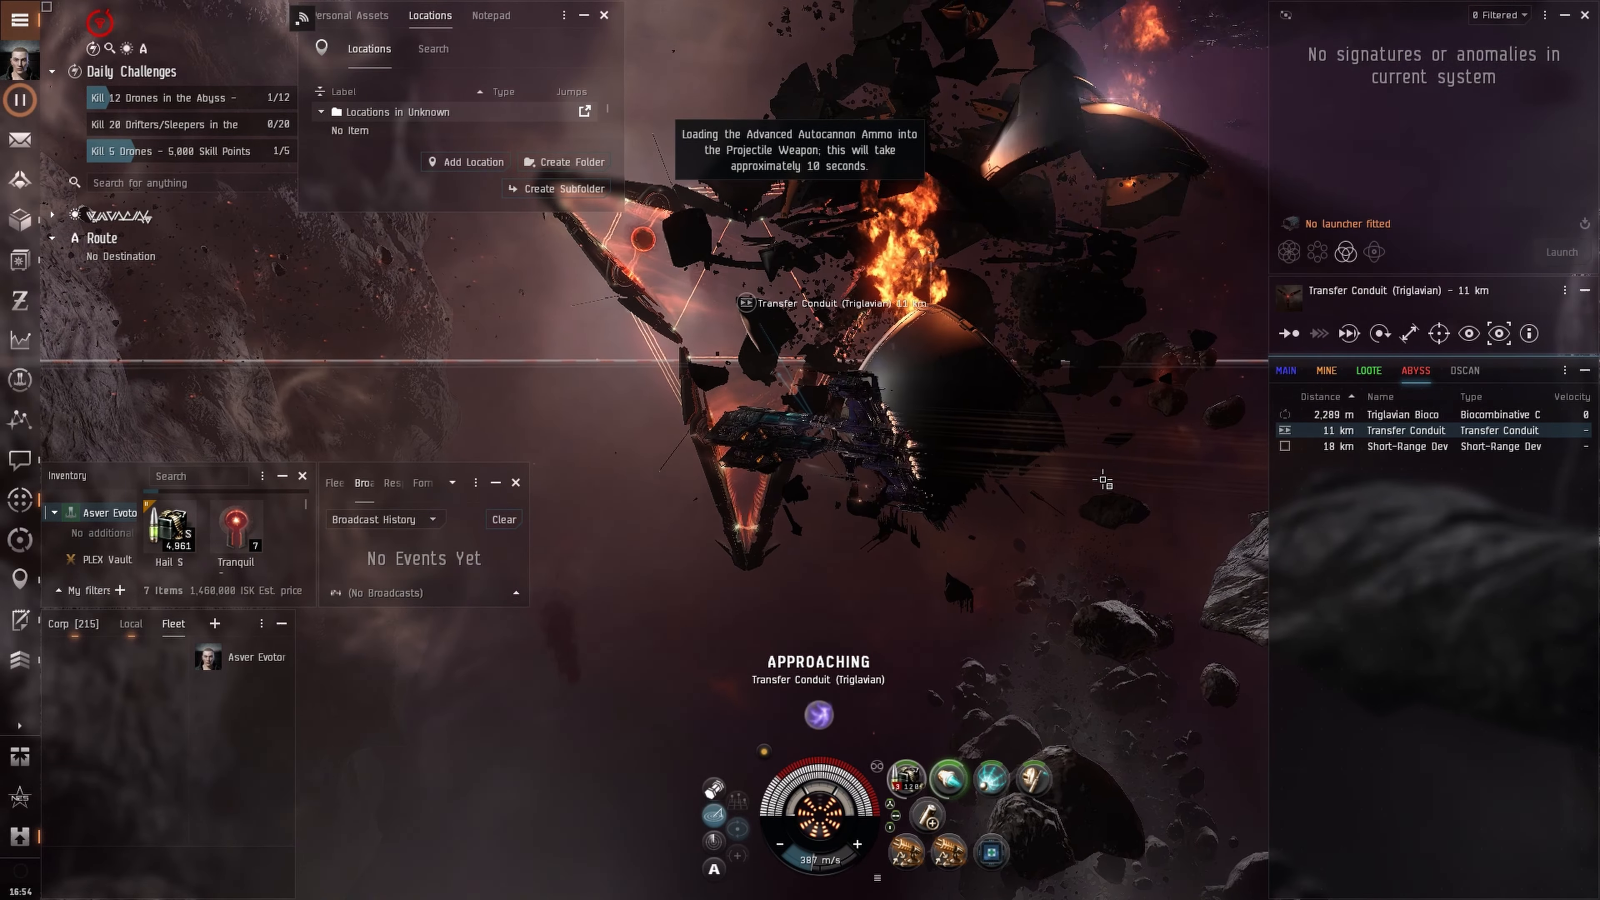
mouse_move(18, 58)
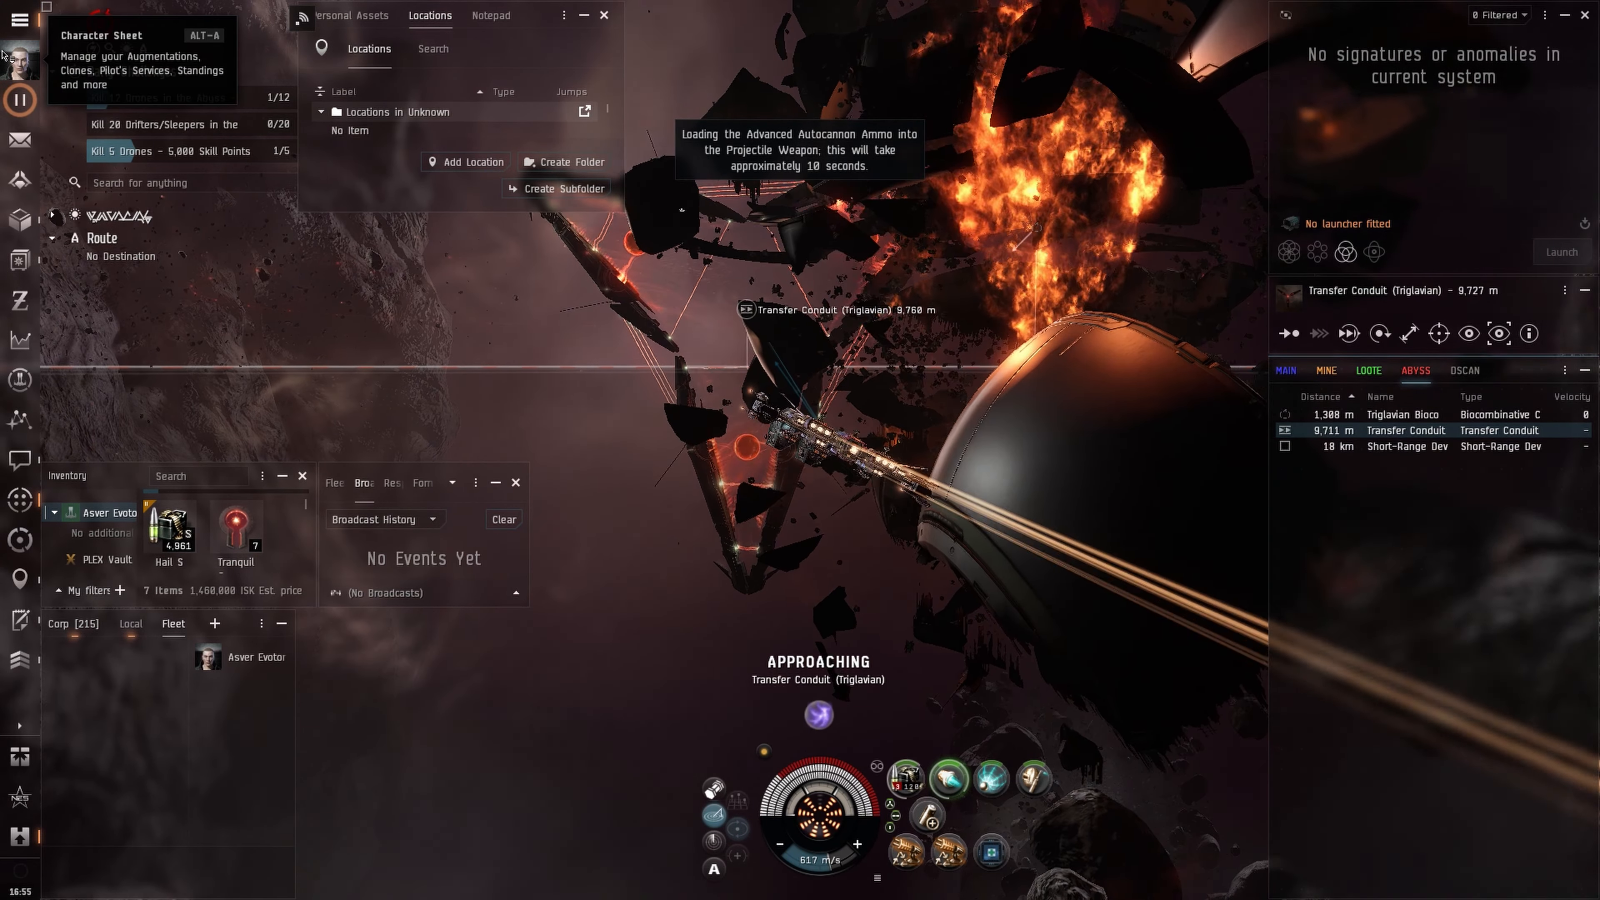
click(18, 61)
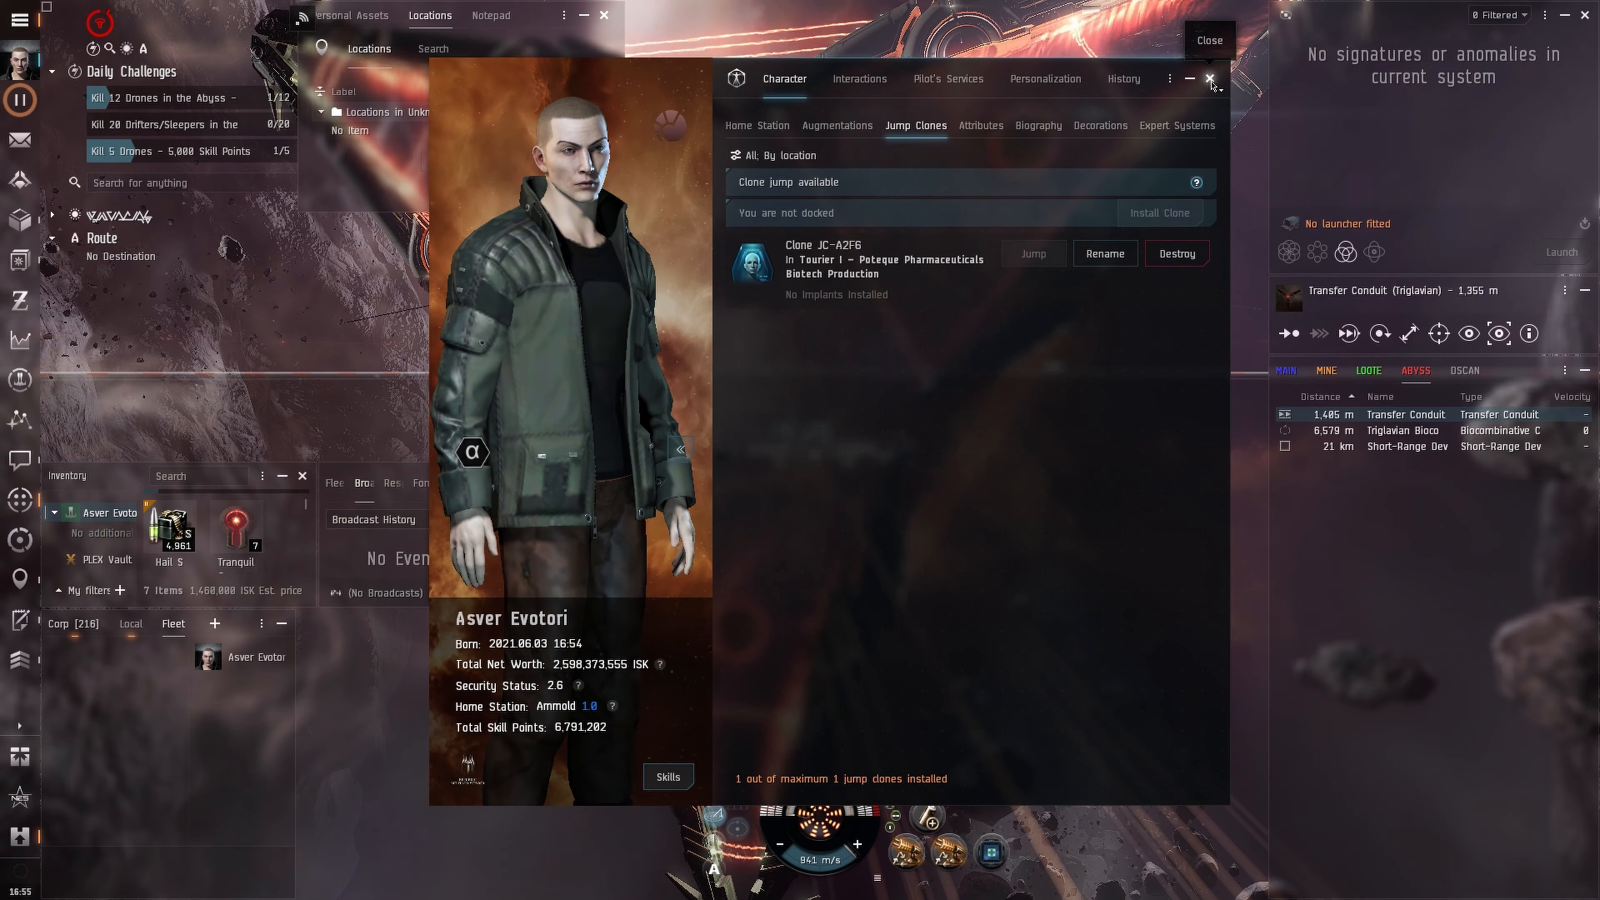
Step: Close the Character Sheet before activating the Transfer Conduit
click(1210, 80)
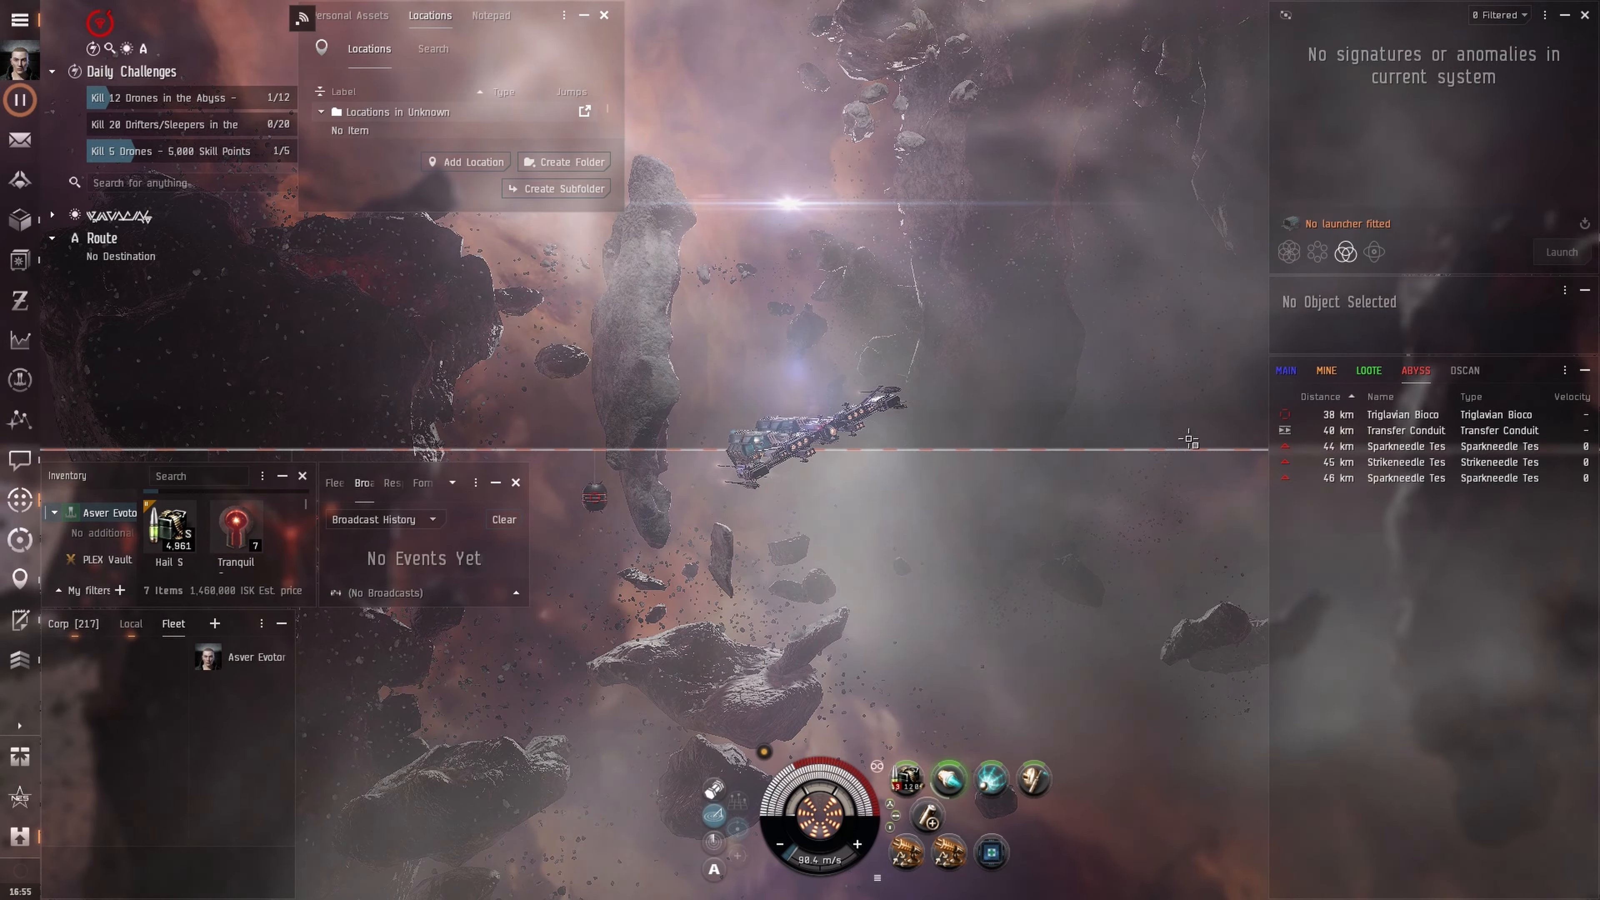
Step: Approach the Biocombinative Cache and keep at range from the Sparkneedle Tessella
click(1404, 415)
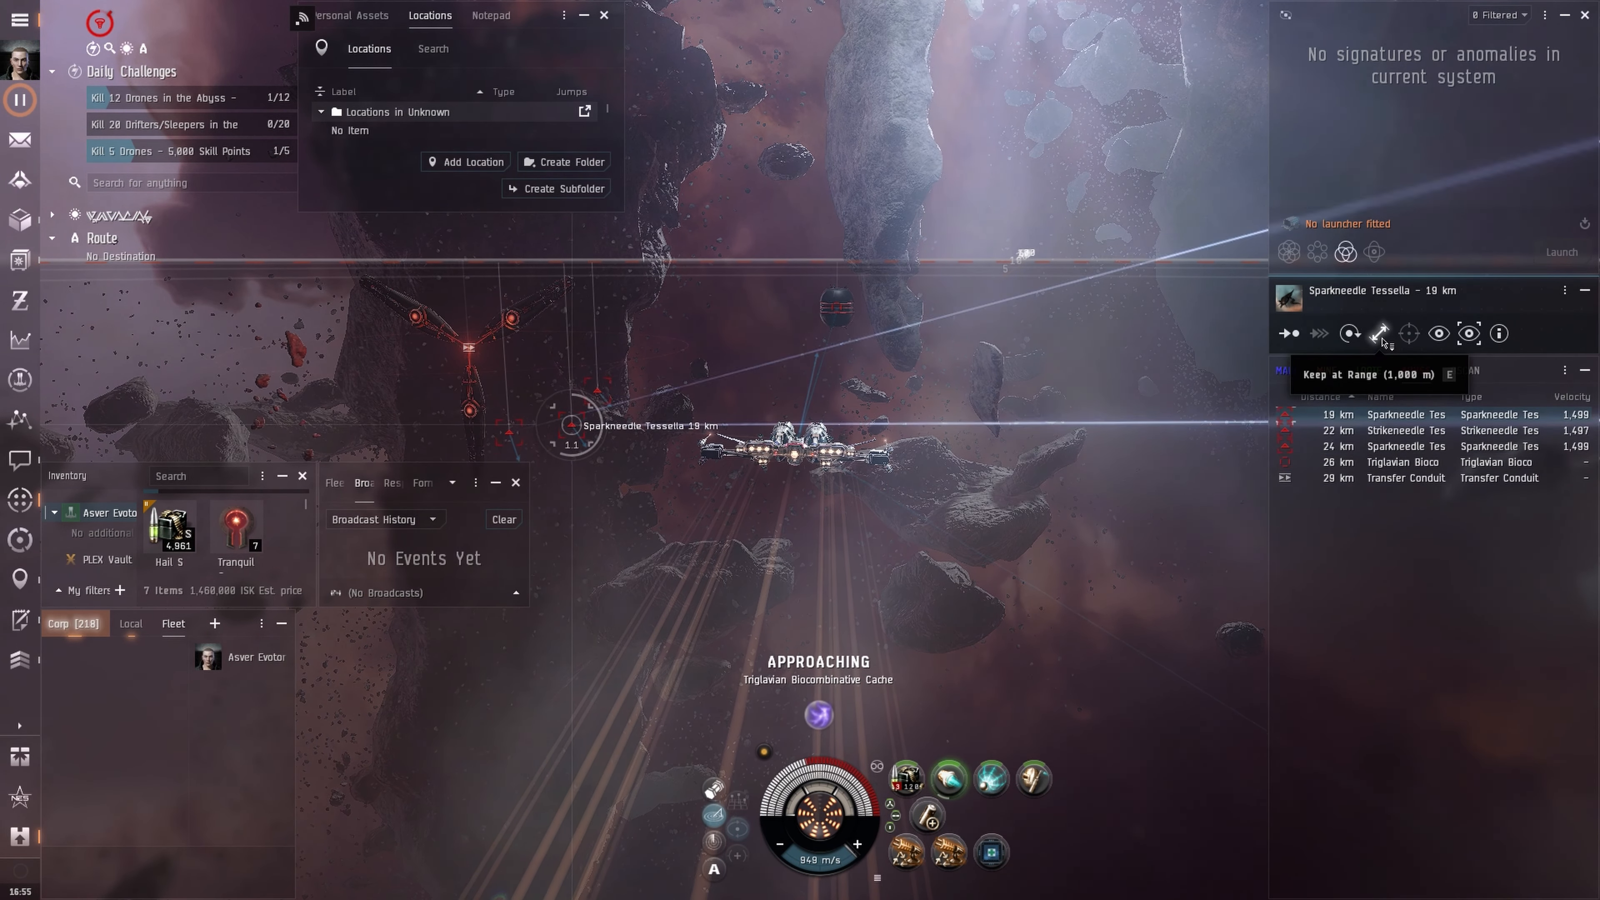
click(1379, 333)
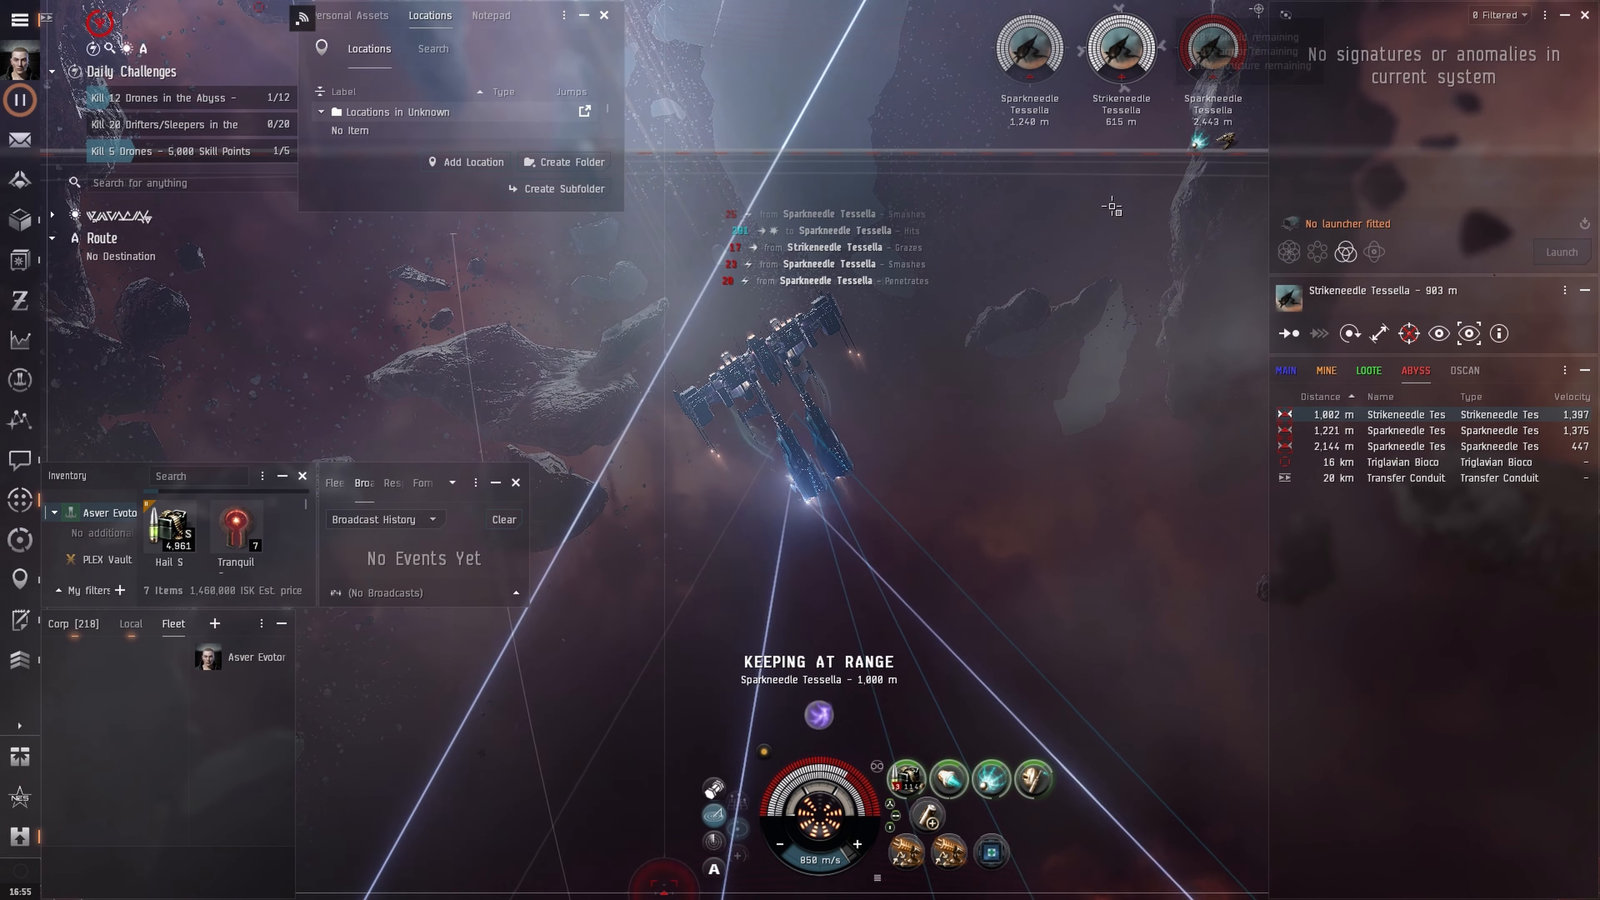
mouse_move(1380, 332)
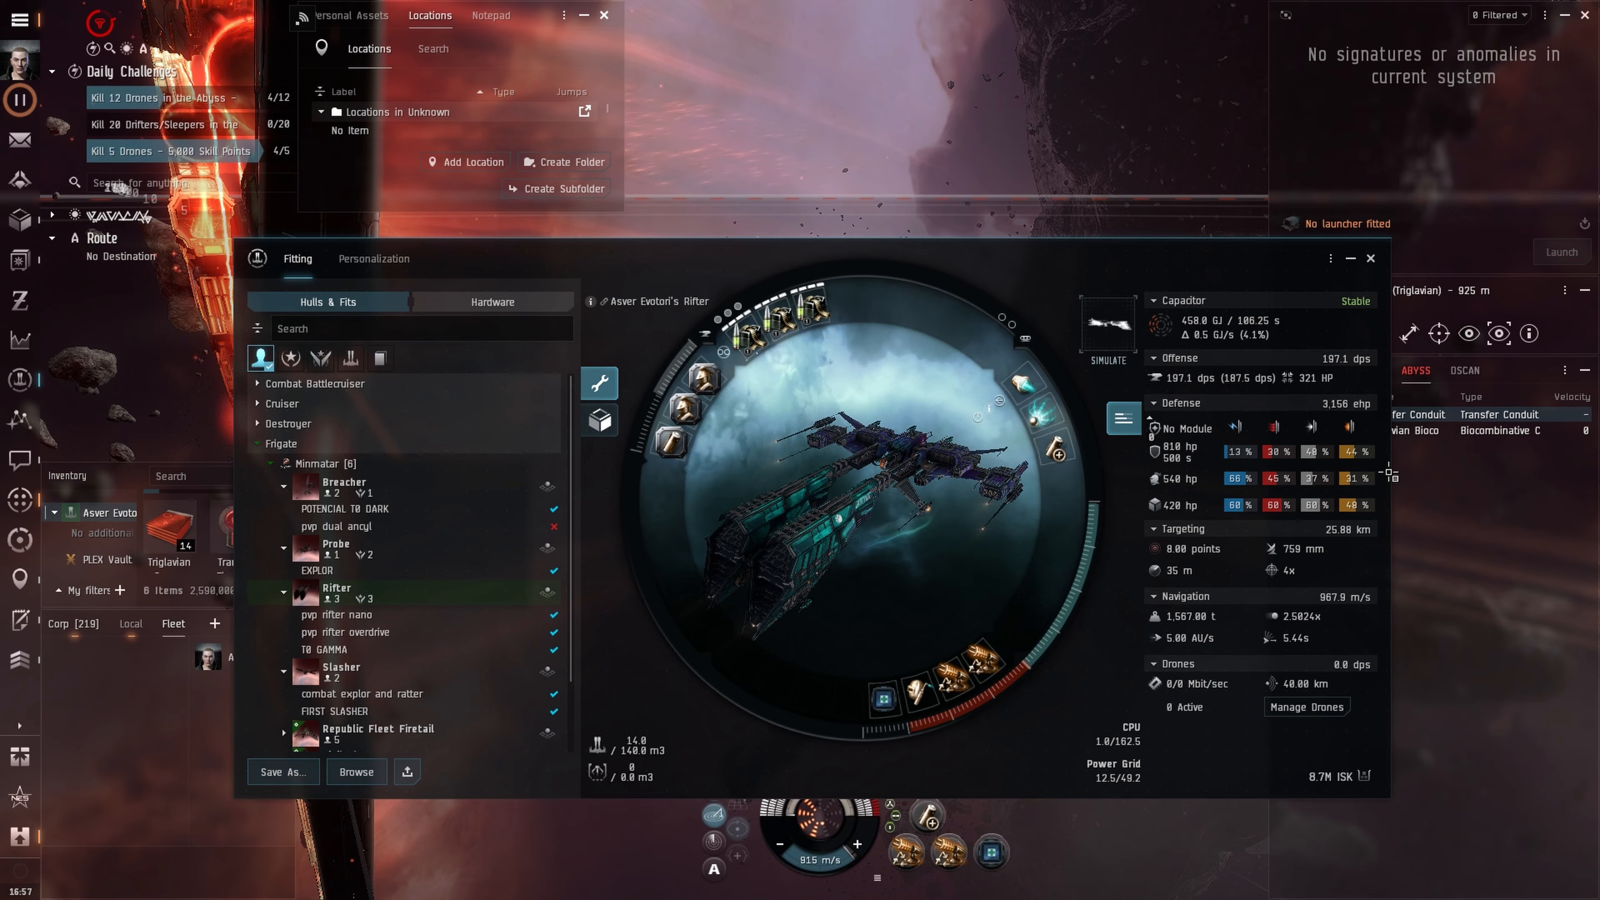
mouse_move(1236, 504)
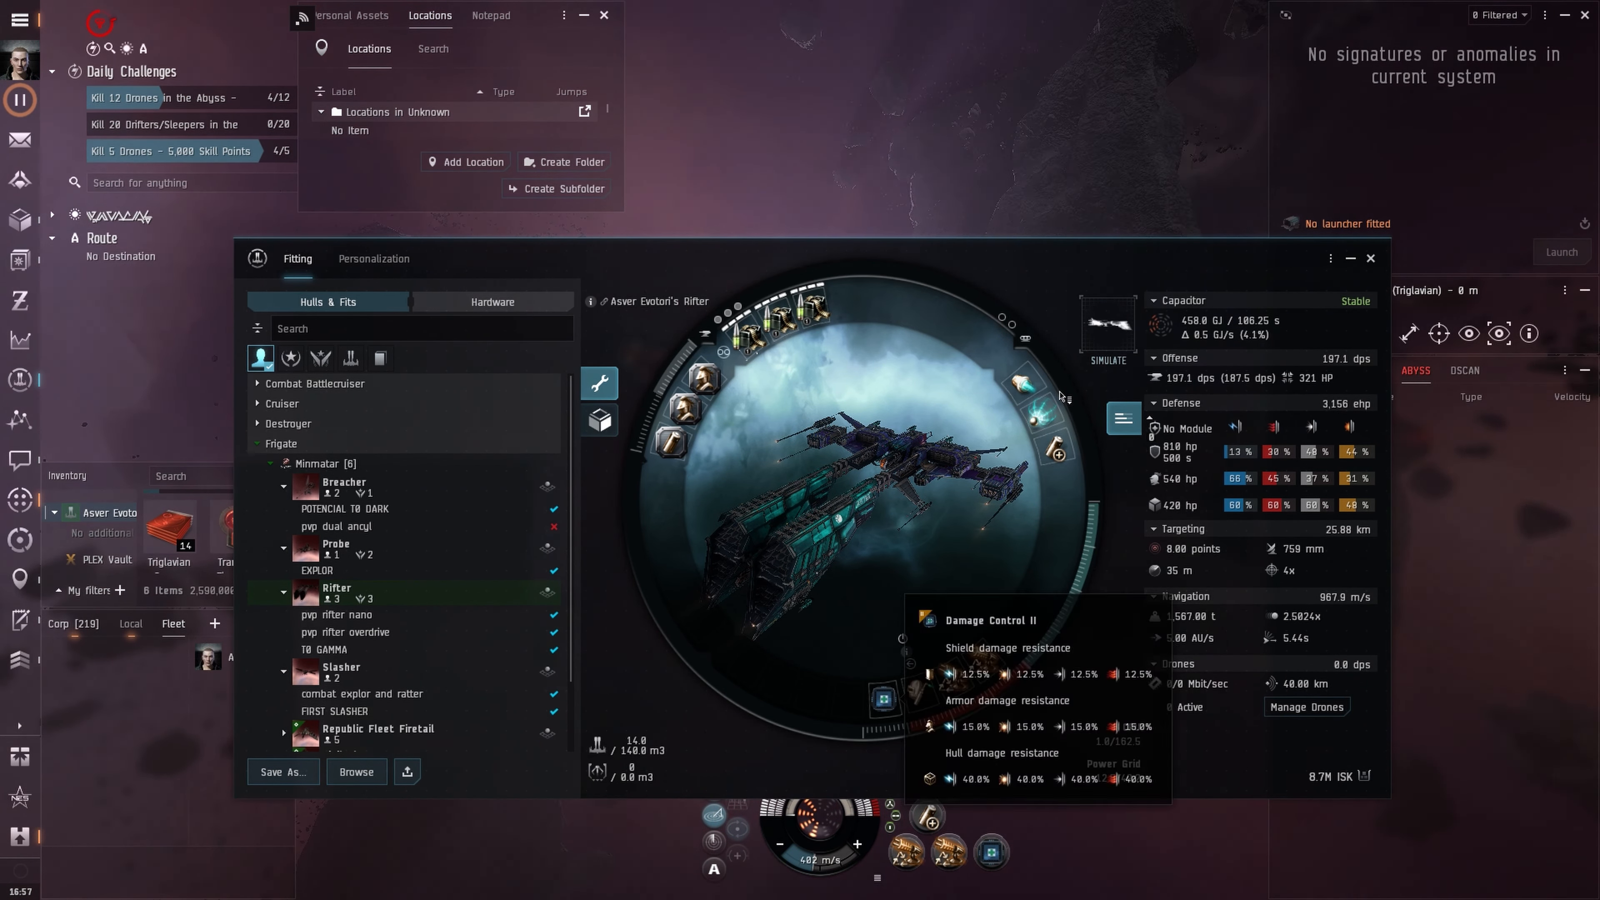
mouse_move(1049, 490)
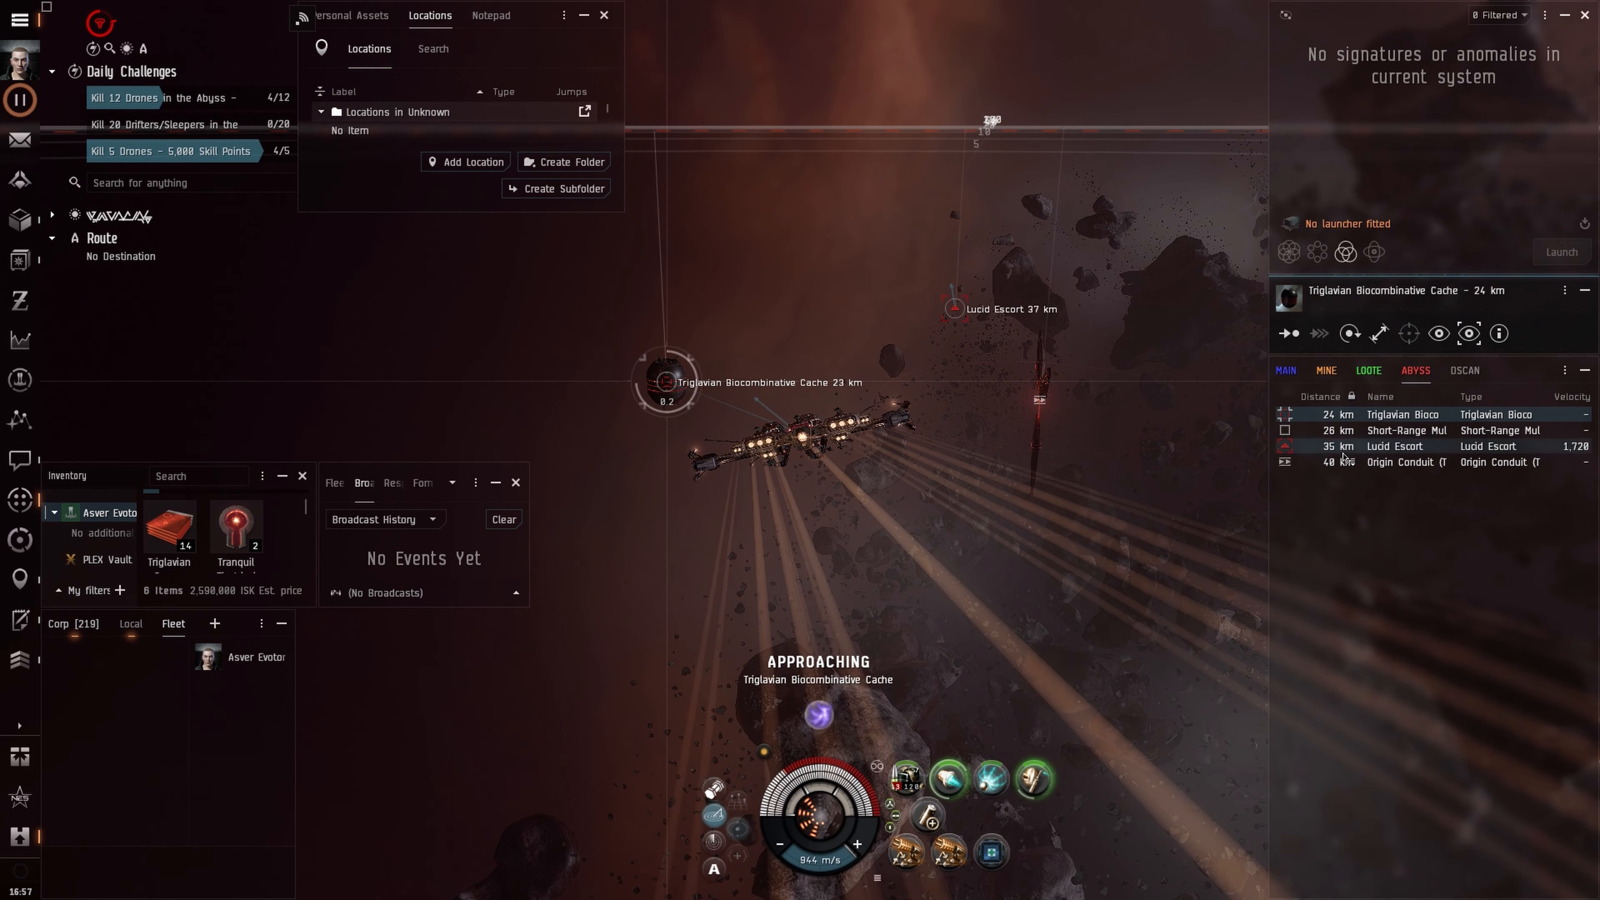
Step: Target the Lucid Escort and keep the Rifter at range from it
click(1395, 446)
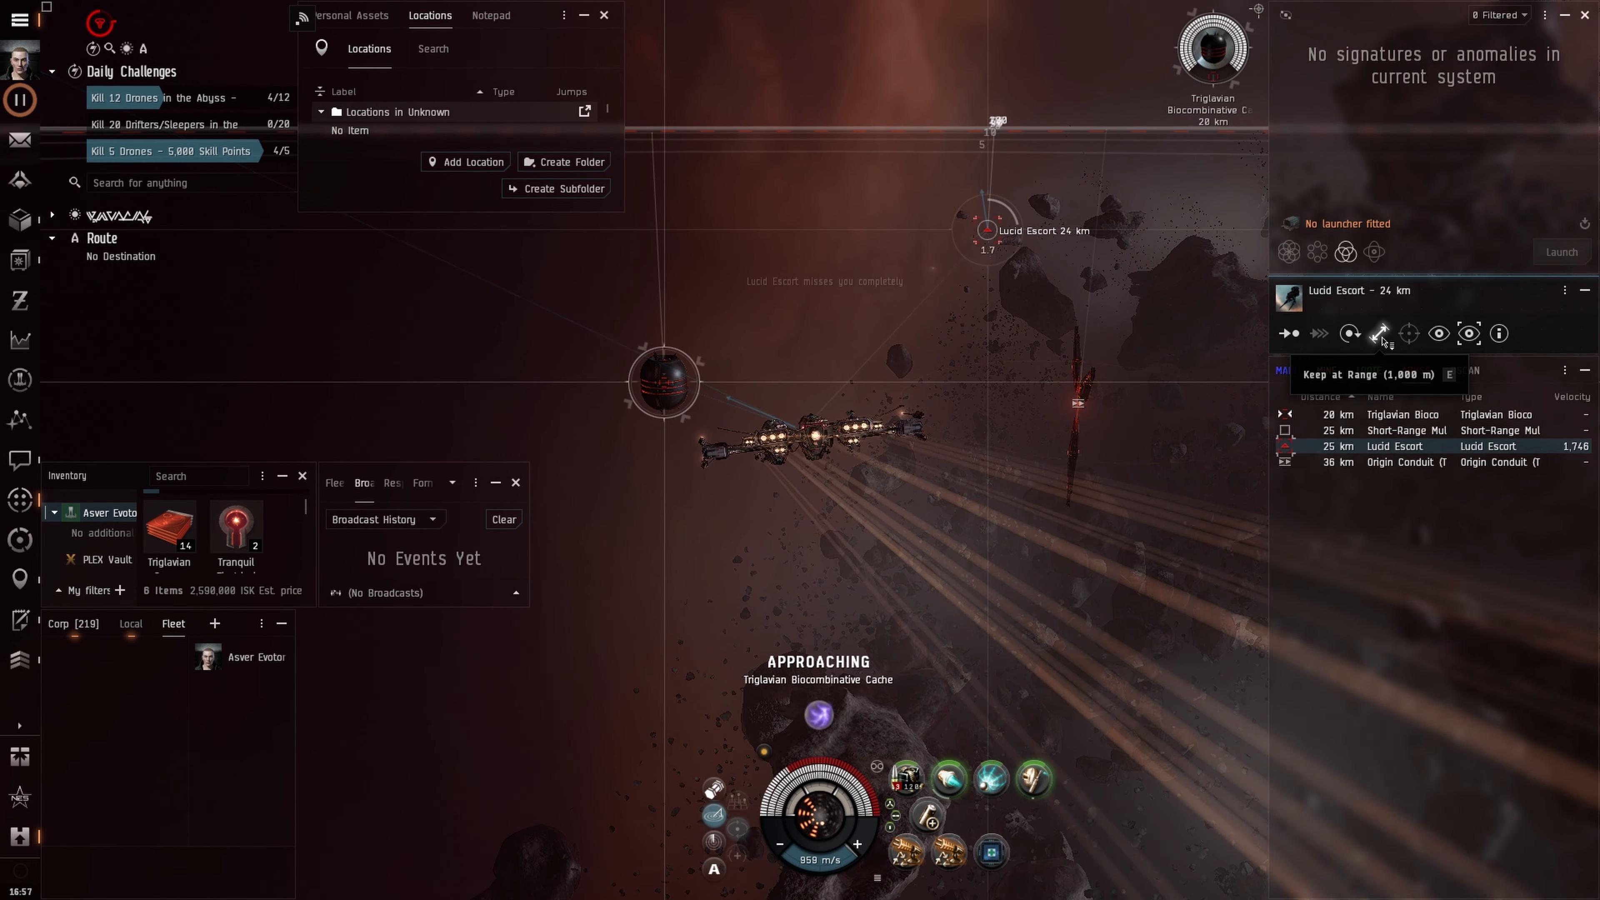
click(1380, 333)
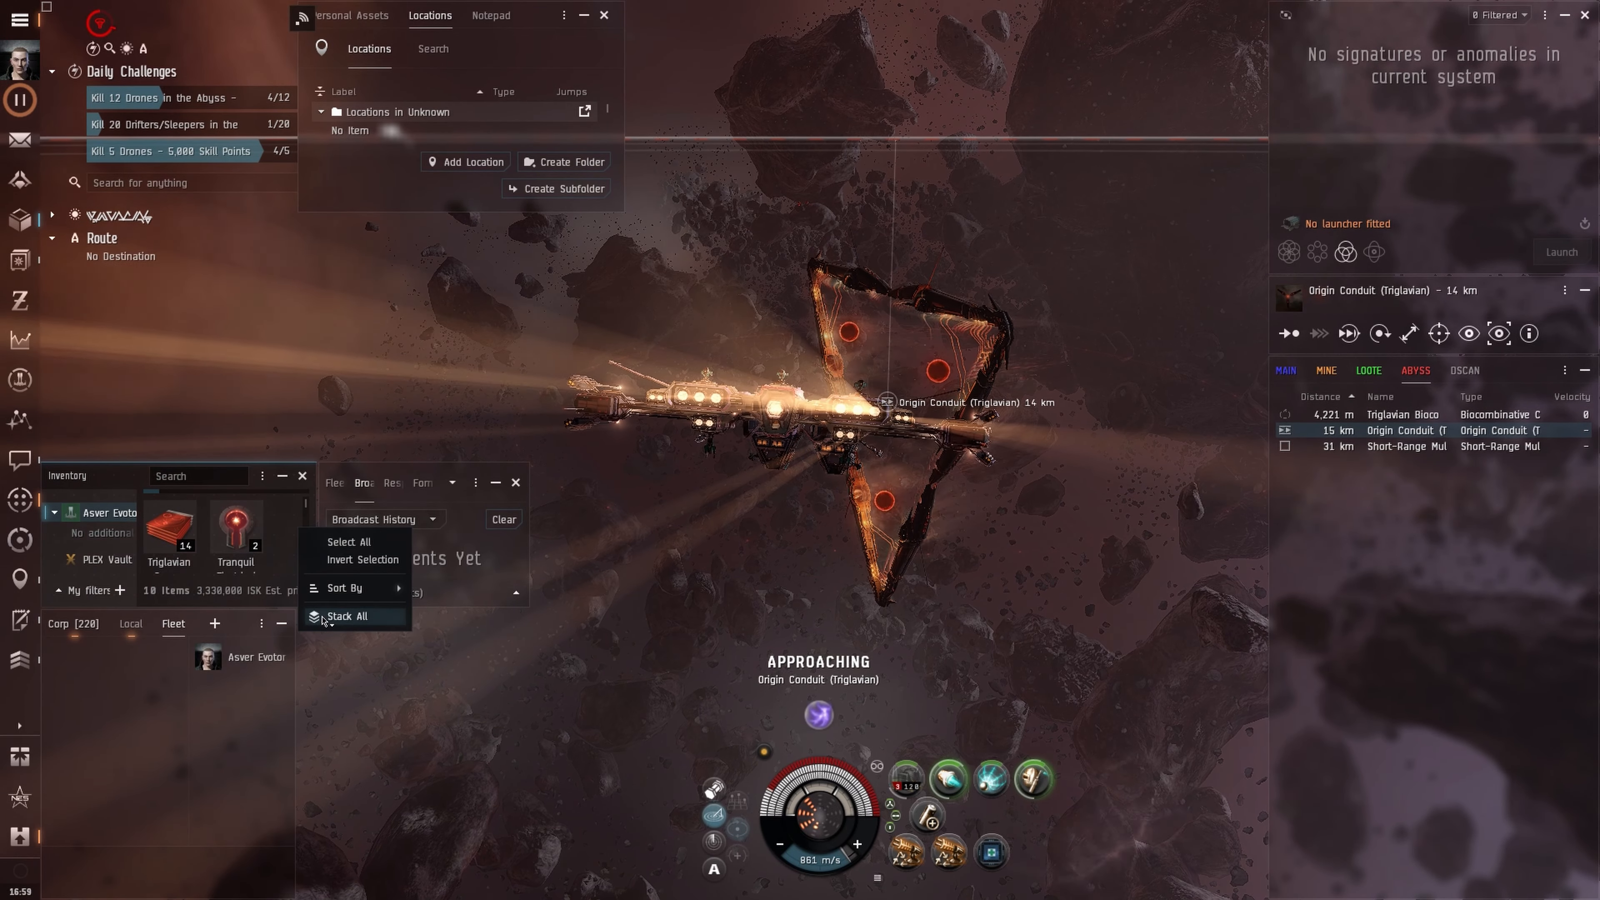
click(347, 617)
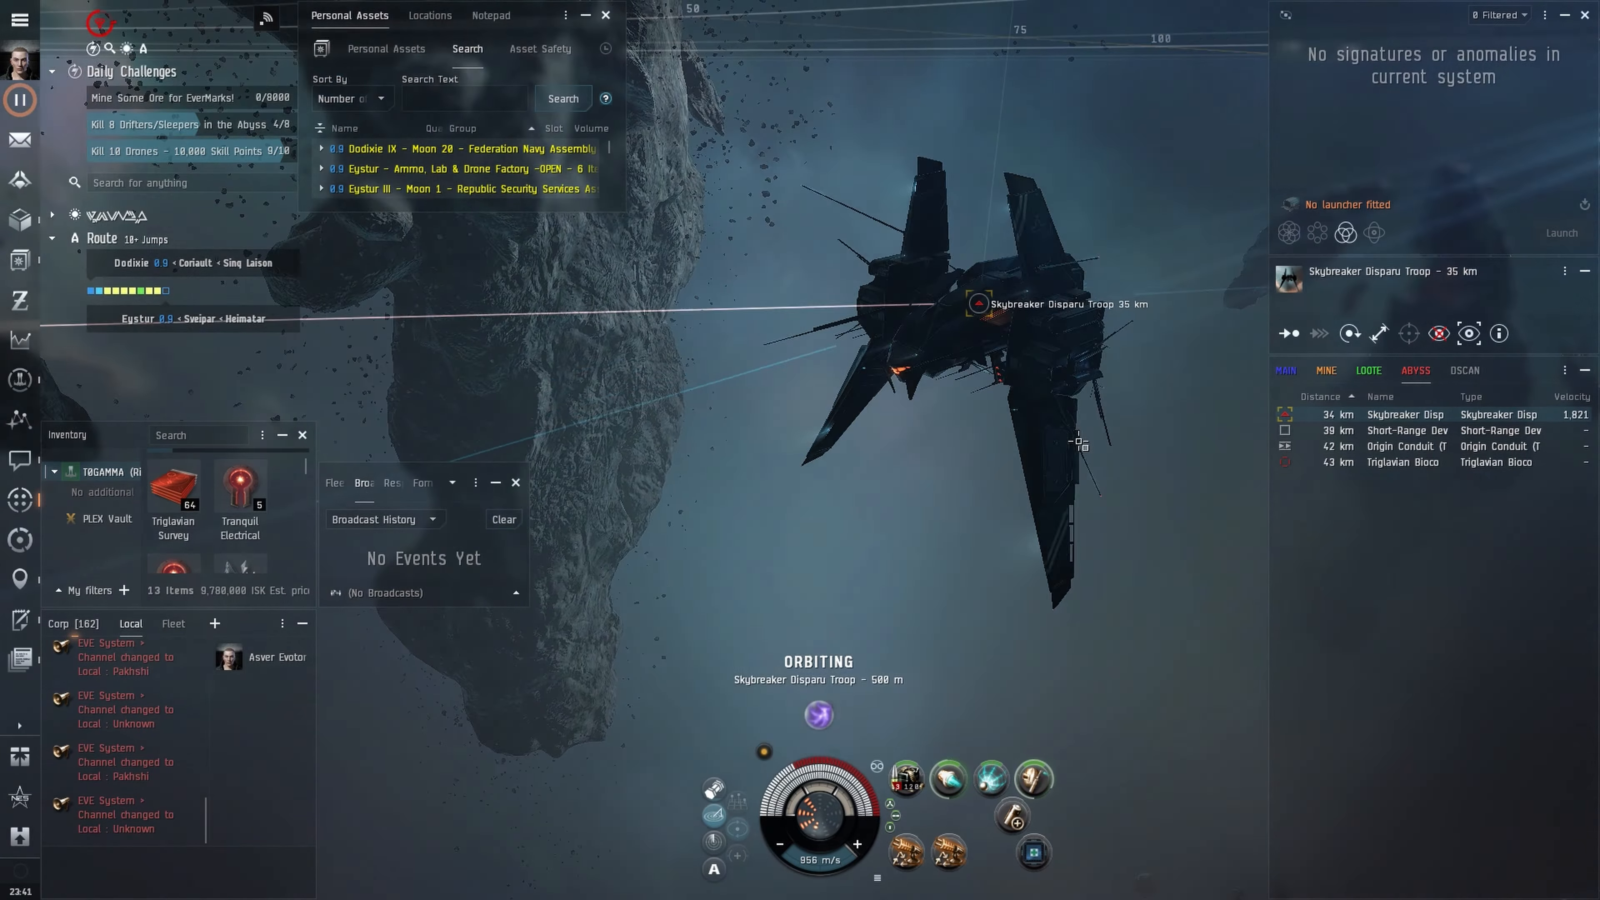
mouse_move(1409, 332)
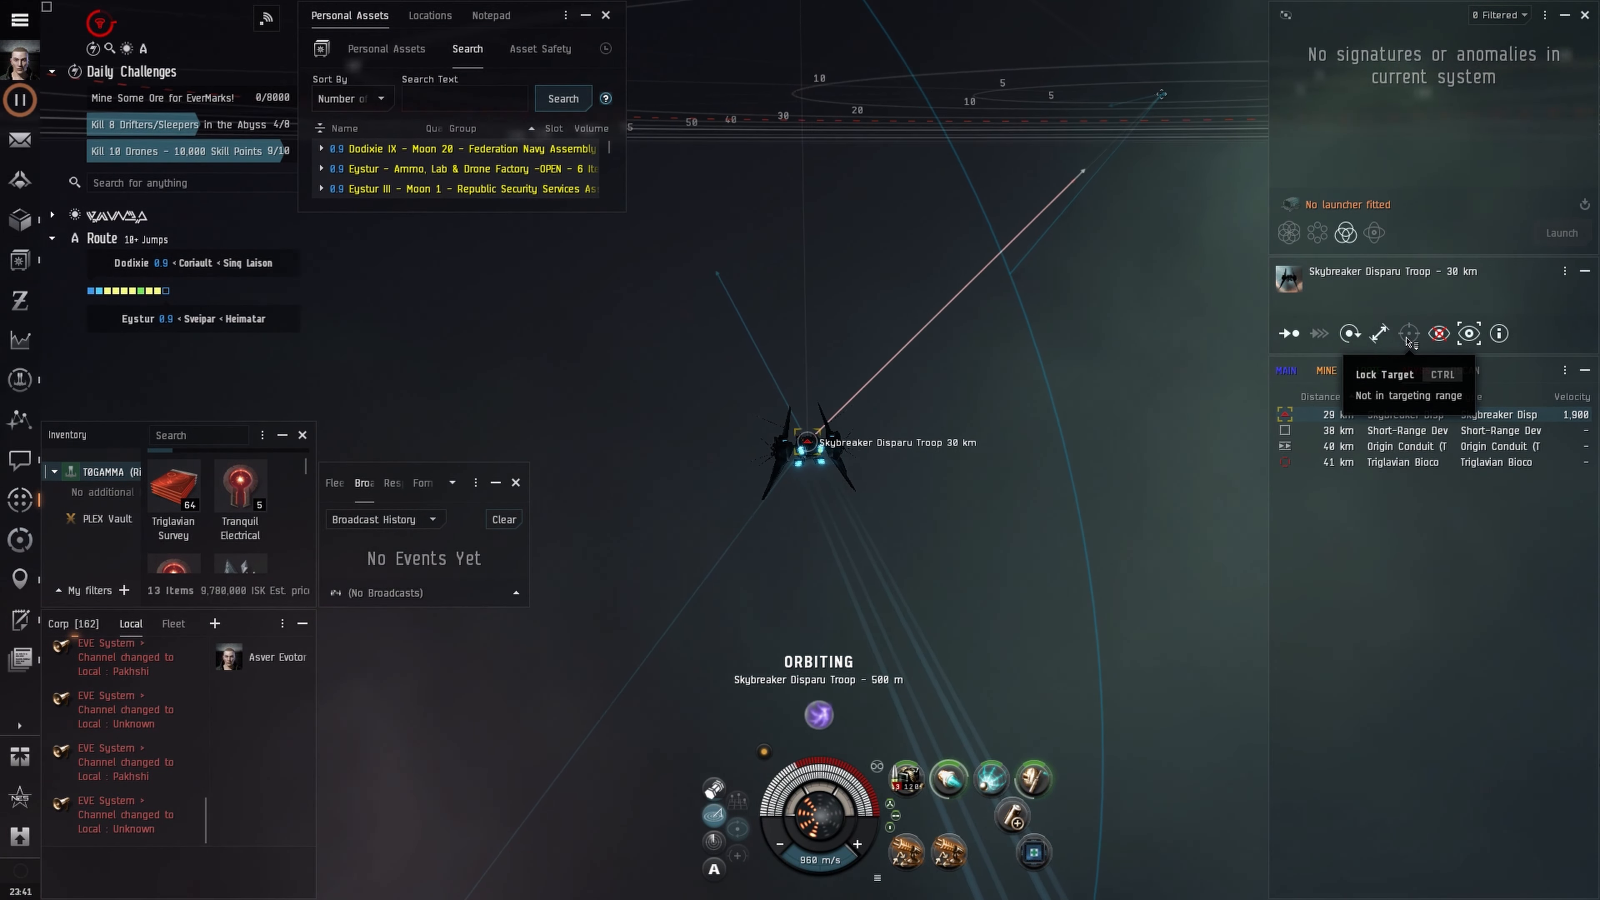